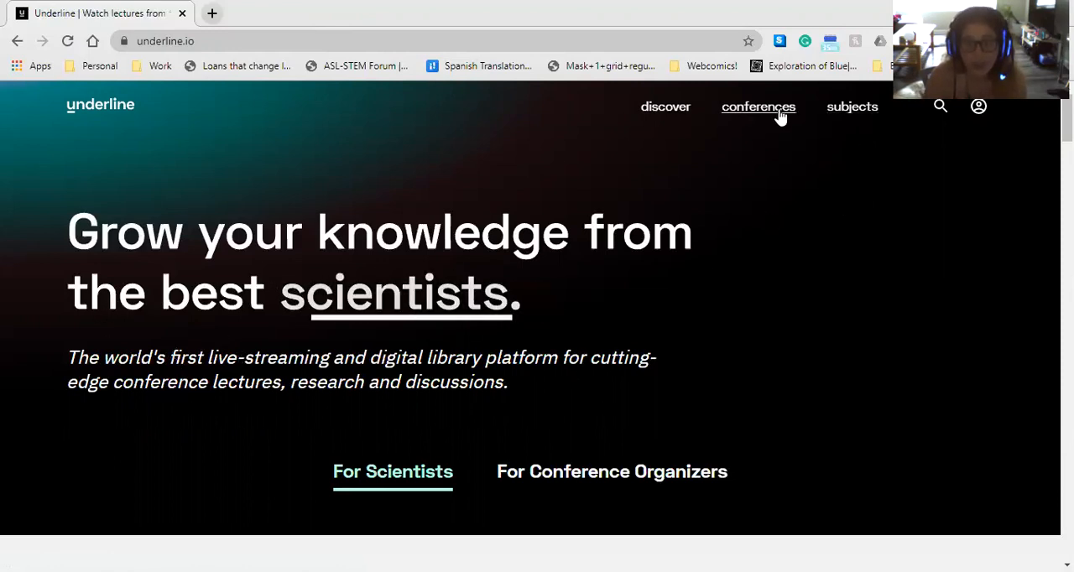
- Open Conferences and scroll to the AAPT Summer Meeting 2020 banner (16–22 July)
{"action": "left_click", "coordinate": [758, 106]}
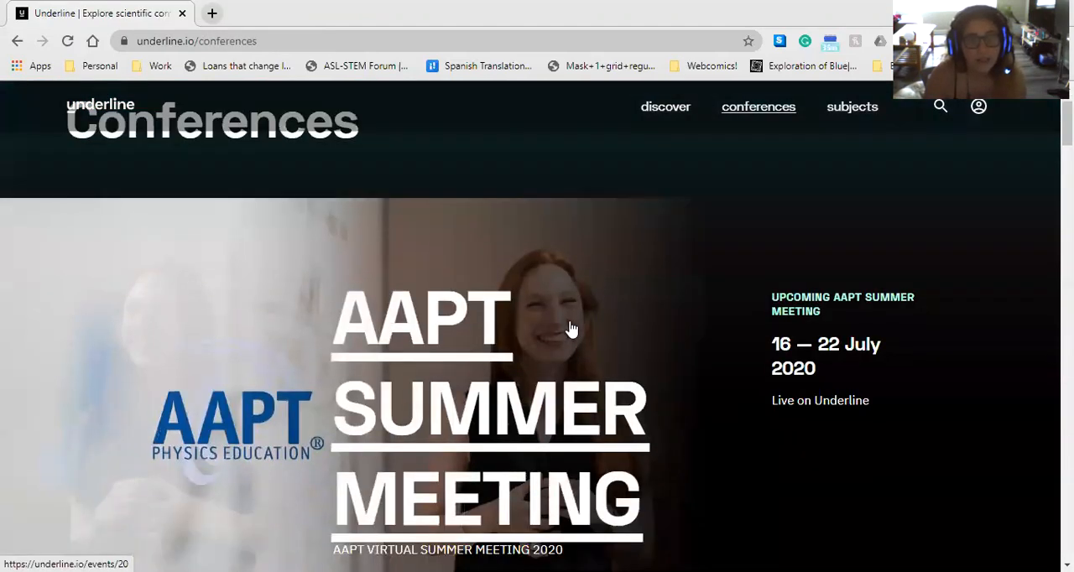
{"action": "scroll", "scroll_direction": "down", "scroll_amount": 3}
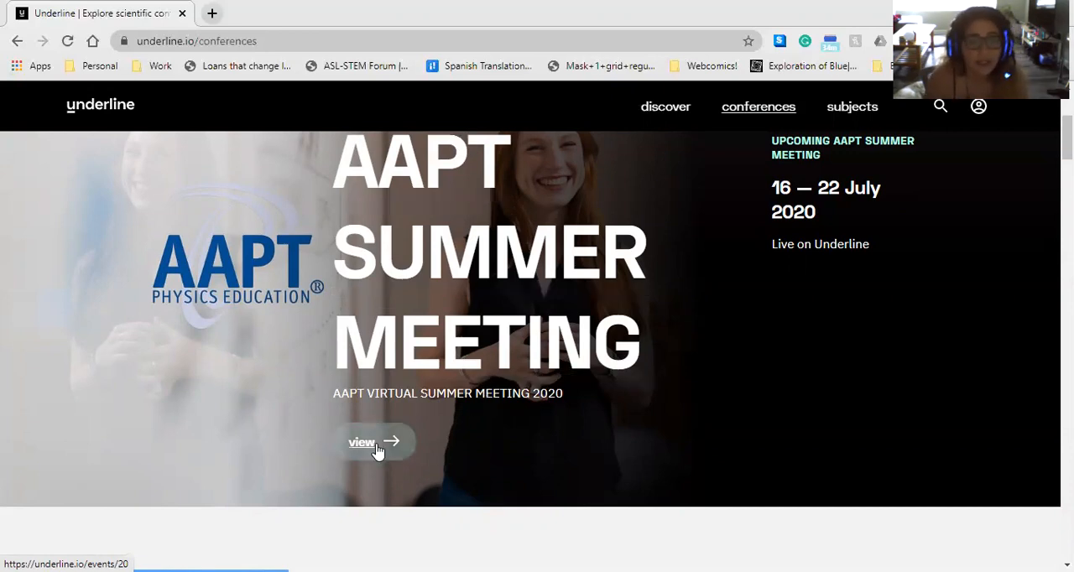
- Enter the AAPT Virtual Summer Meeting 2020 event from its conference banner
{"action": "left_click", "coordinate": [362, 442]}
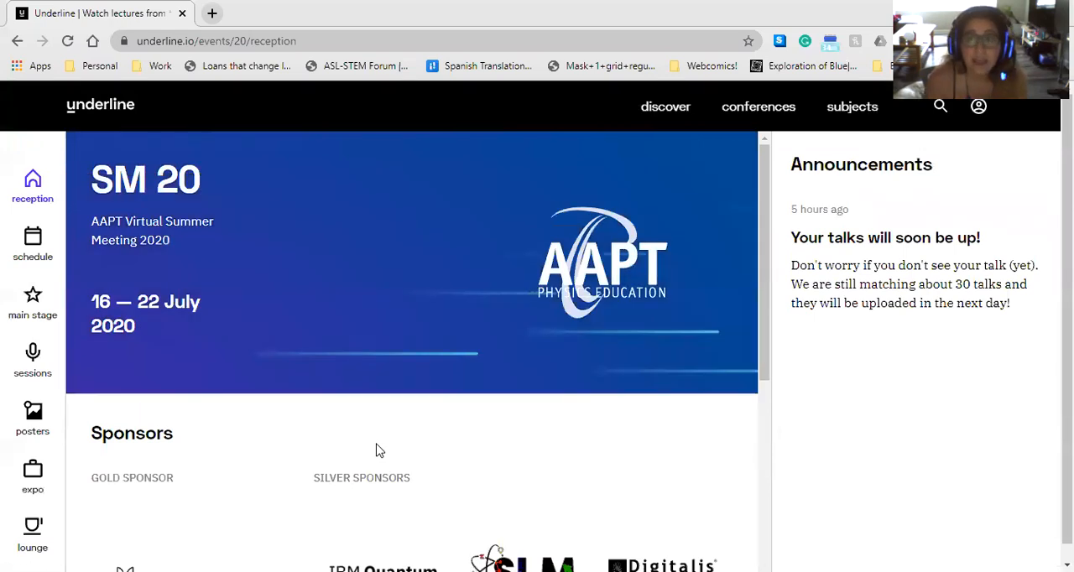
{"action": "mouse_move", "coordinate": [860, 109]}
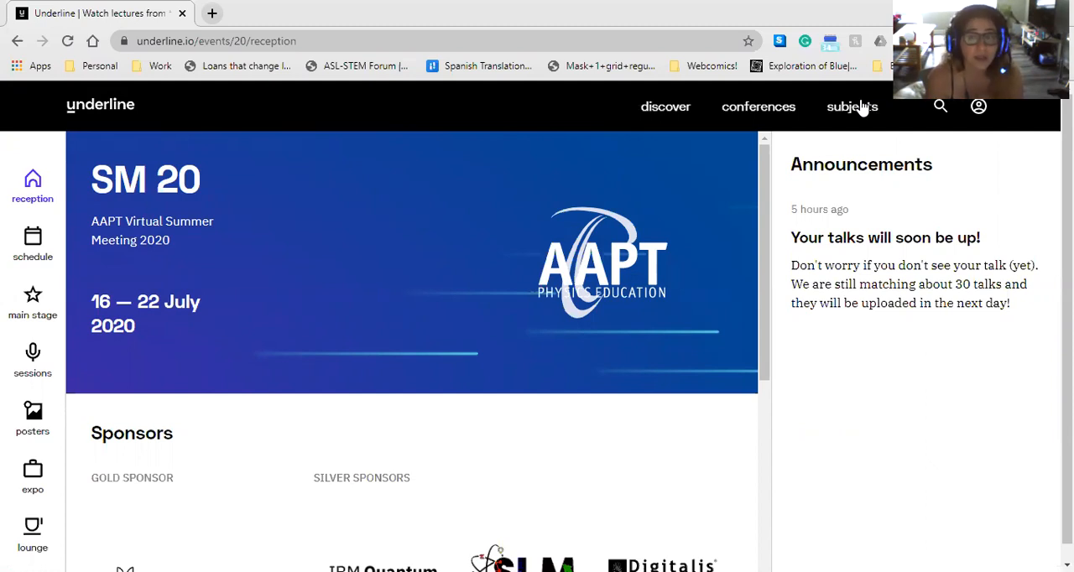
{"action": "mouse_move", "coordinate": [962, 106]}
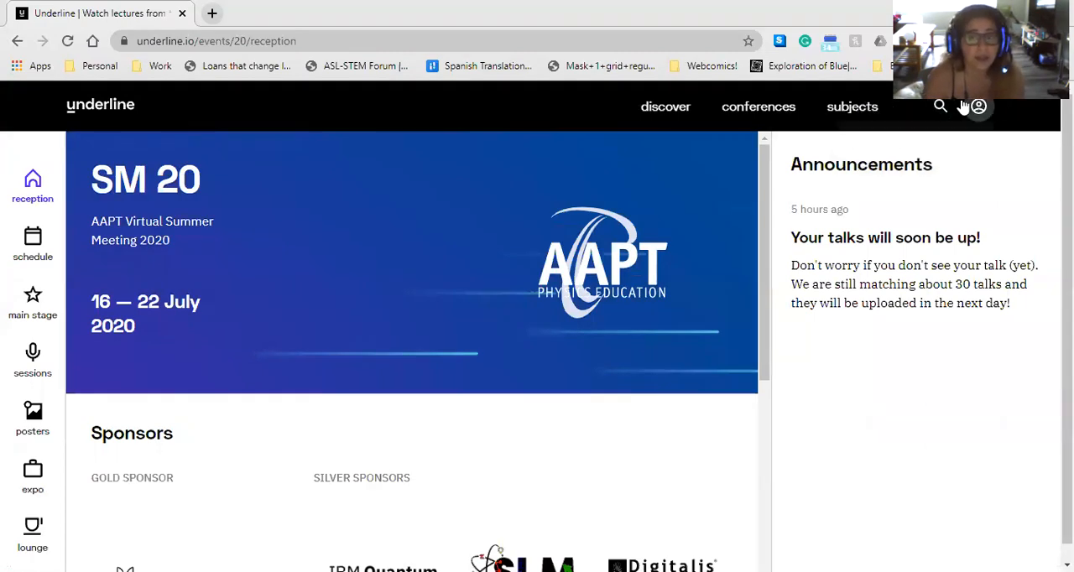
{"action": "mouse_move", "coordinate": [938, 136]}
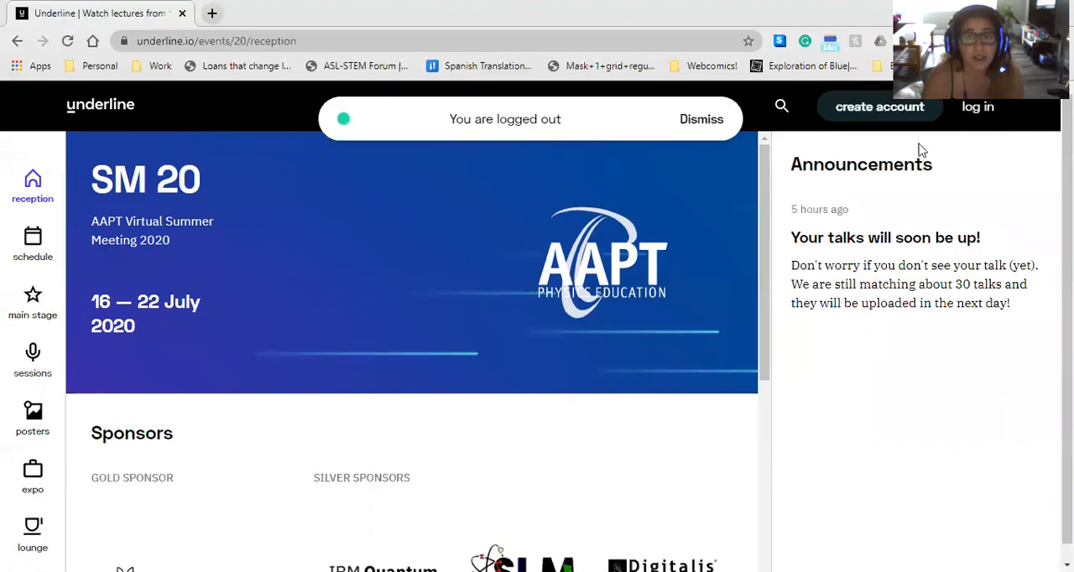
- Return to the home page, dismiss the logged-out notice and sign in with saved credentials
{"action": "left_click", "coordinate": [100, 104]}
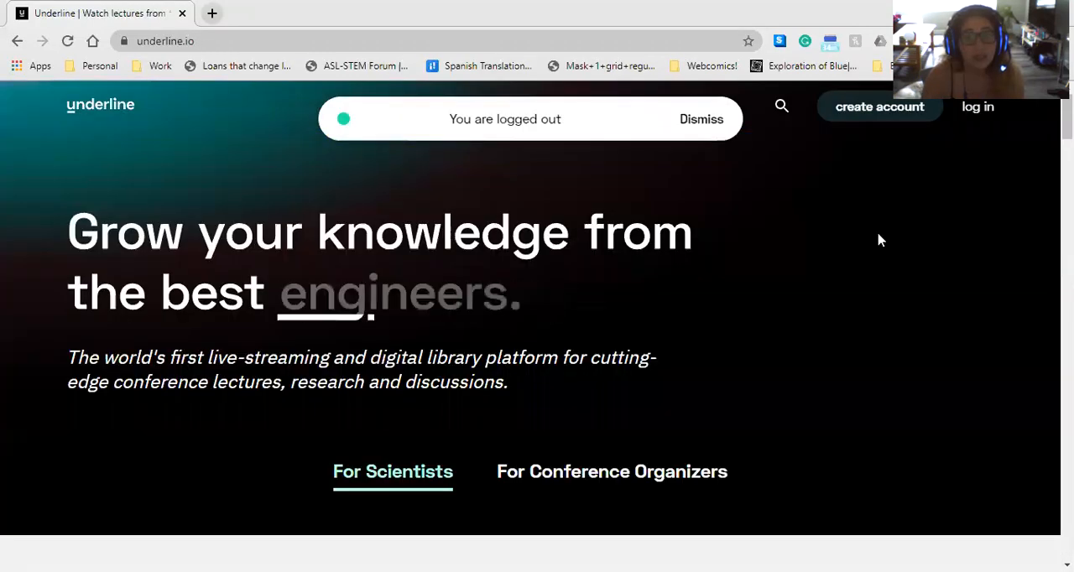
{"action": "left_click", "coordinate": [701, 119]}
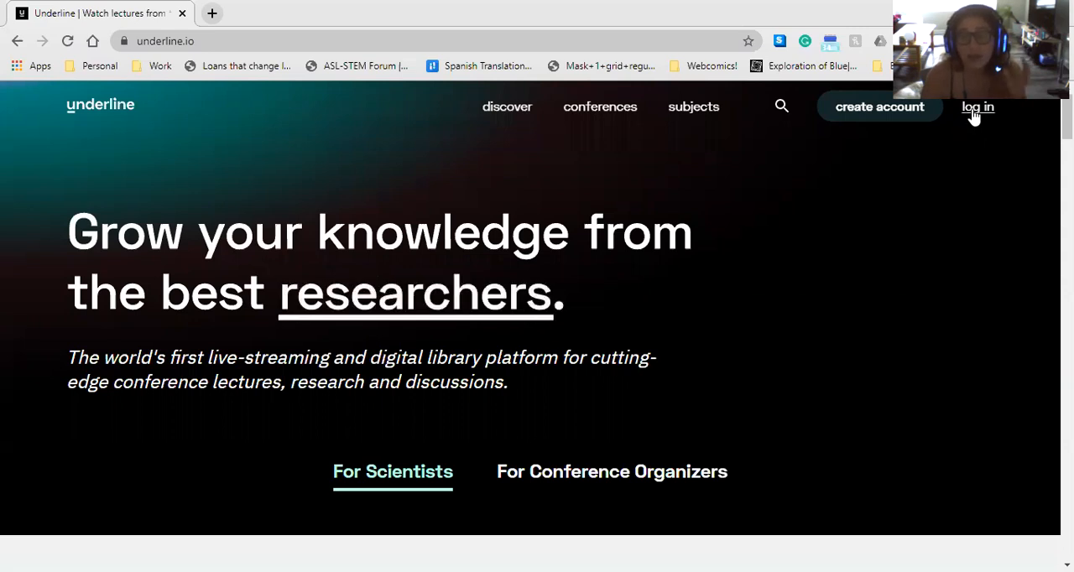
{"action": "left_click", "coordinate": [978, 107]}
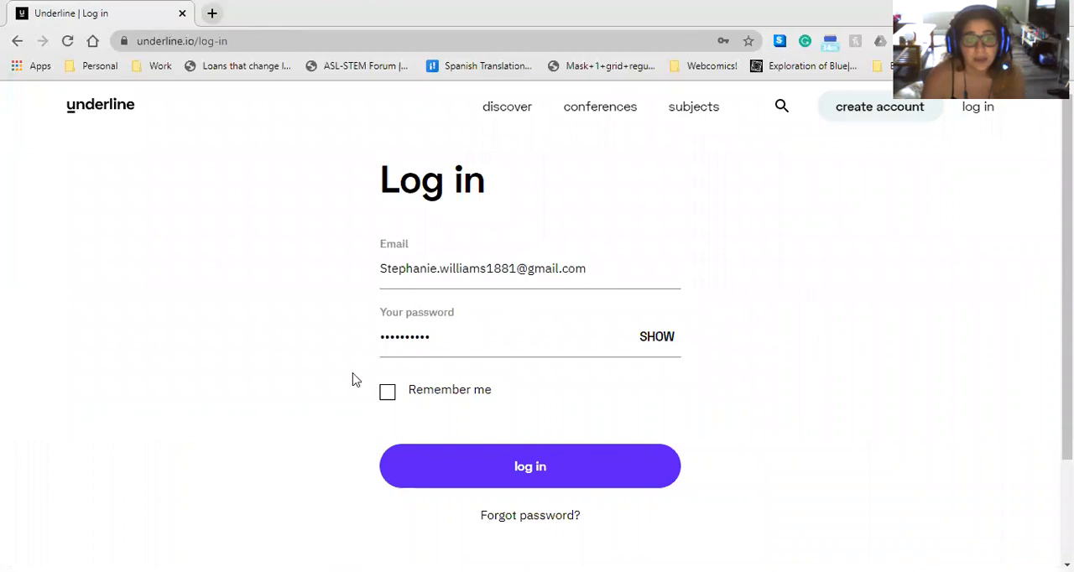
{"action": "left_click", "coordinate": [530, 466]}
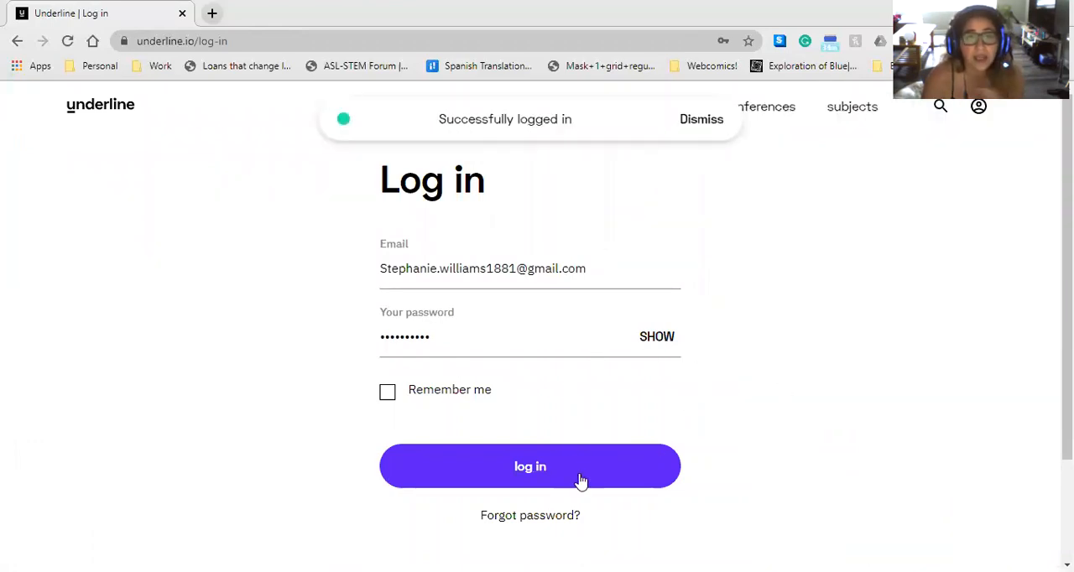
{"action": "left_click", "coordinate": [530, 467]}
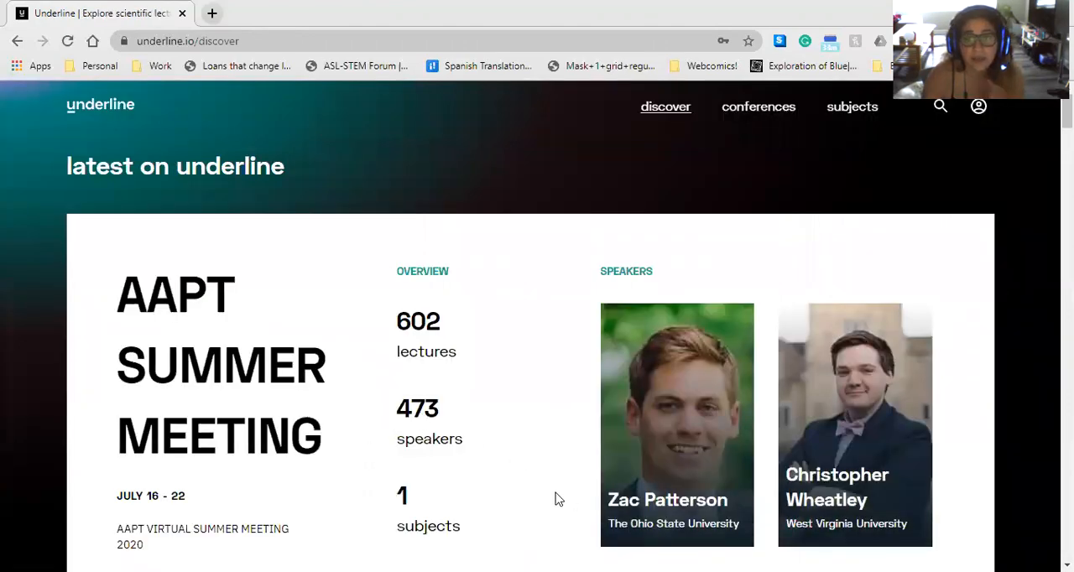
{"action": "scroll", "scroll_direction": "down", "scroll_amount": 3}
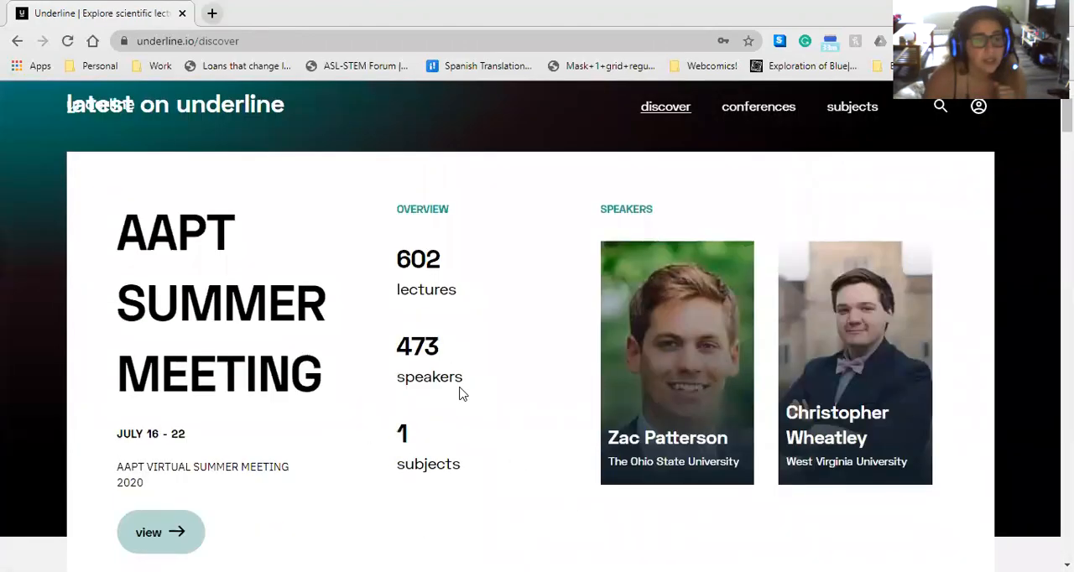
- Re-enter the AAPT Summer Meeting event from its Discover page card
{"action": "left_click", "coordinate": [161, 532]}
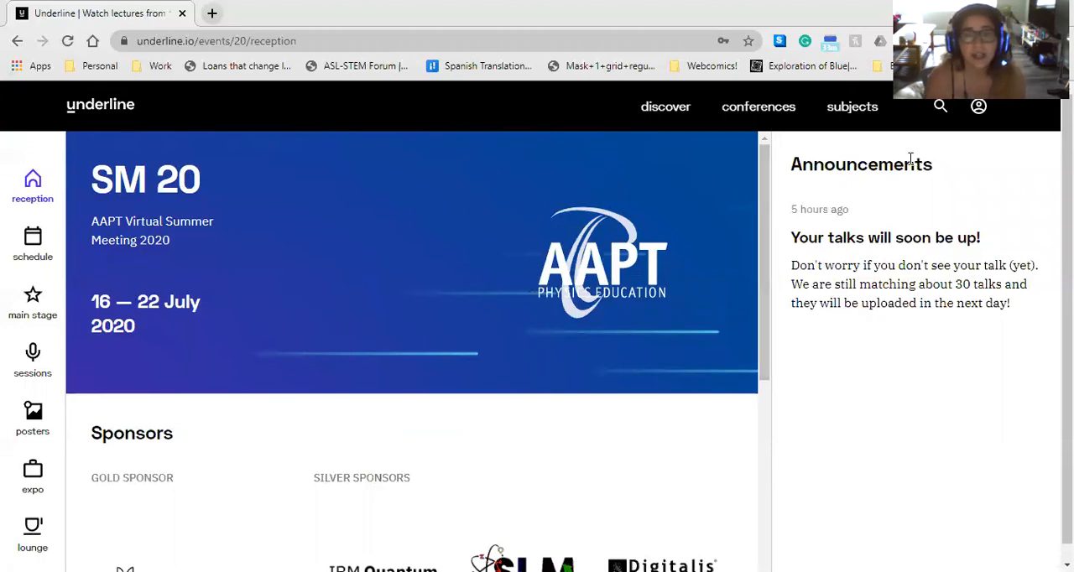
{"action": "mouse_move", "coordinate": [934, 324]}
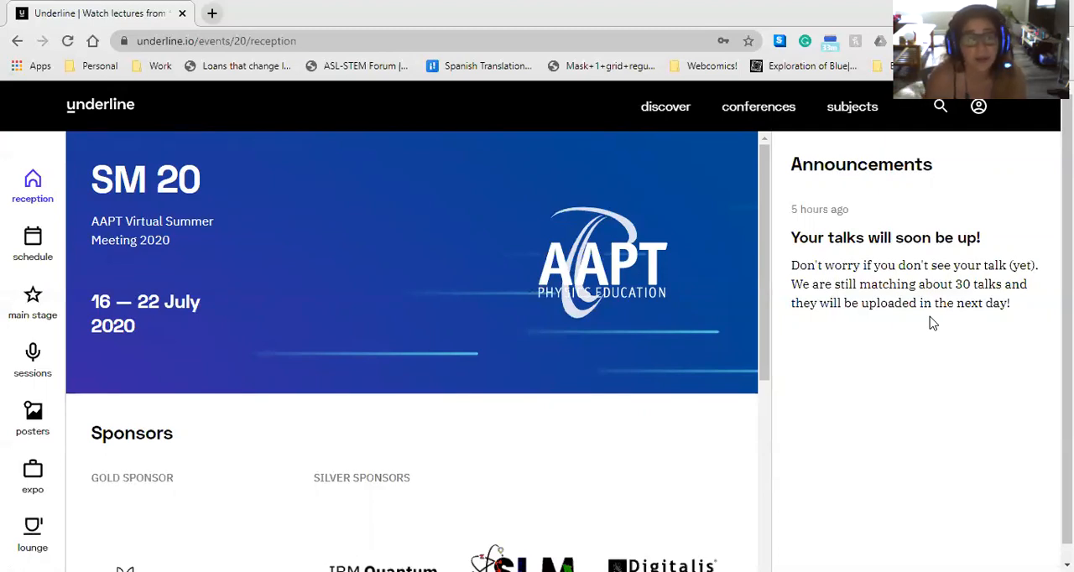
{"action": "mouse_move", "coordinate": [264, 270]}
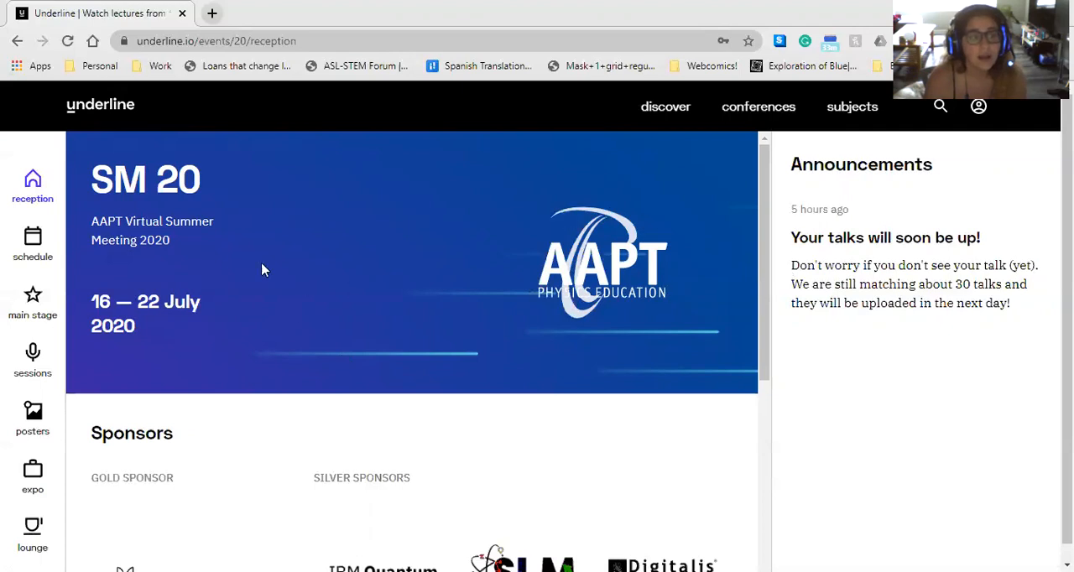
{"action": "mouse_move", "coordinate": [717, 297]}
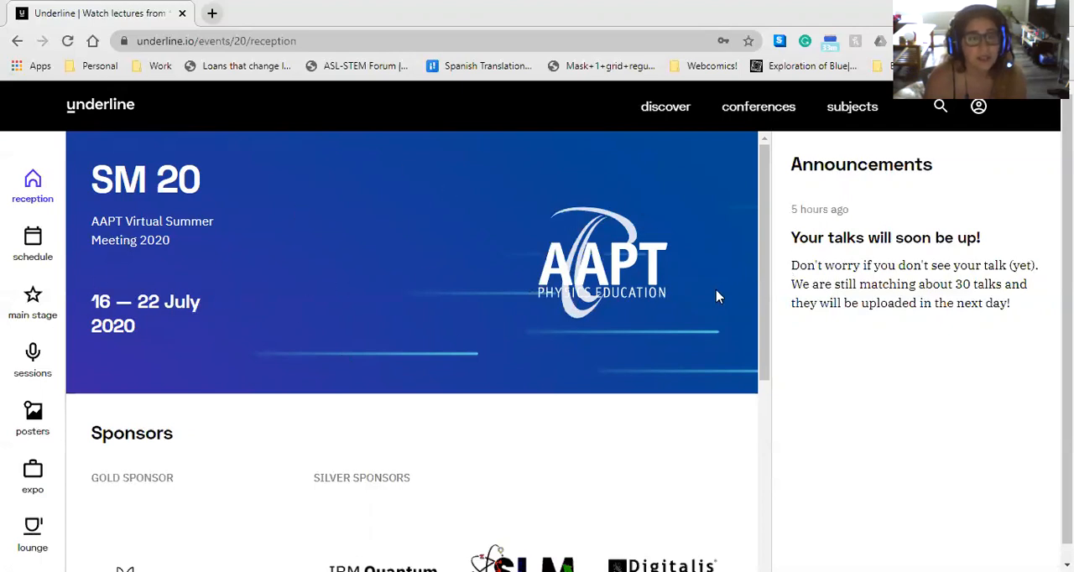
{"action": "mouse_move", "coordinate": [140, 283]}
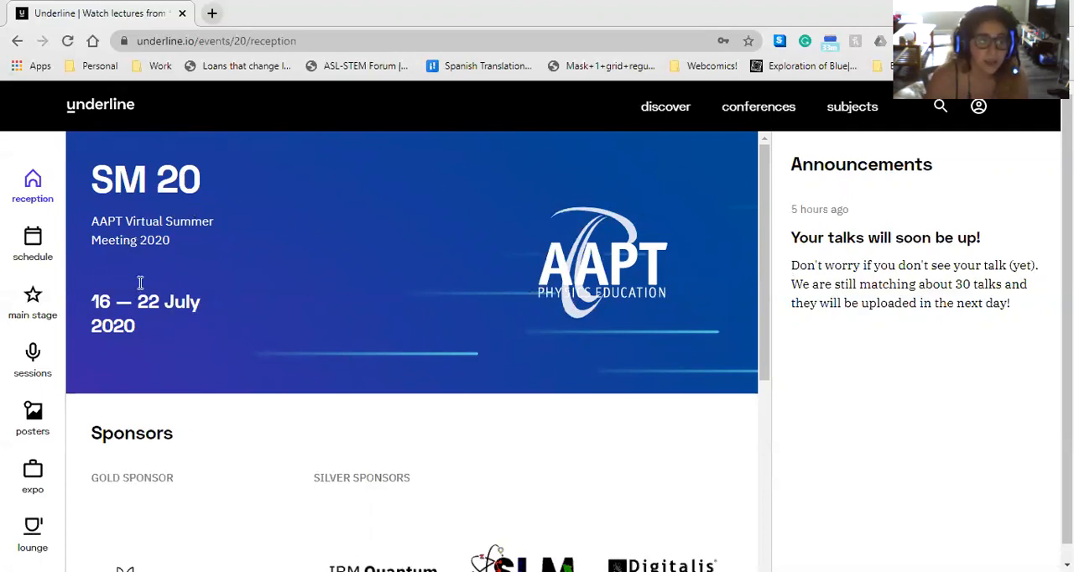
{"action": "mouse_move", "coordinate": [453, 257]}
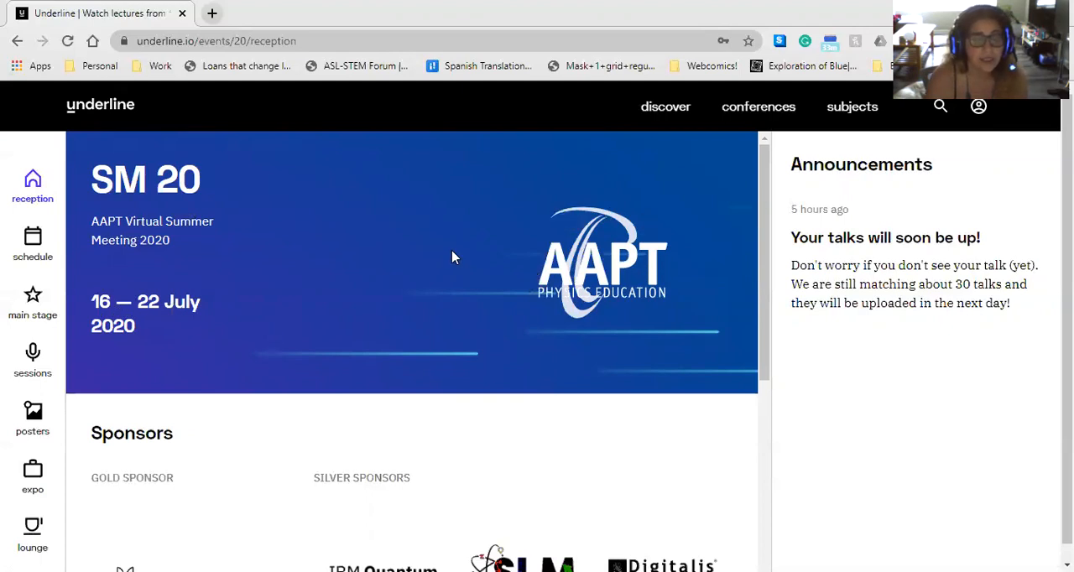
- Scroll through the reception page's announcements and sponsors list
{"action": "scroll", "scroll_direction": "down", "scroll_amount": 3}
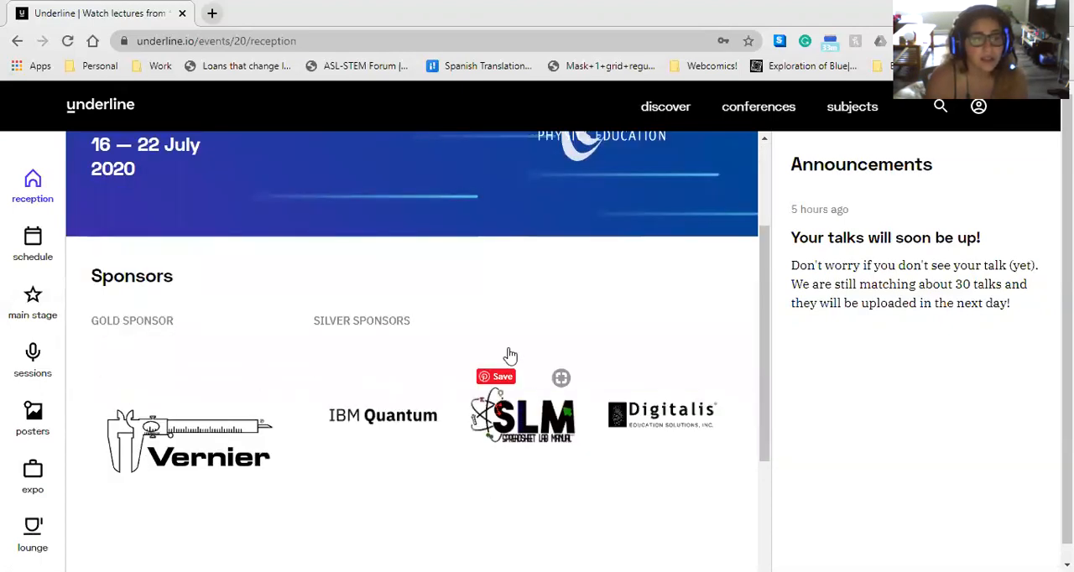
{"action": "scroll", "scroll_direction": "down", "scroll_amount": 3}
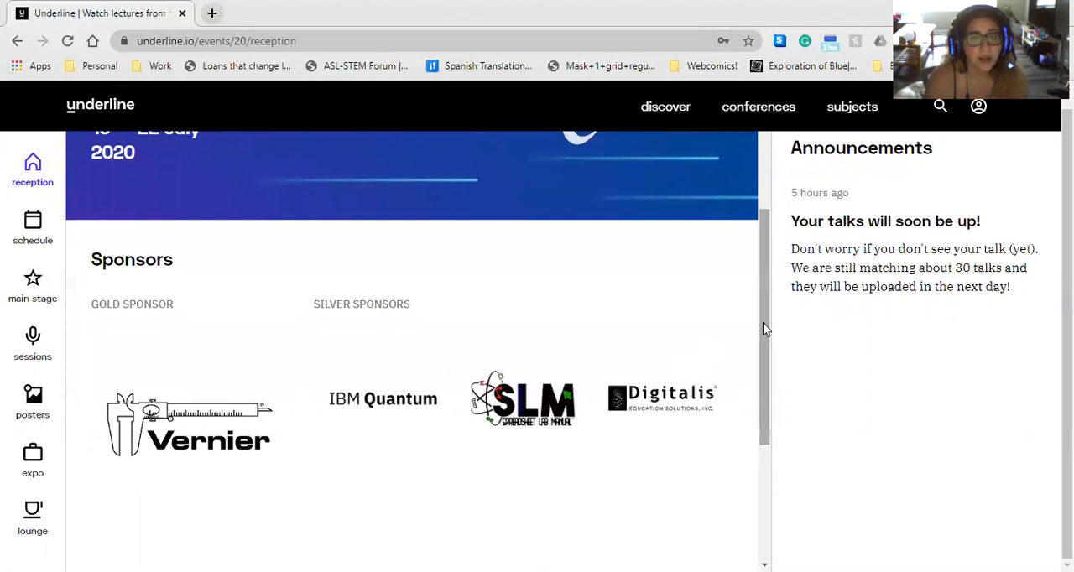
{"action": "scroll", "scroll_direction": "down", "scroll_amount": 3}
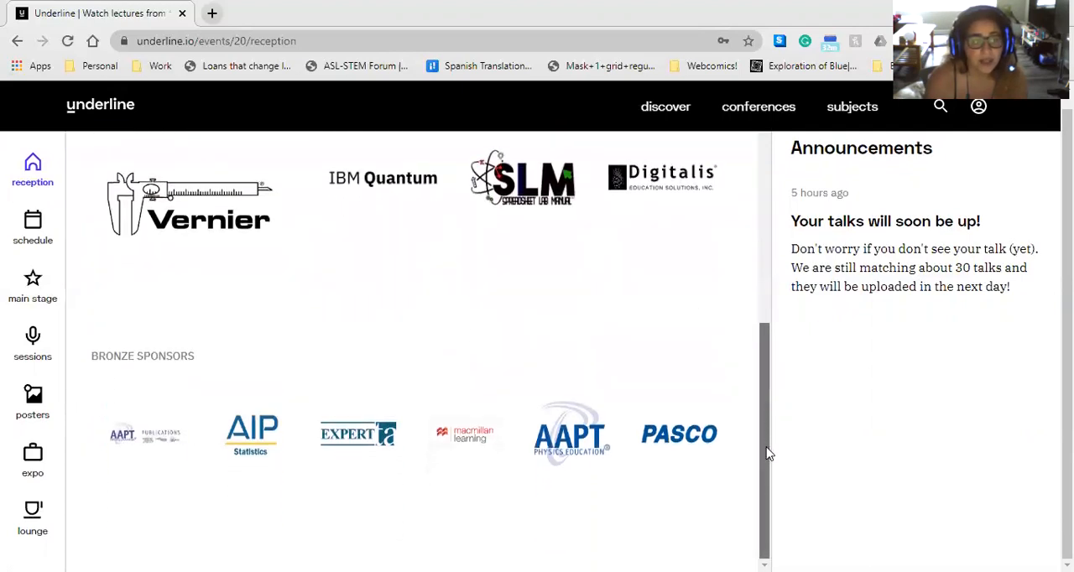
{"action": "mouse_move", "coordinate": [771, 401]}
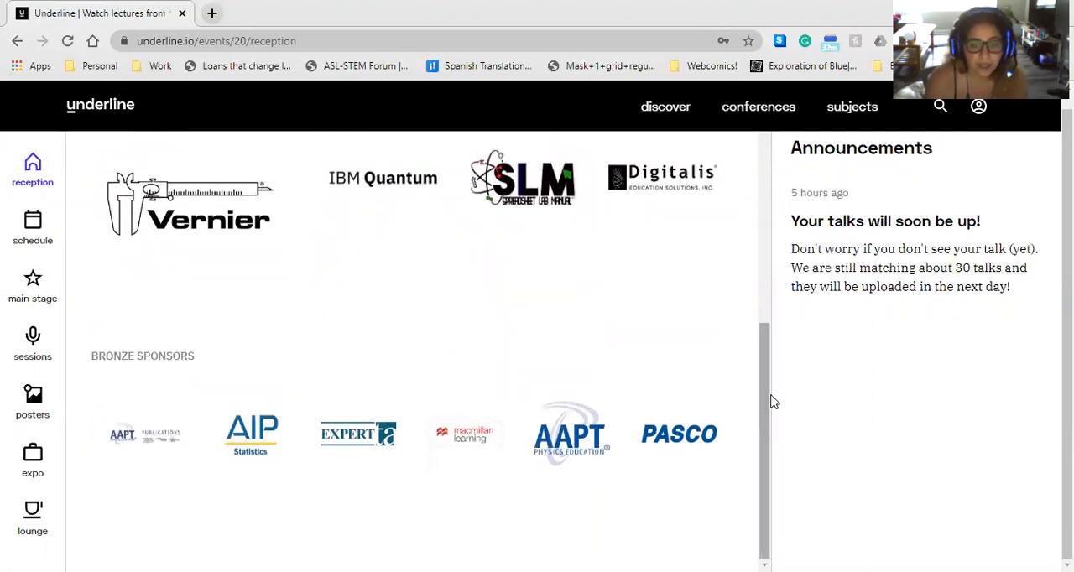
{"action": "scroll", "scroll_direction": "up", "scroll_amount": 3}
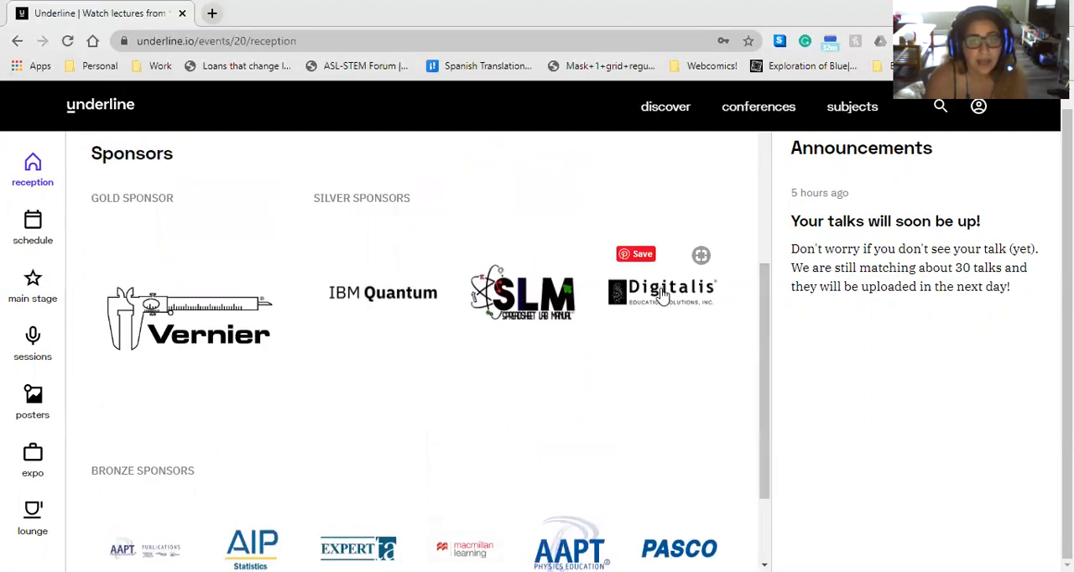
- Visit the Digitalis Education Solutions expo page, then go back to reception
{"action": "left_click", "coordinate": [663, 292]}
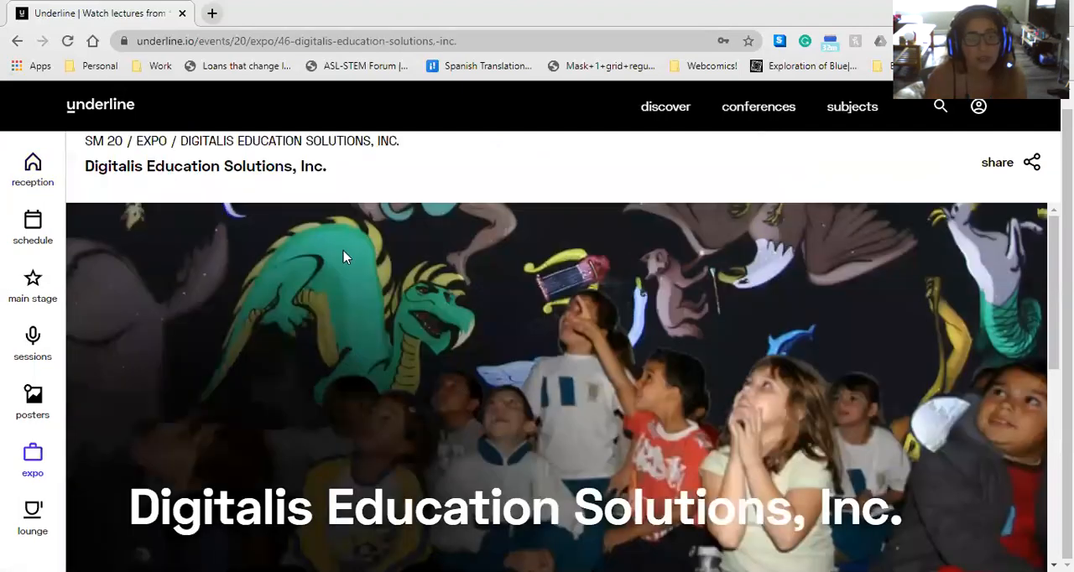
{"action": "scroll", "scroll_direction": "down", "scroll_amount": 3}
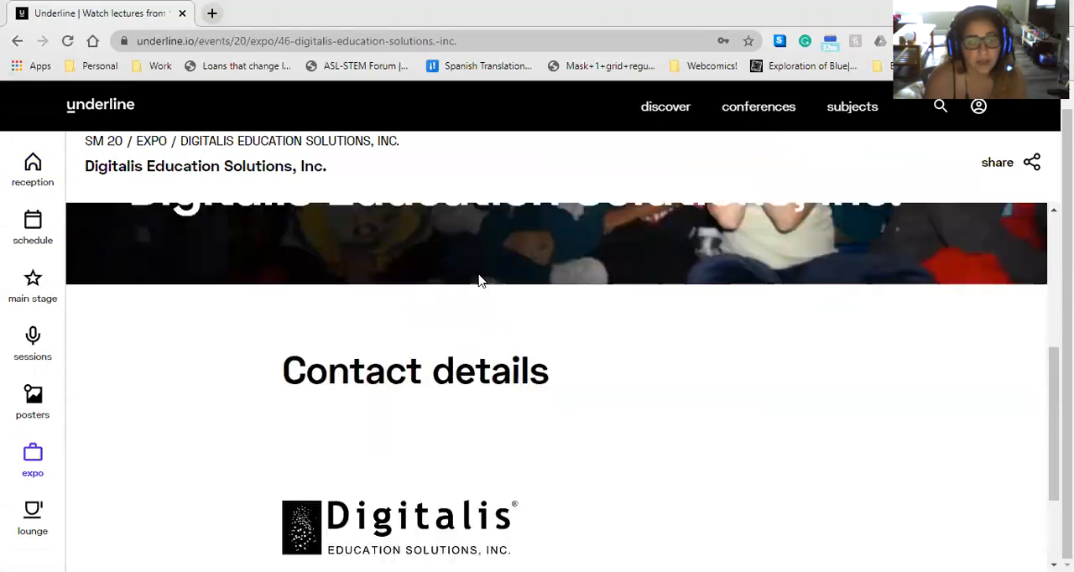
{"action": "scroll", "scroll_direction": "up", "scroll_amount": 3}
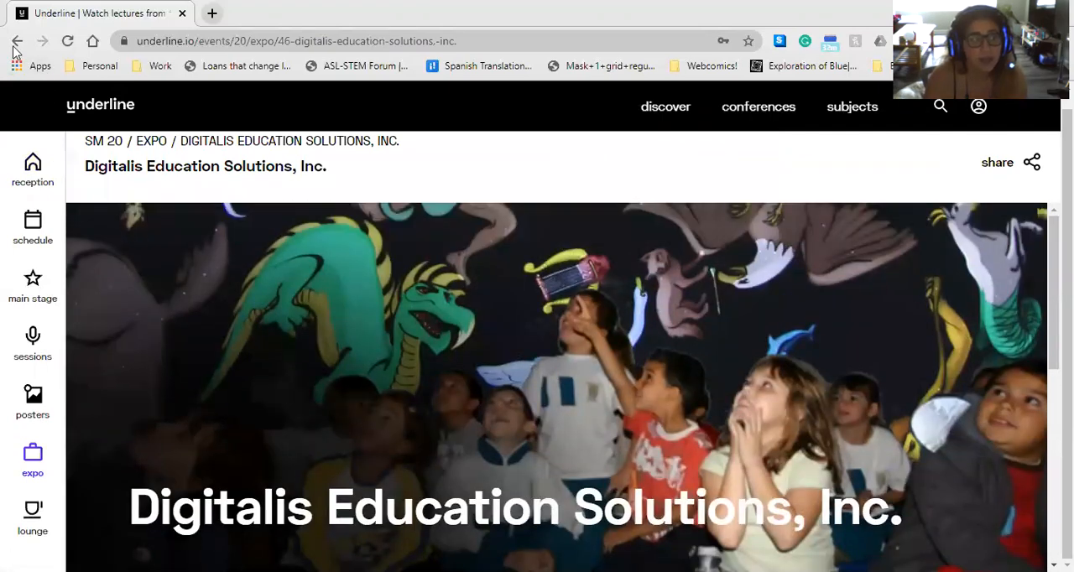
{"action": "left_click", "coordinate": [17, 40]}
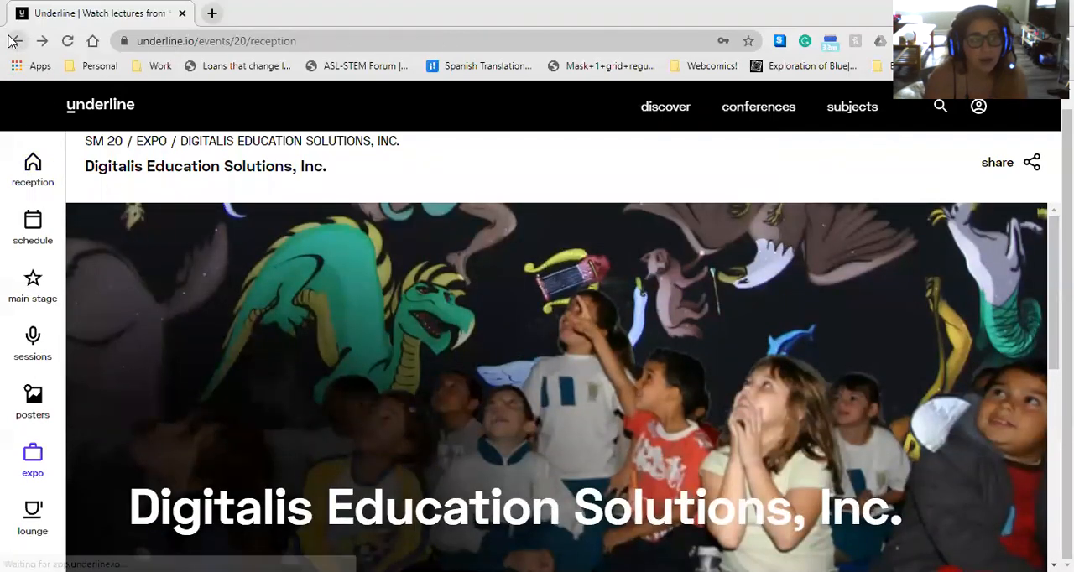
{"action": "left_click", "coordinate": [14, 40]}
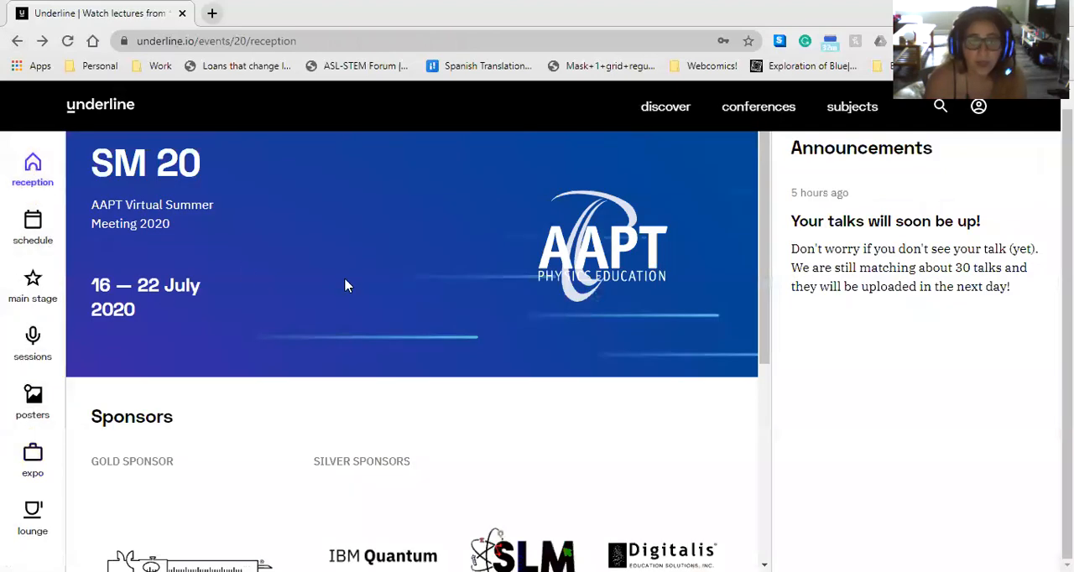
{"action": "mouse_move", "coordinate": [318, 307]}
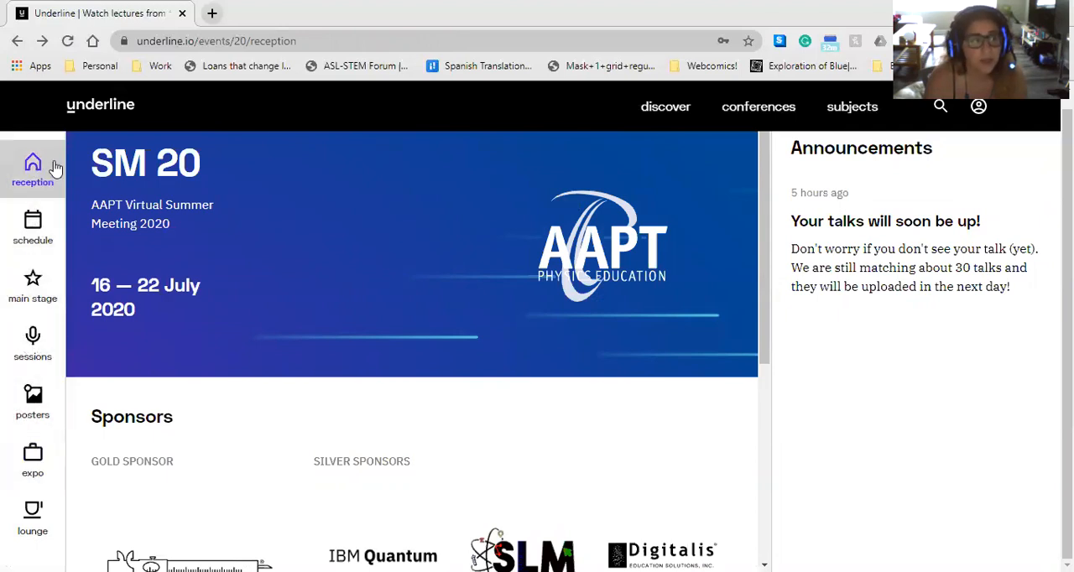
{"action": "mouse_move", "coordinate": [67, 158]}
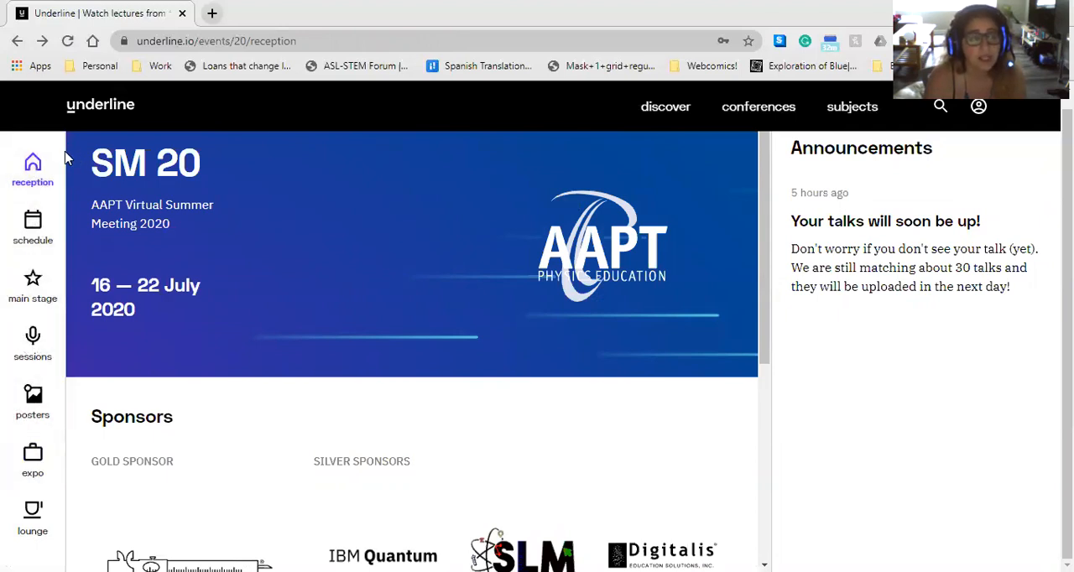
{"action": "mouse_move", "coordinate": [46, 190]}
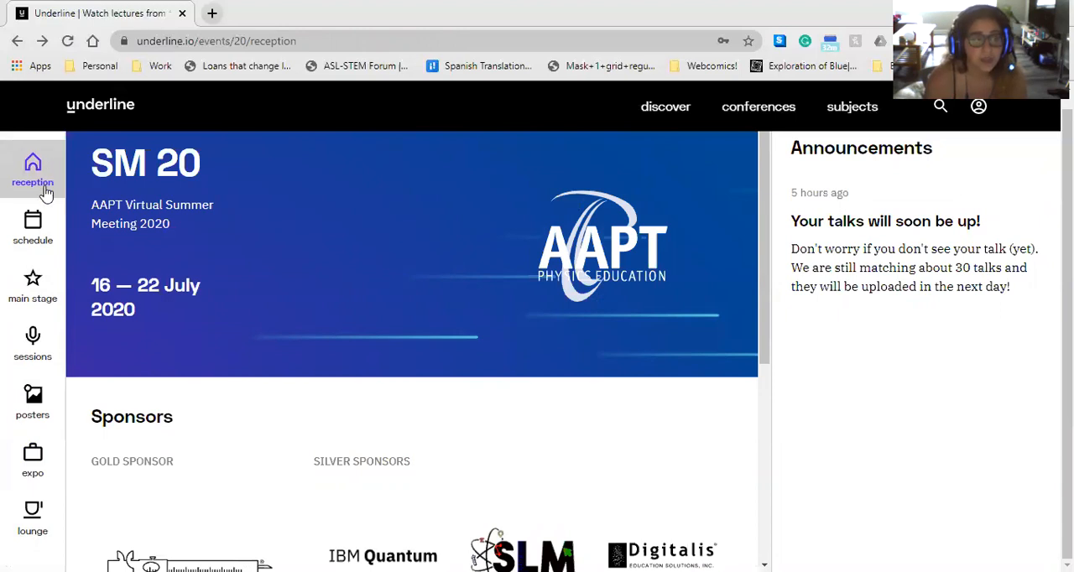
{"action": "mouse_move", "coordinate": [507, 320]}
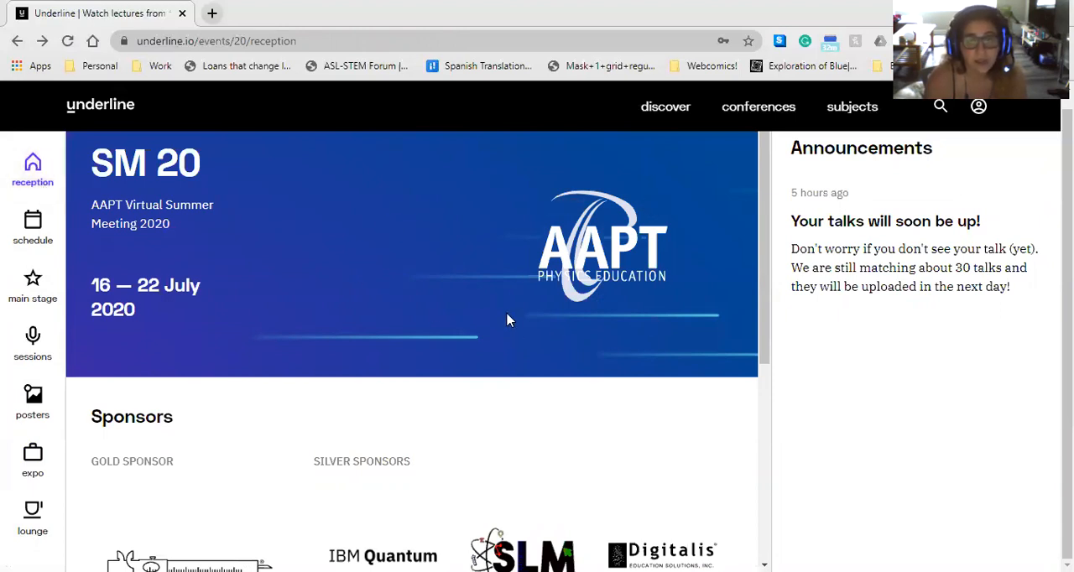
{"action": "mouse_move", "coordinate": [32, 231]}
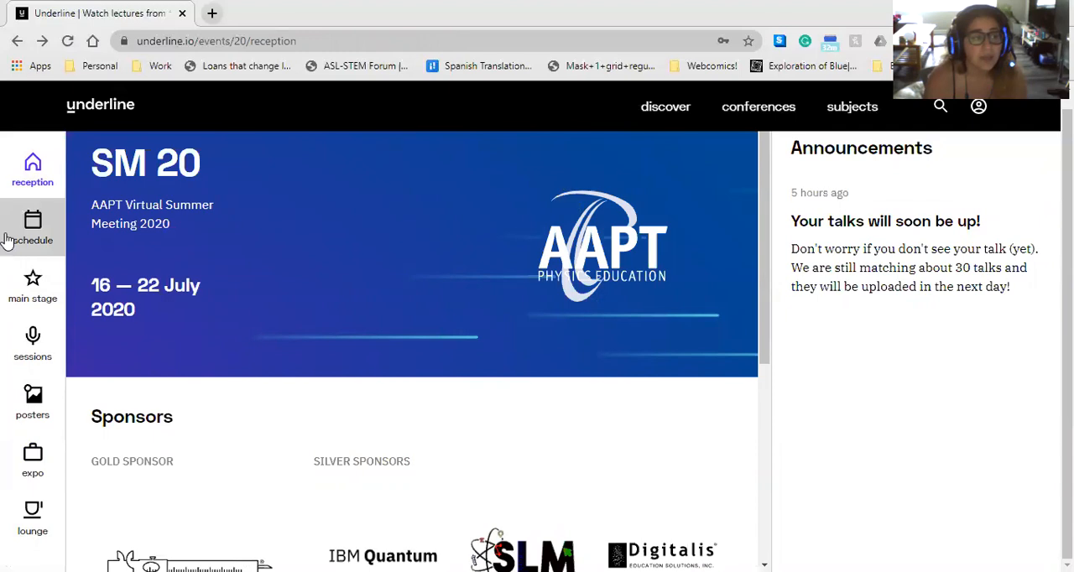
{"action": "mouse_move", "coordinate": [10, 235]}
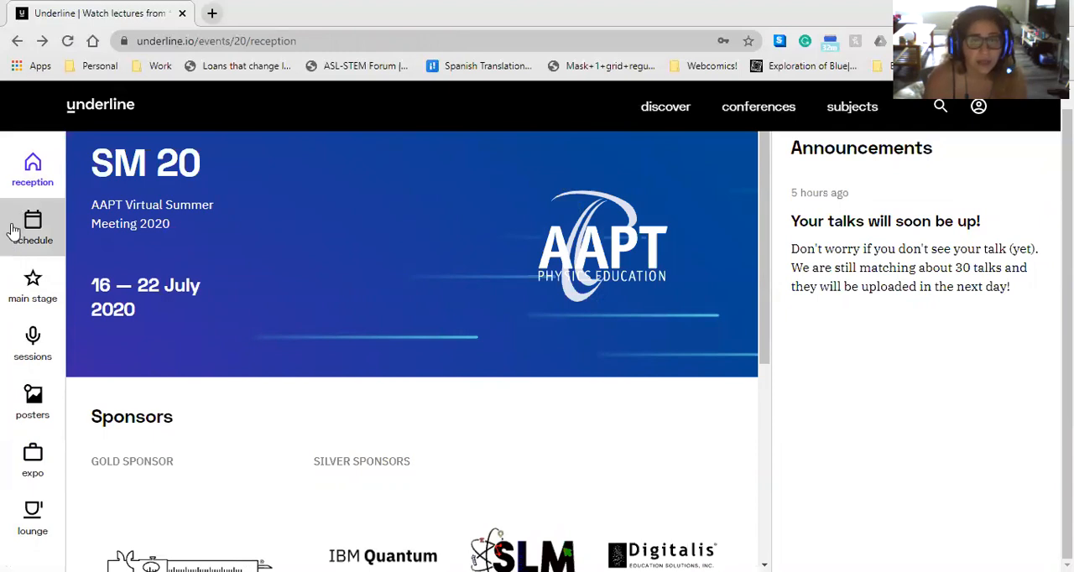
{"action": "mouse_move", "coordinate": [170, 226]}
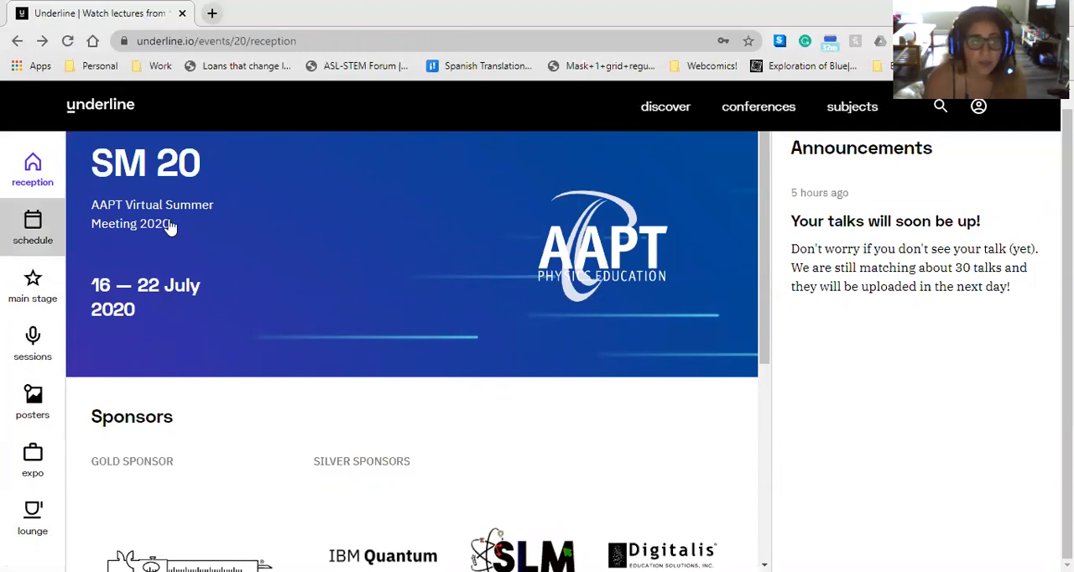
- Open the SM 20 schedule listing 19 July's sessions
{"action": "left_click", "coordinate": [32, 227]}
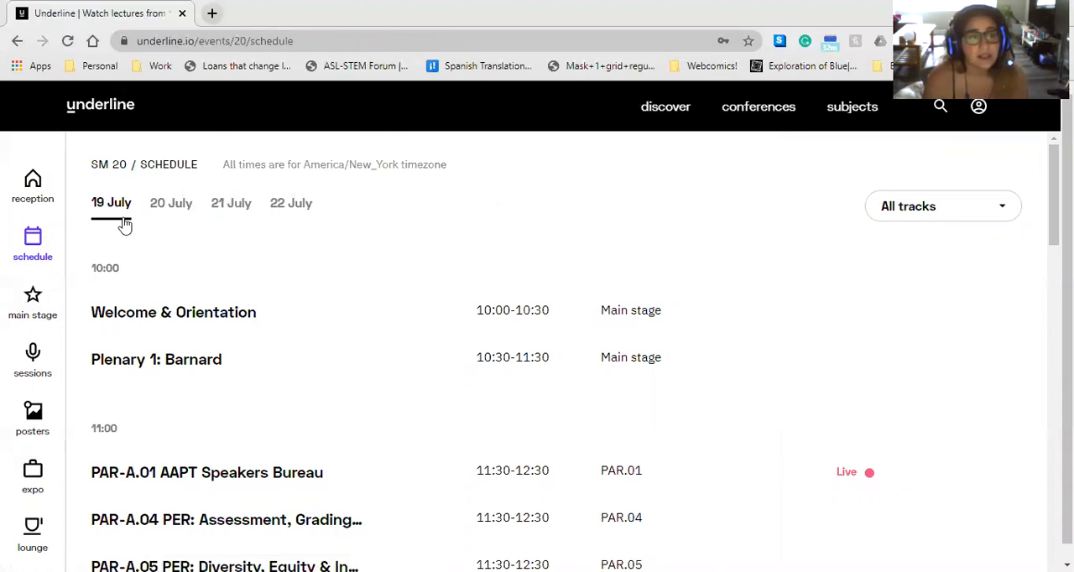
{"action": "mouse_move", "coordinate": [239, 208]}
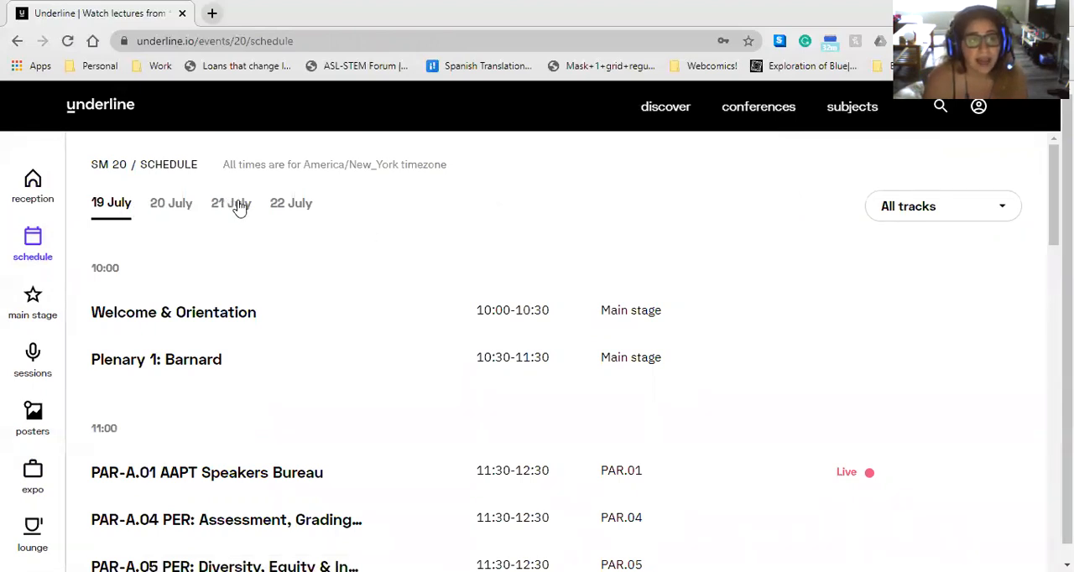
{"action": "mouse_move", "coordinate": [130, 203]}
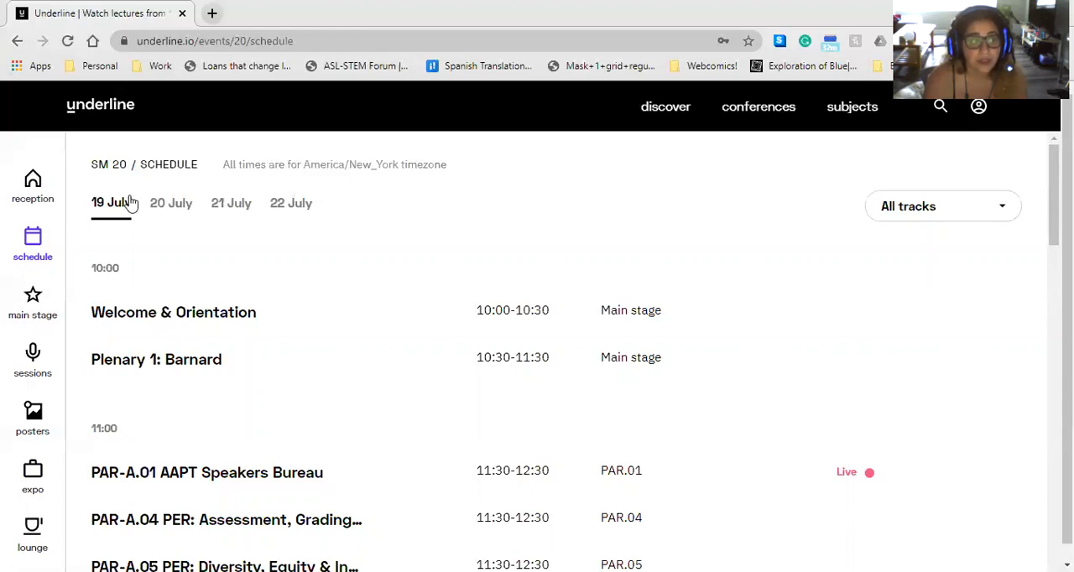
{"action": "mouse_move", "coordinate": [183, 207]}
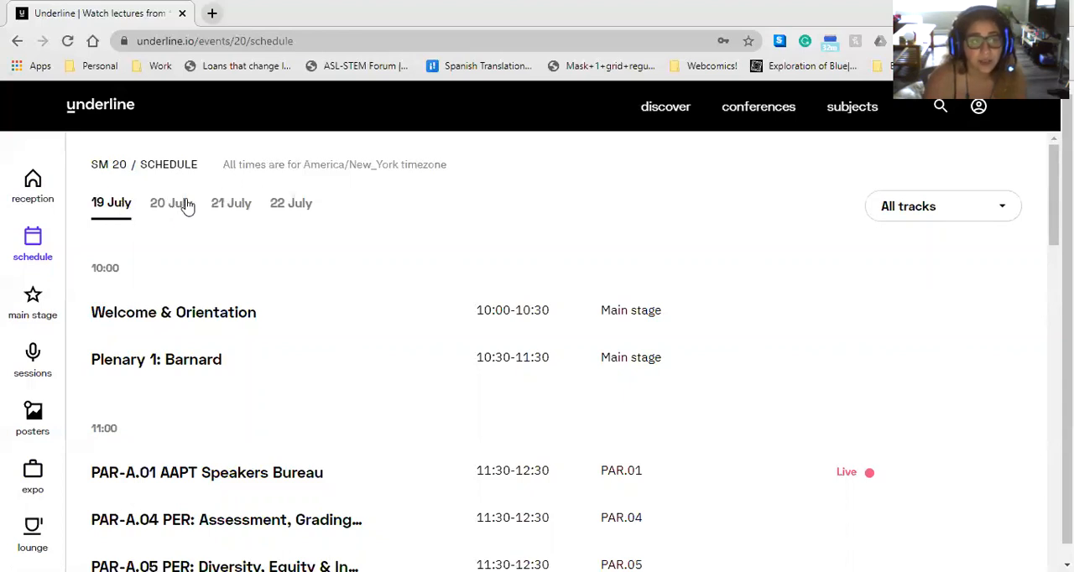
{"action": "mouse_move", "coordinate": [318, 222]}
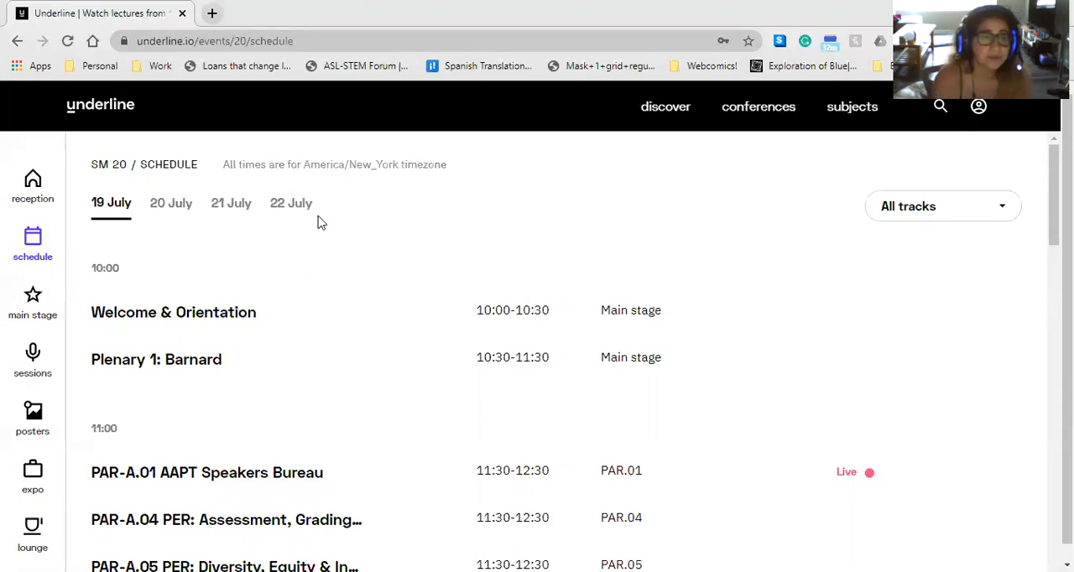
{"action": "mouse_move", "coordinate": [884, 216]}
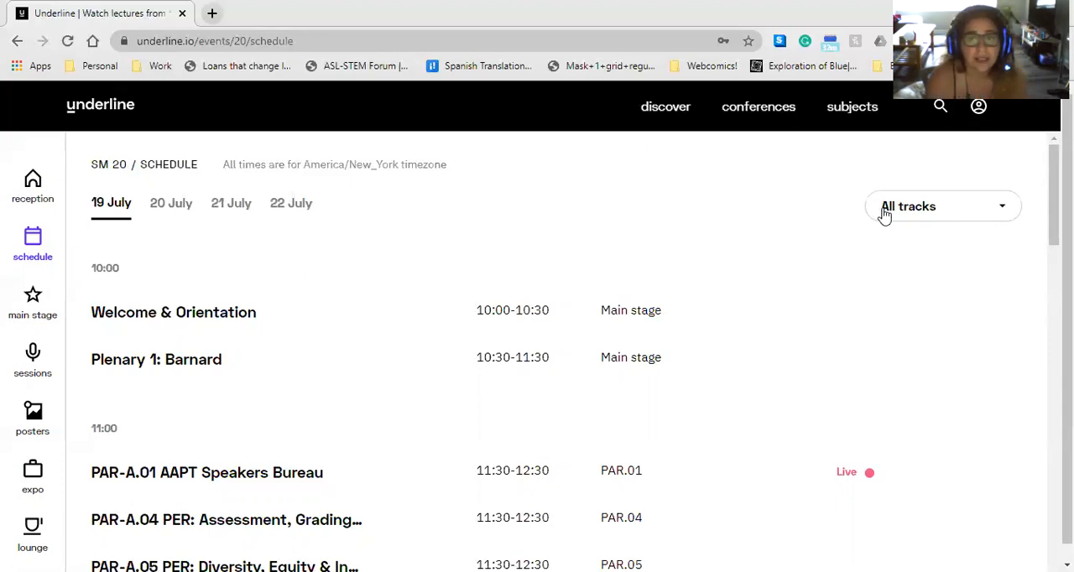
- Expand the All tracks filter and scroll through Teaser talks, Track 1 and PAR.01–PAR.11
{"action": "left_click", "coordinate": [942, 206]}
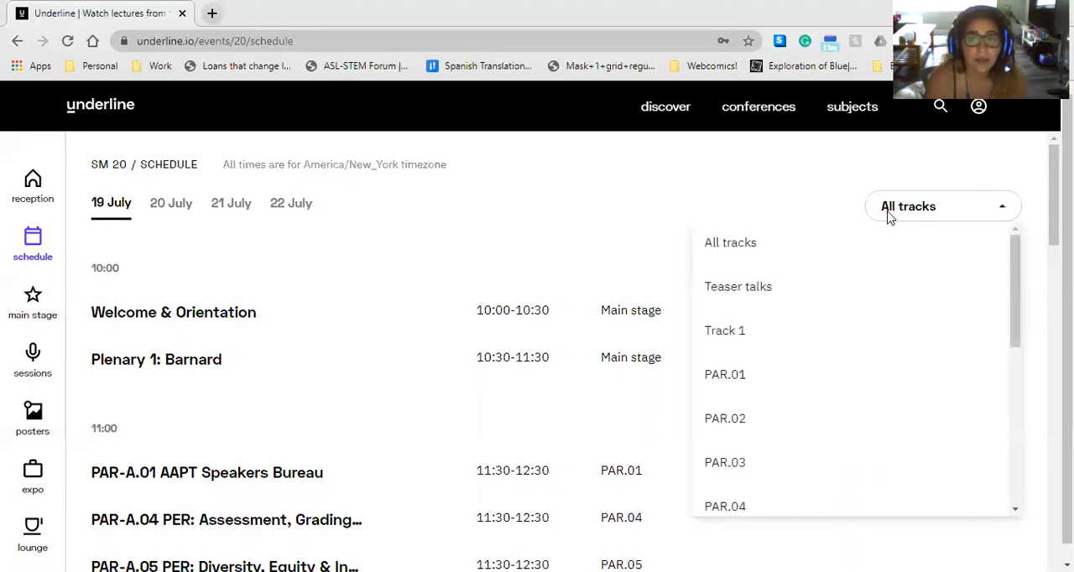
{"action": "mouse_move", "coordinate": [771, 251]}
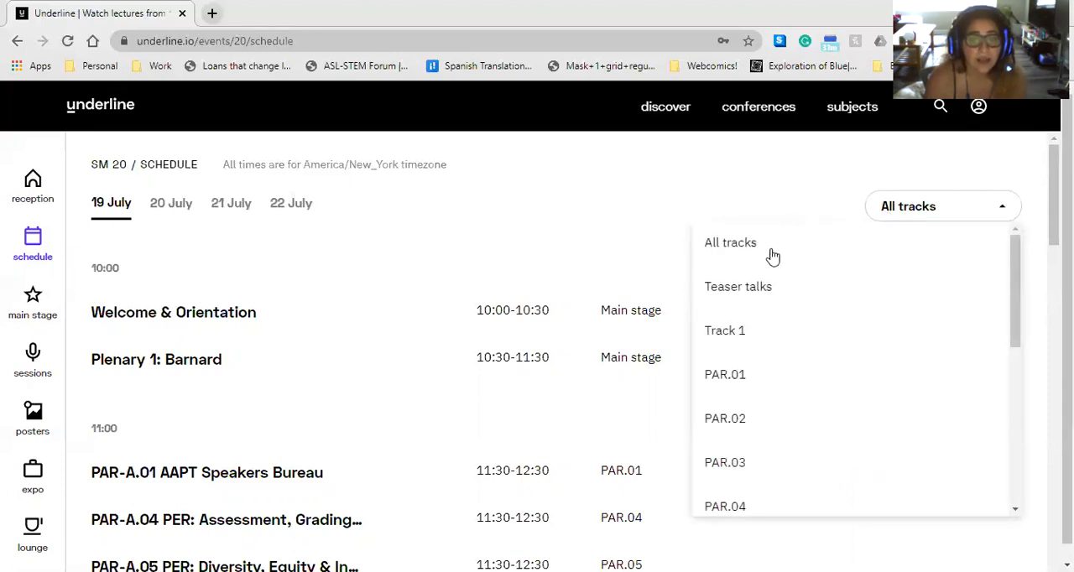
{"action": "mouse_move", "coordinate": [800, 330]}
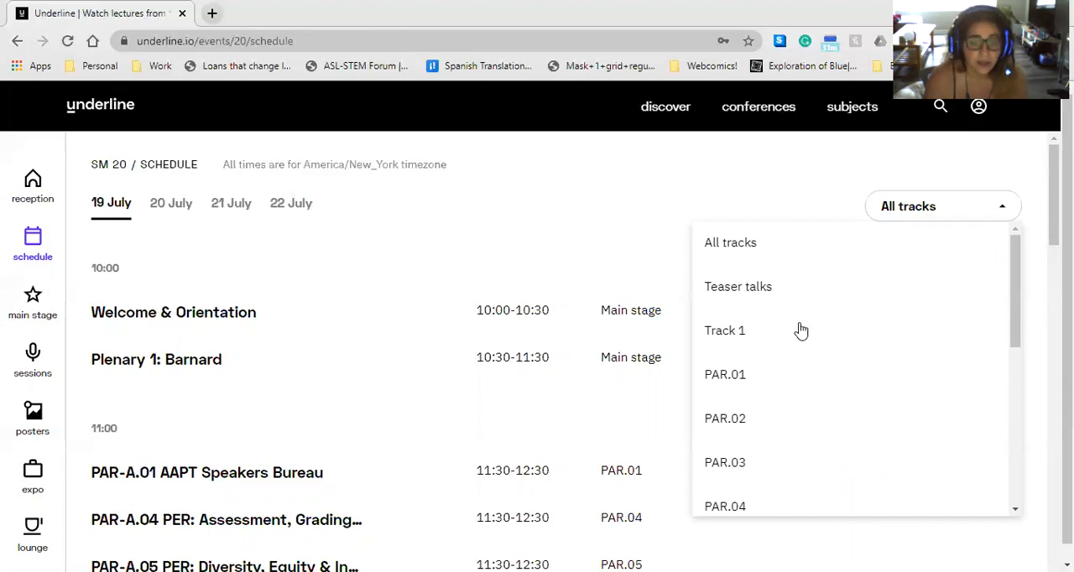
{"action": "scroll", "scroll_direction": "down", "scroll_amount": 3}
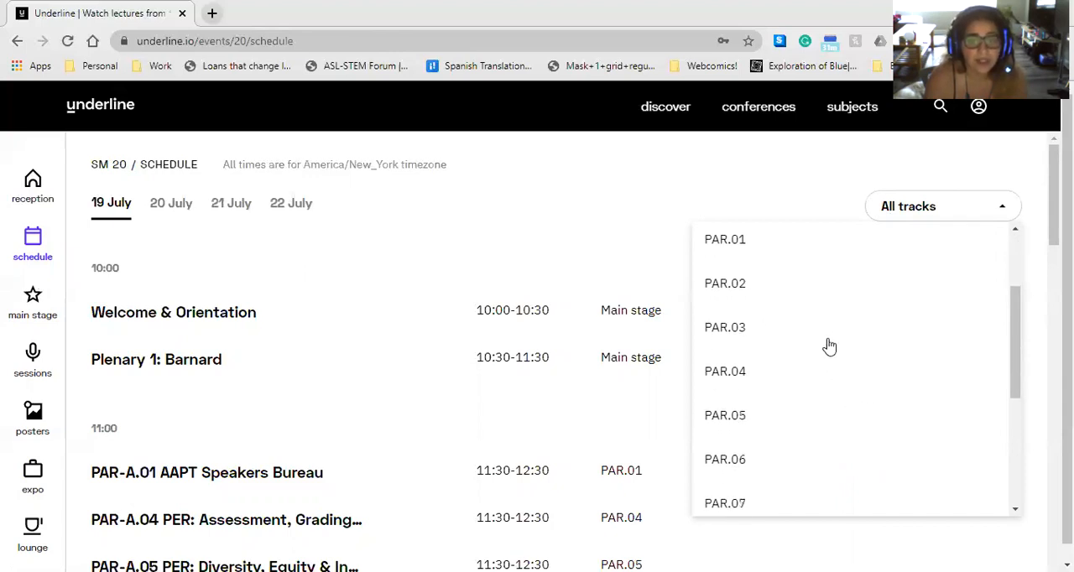
{"action": "scroll", "scroll_direction": "down", "scroll_amount": 3}
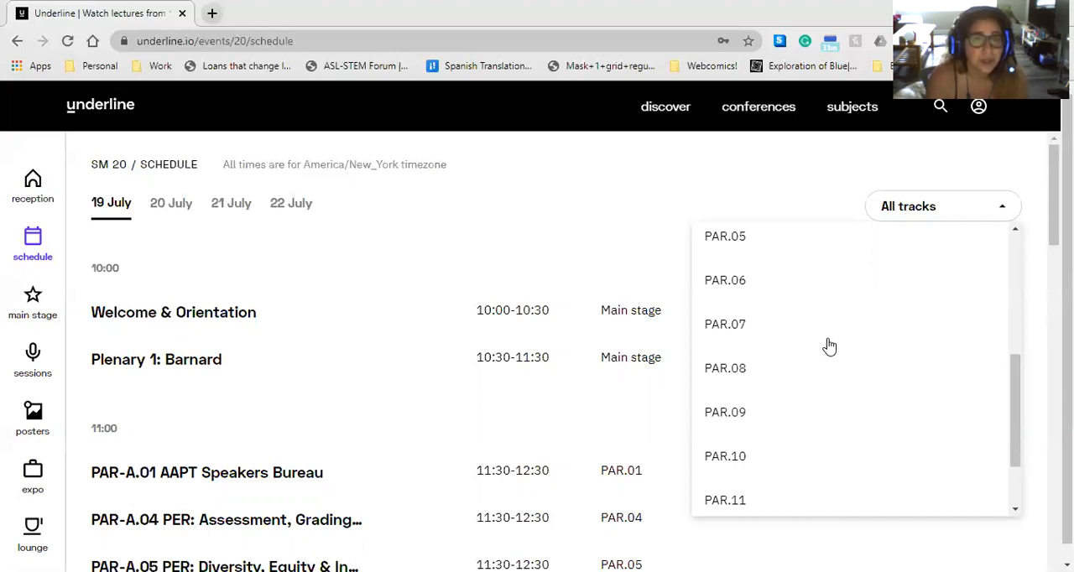
{"action": "mouse_move", "coordinate": [732, 345]}
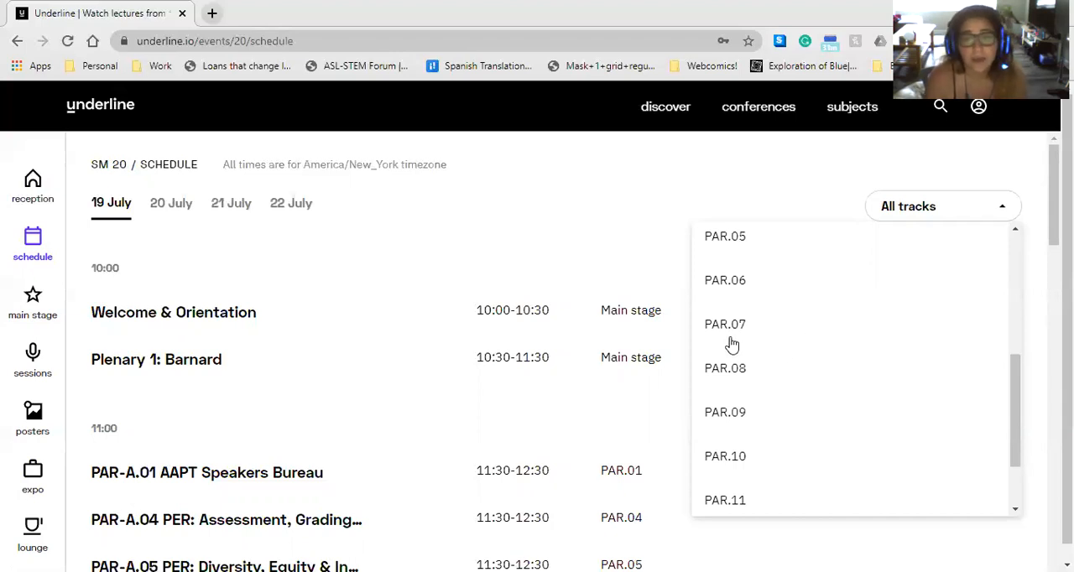
{"action": "mouse_move", "coordinate": [728, 336]}
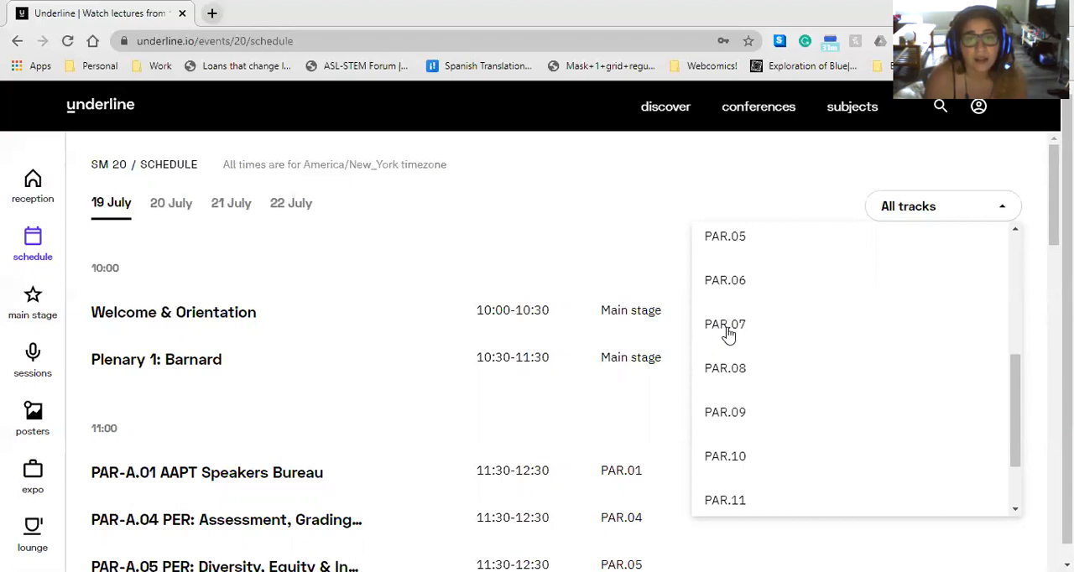
{"action": "mouse_move", "coordinate": [771, 359]}
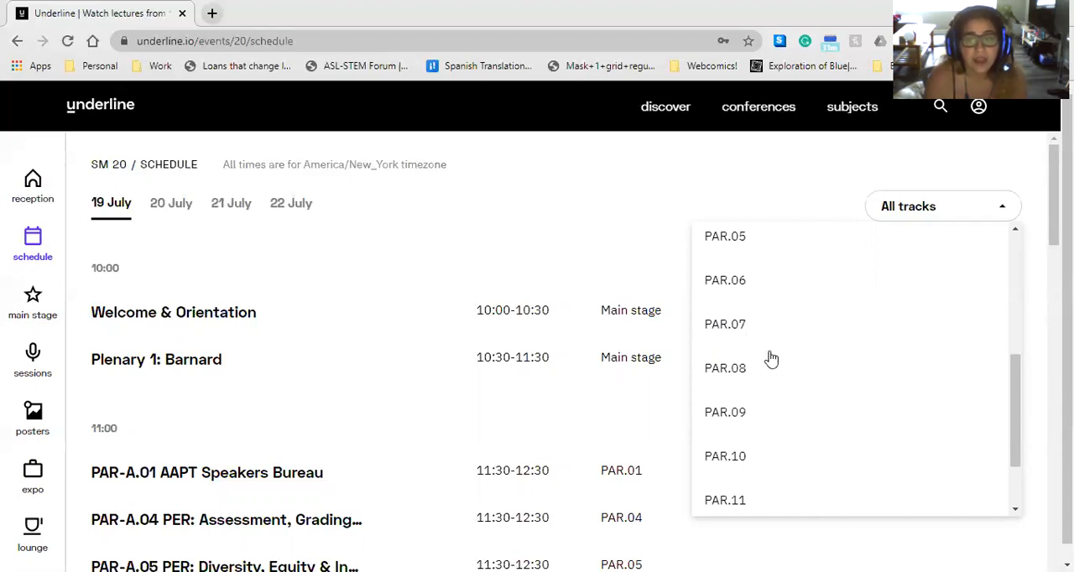
{"action": "mouse_move", "coordinate": [762, 328]}
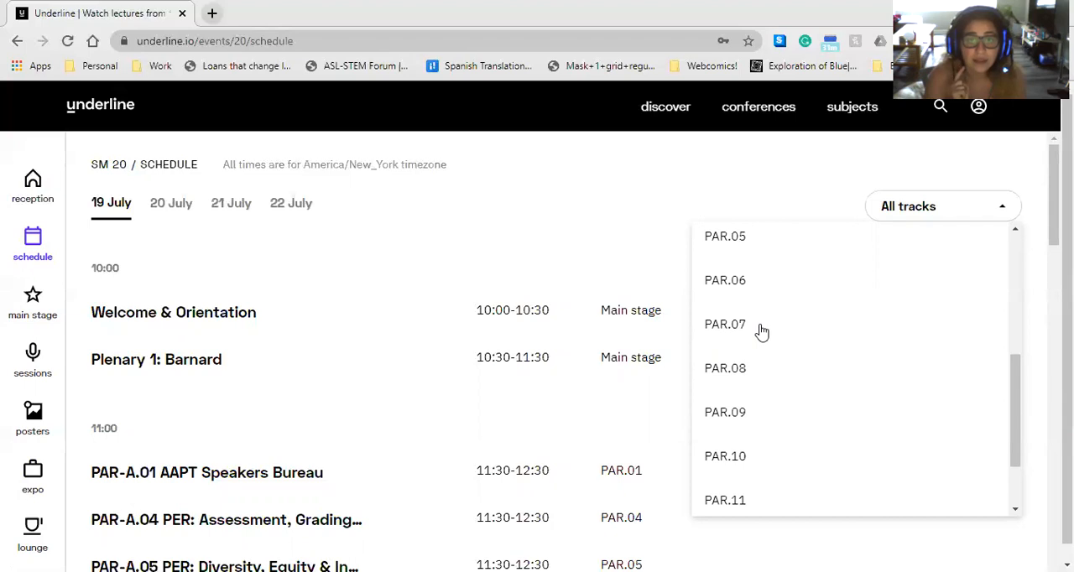
{"action": "mouse_move", "coordinate": [145, 217]}
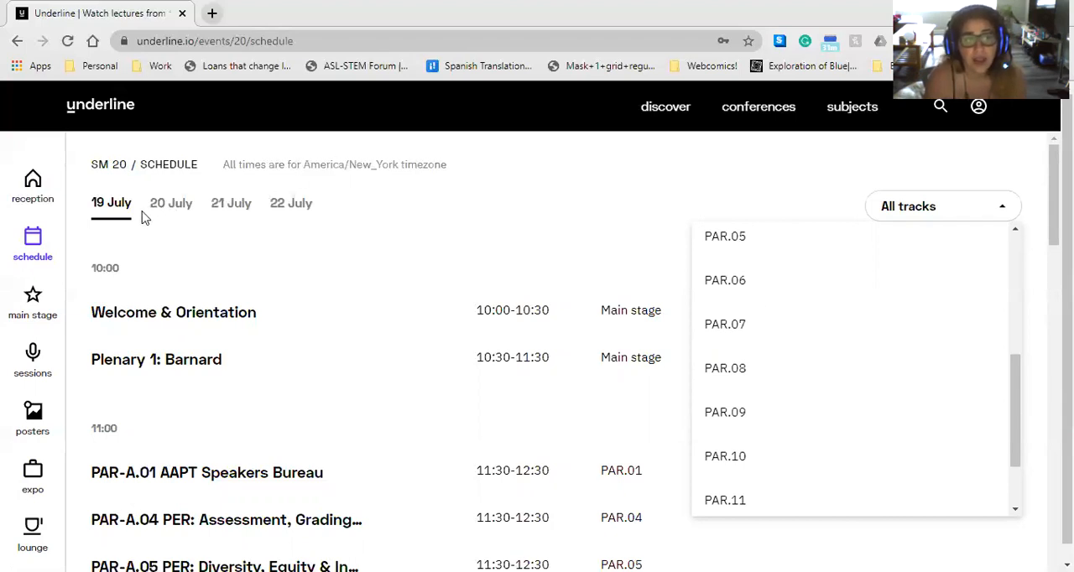
{"action": "mouse_move", "coordinate": [737, 341]}
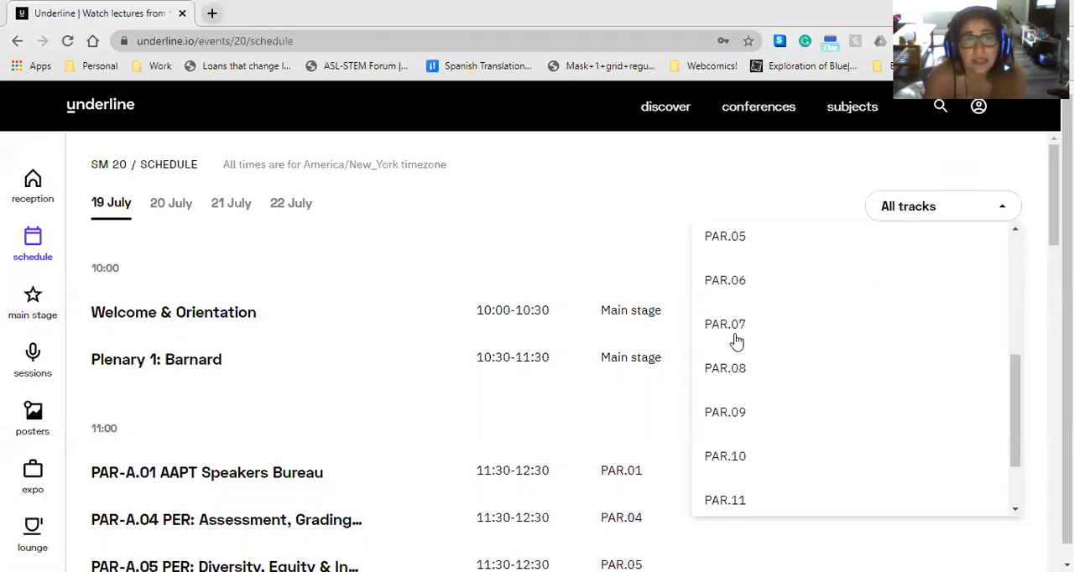
{"action": "mouse_move", "coordinate": [918, 215]}
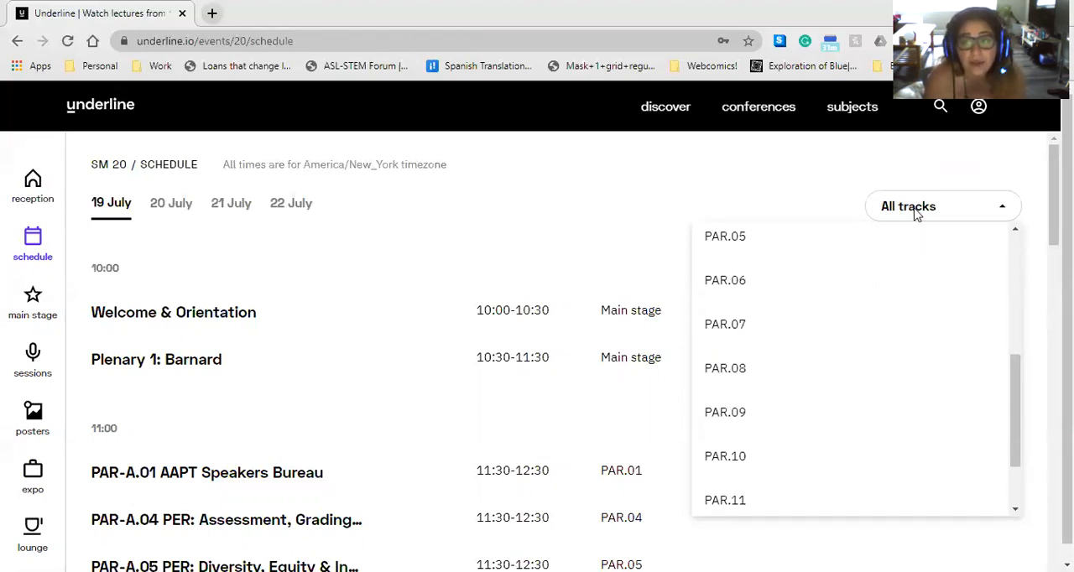
- Close the track list without changing the selected track
{"action": "left_click", "coordinate": [173, 312]}
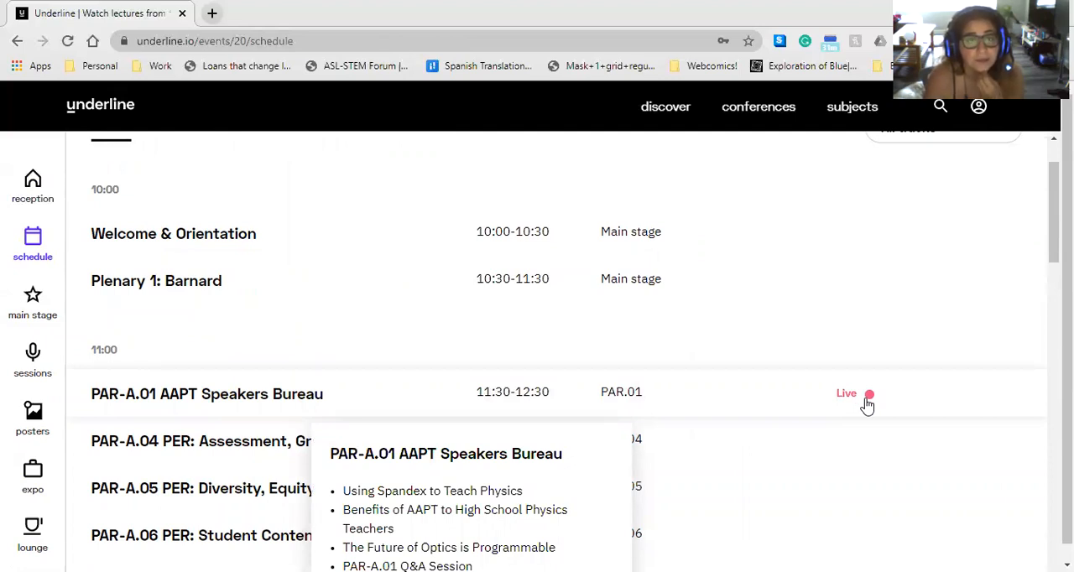
{"action": "mouse_move", "coordinate": [742, 454]}
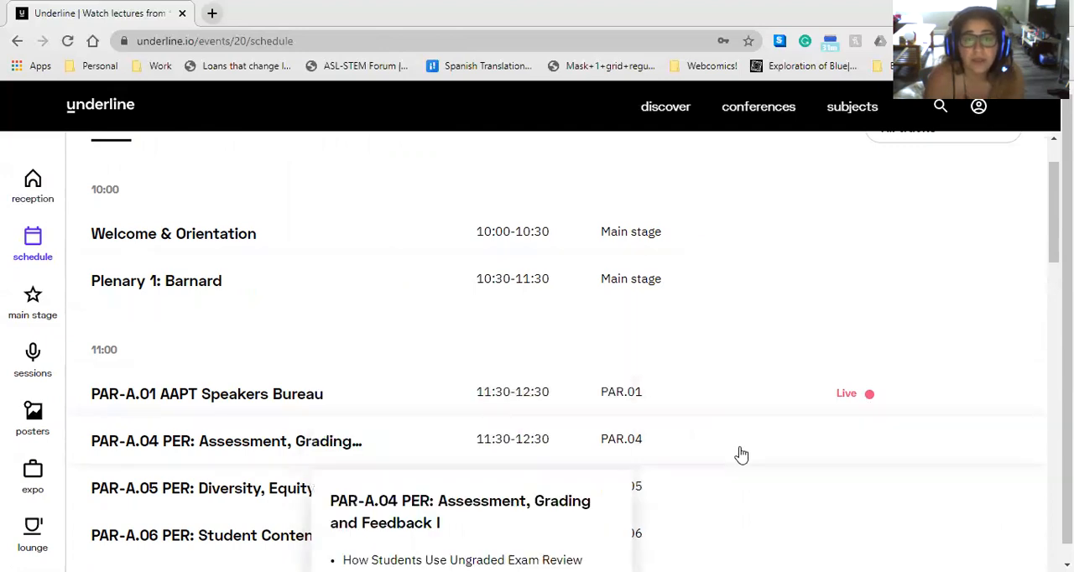
{"action": "mouse_move", "coordinate": [506, 134]}
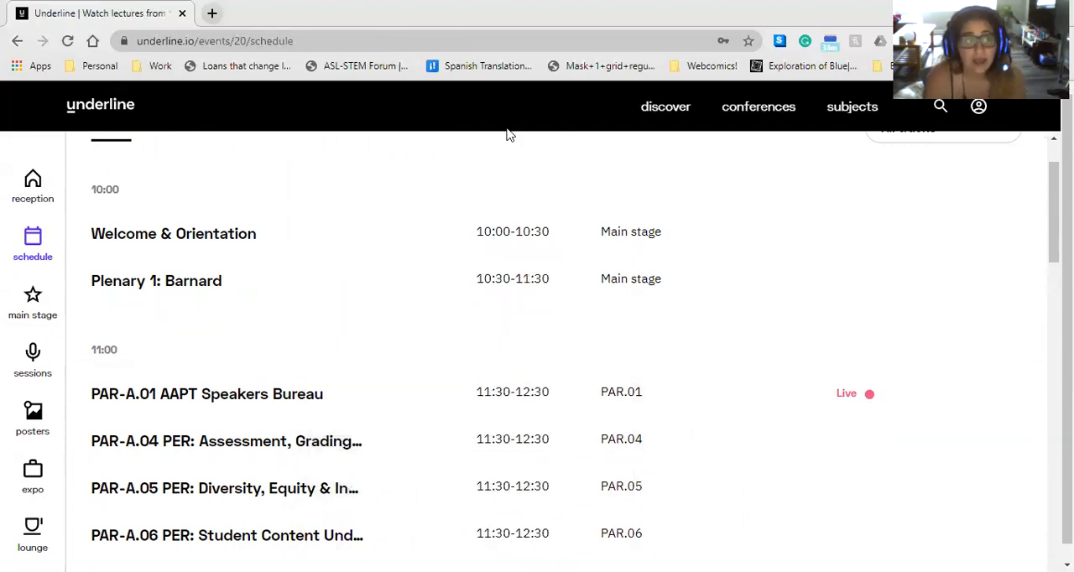
{"action": "mouse_move", "coordinate": [106, 190]}
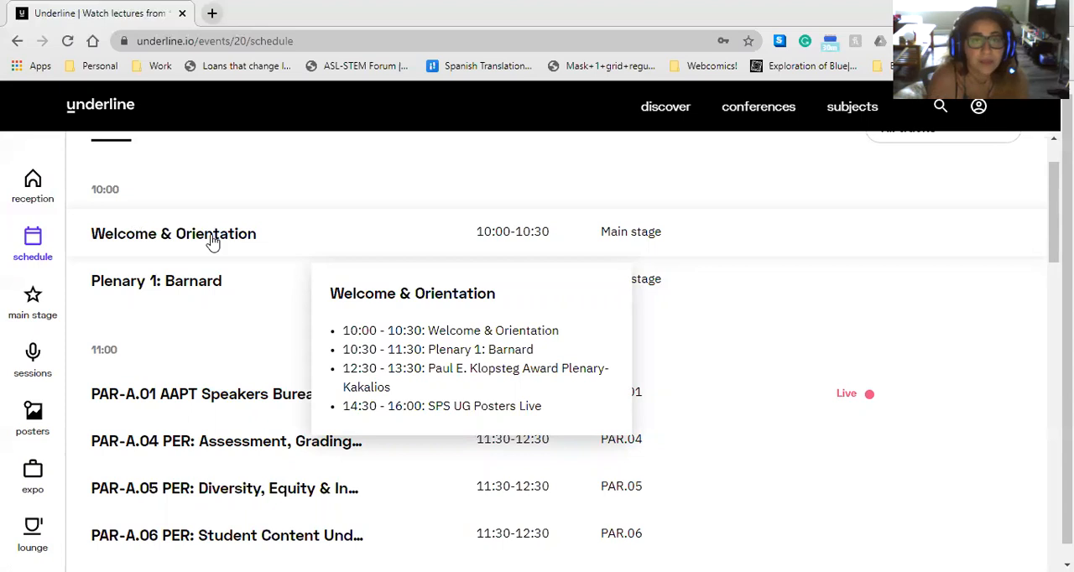
{"action": "mouse_move", "coordinate": [499, 232]}
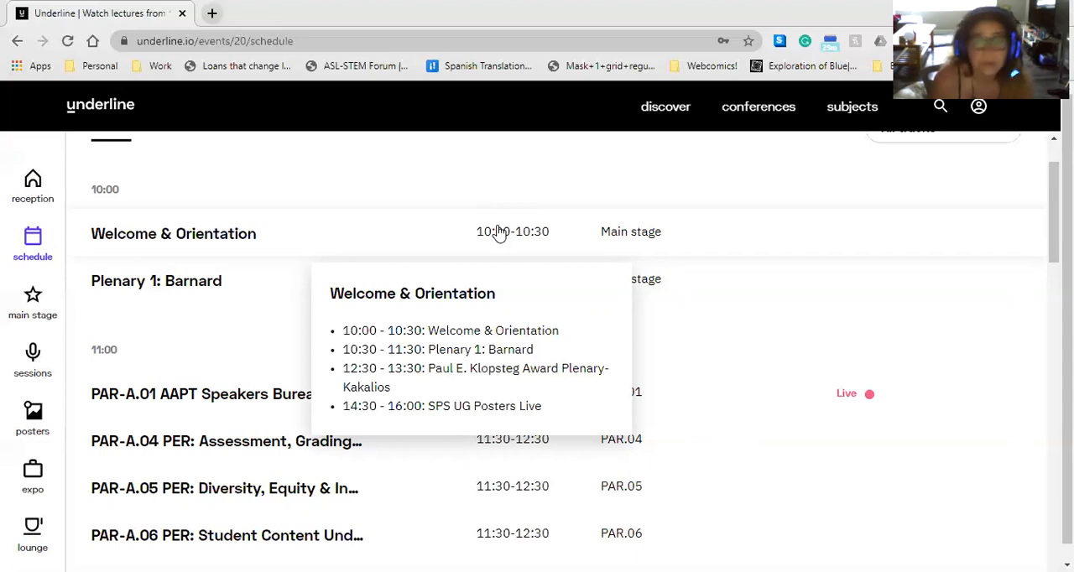
{"action": "mouse_move", "coordinate": [569, 216]}
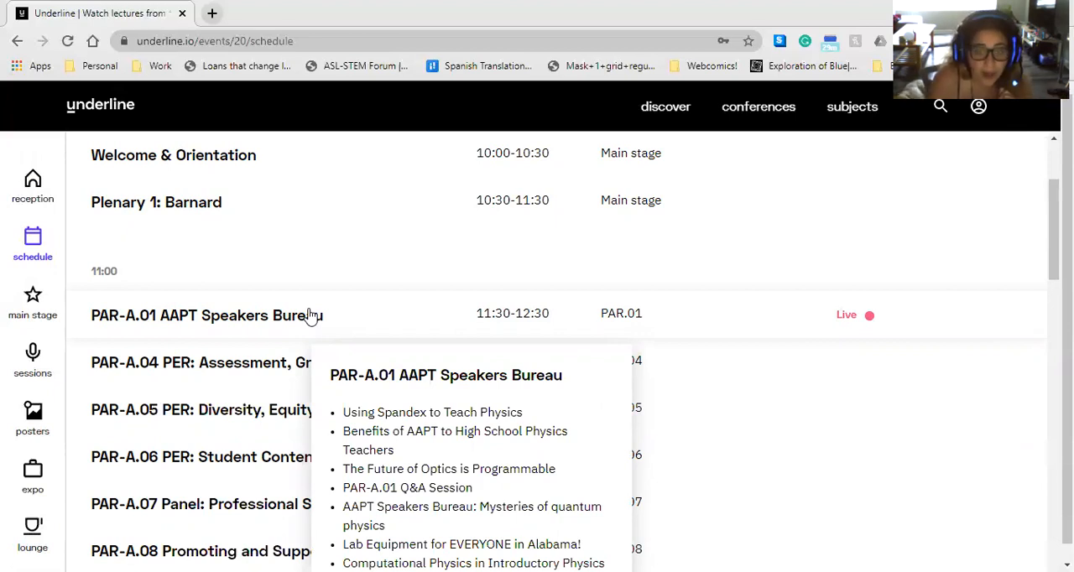
- Open the PAR-A.01 AAPT Speakers Bureau session and browse its talk cards
{"action": "left_click", "coordinate": [207, 315]}
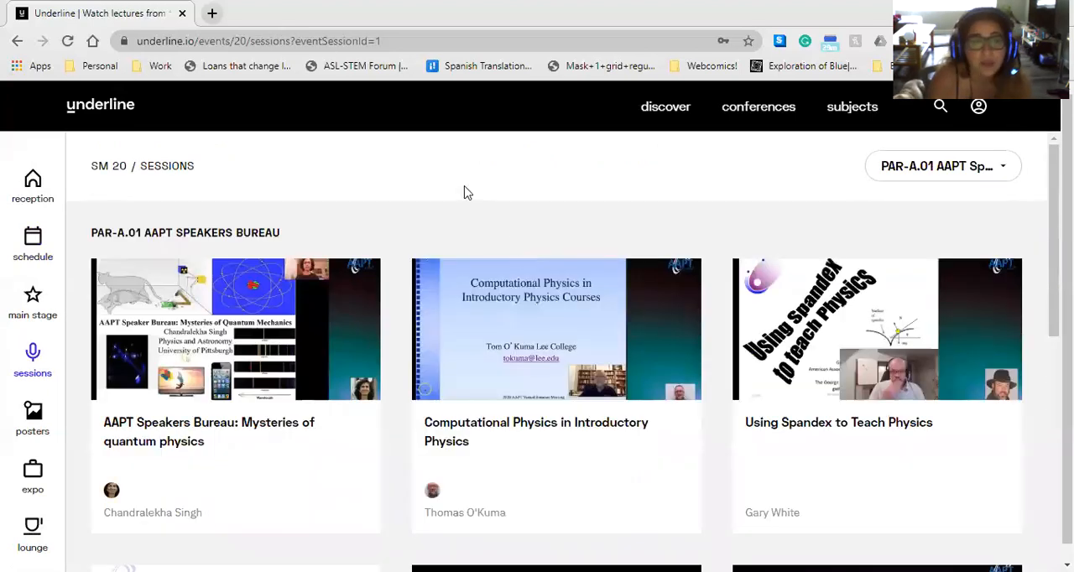
{"action": "mouse_move", "coordinate": [429, 206]}
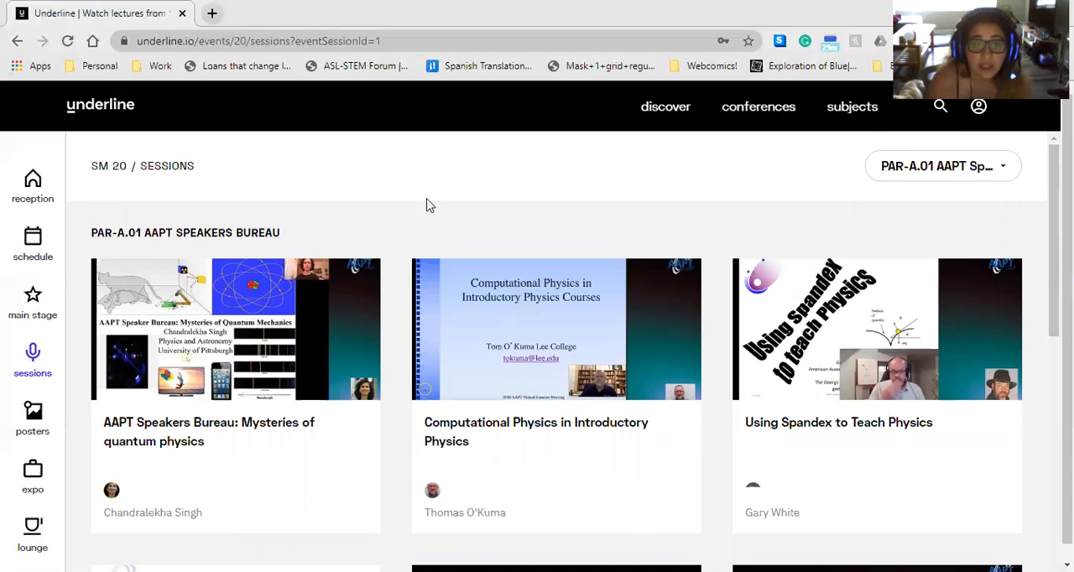
{"action": "scroll", "scroll_direction": "down", "scroll_amount": 3}
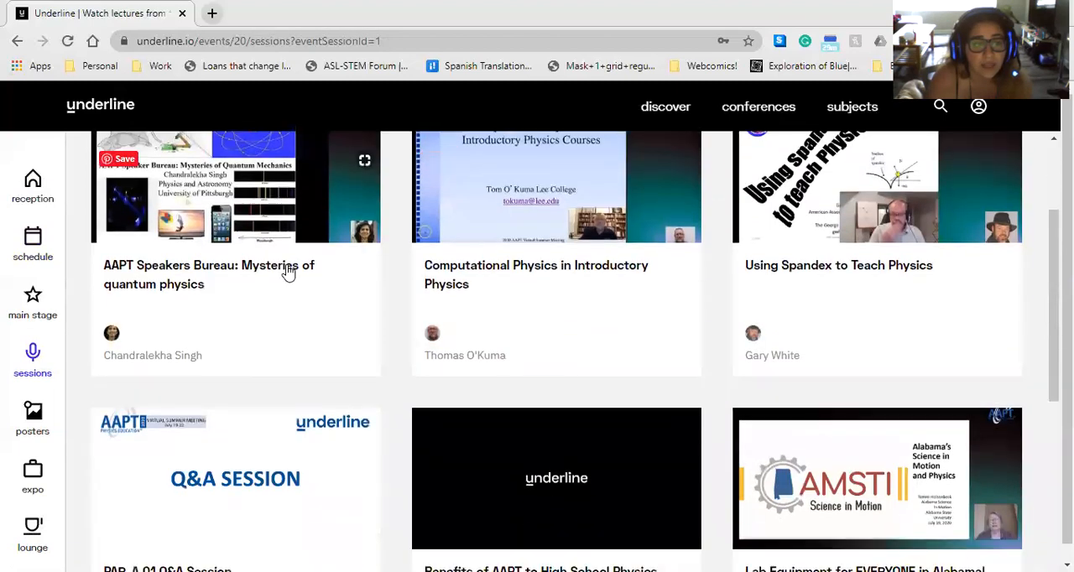
{"action": "mouse_move", "coordinate": [573, 308]}
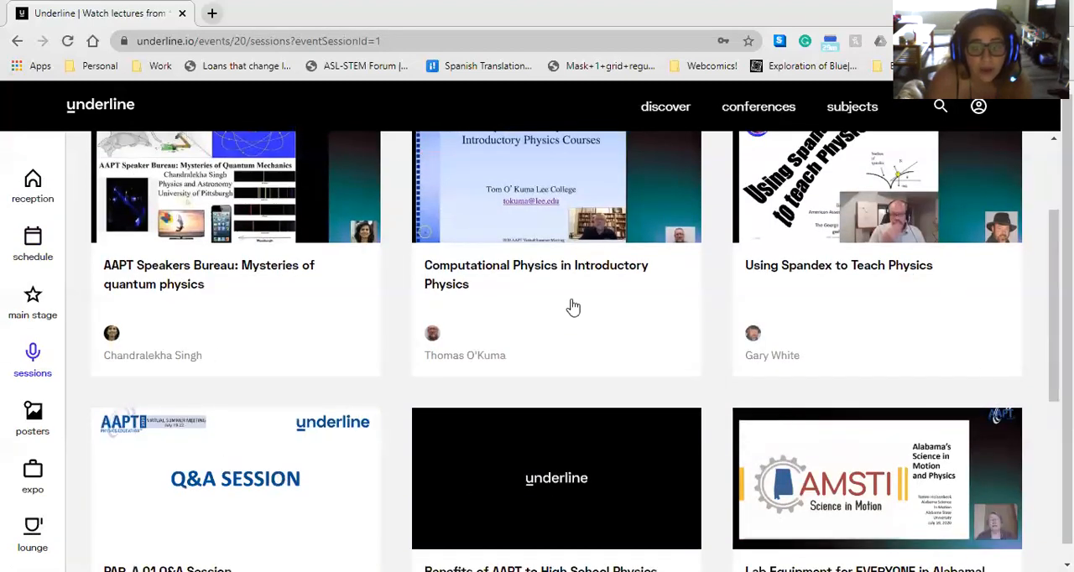
{"action": "mouse_move", "coordinate": [406, 354]}
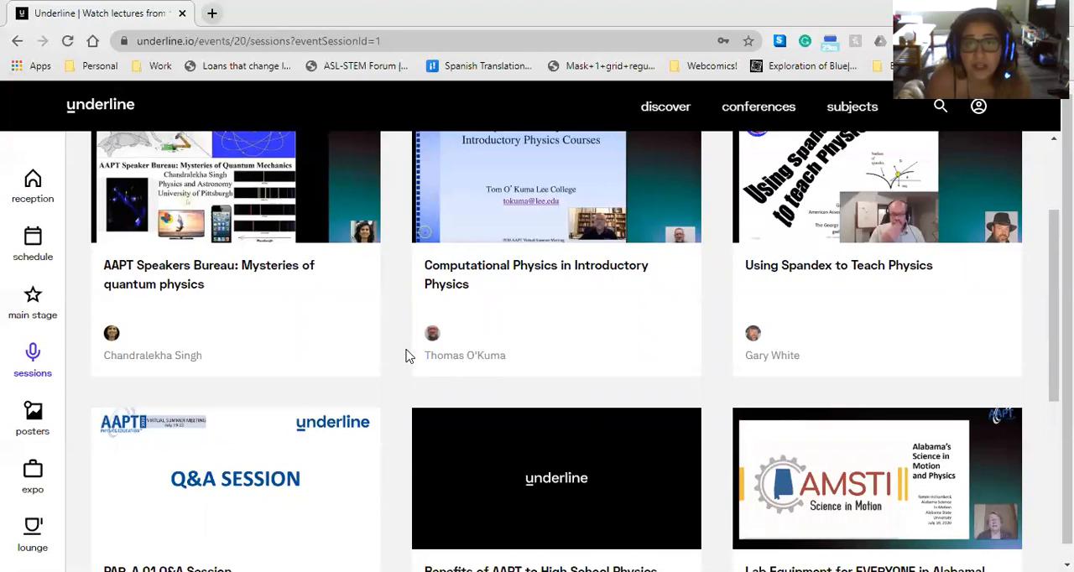
{"action": "mouse_move", "coordinate": [300, 325]}
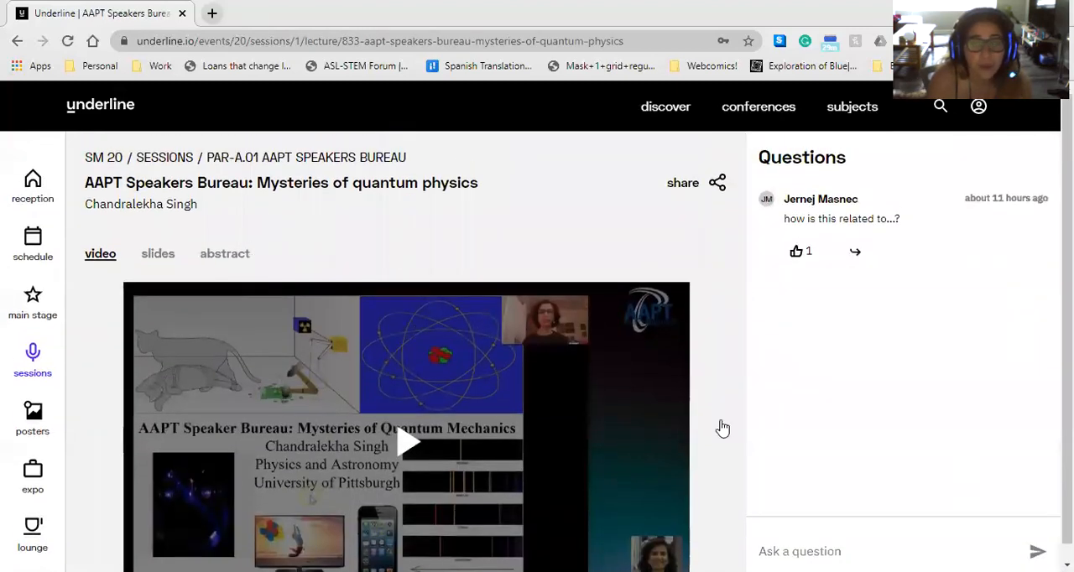
{"action": "mouse_move", "coordinate": [826, 288]}
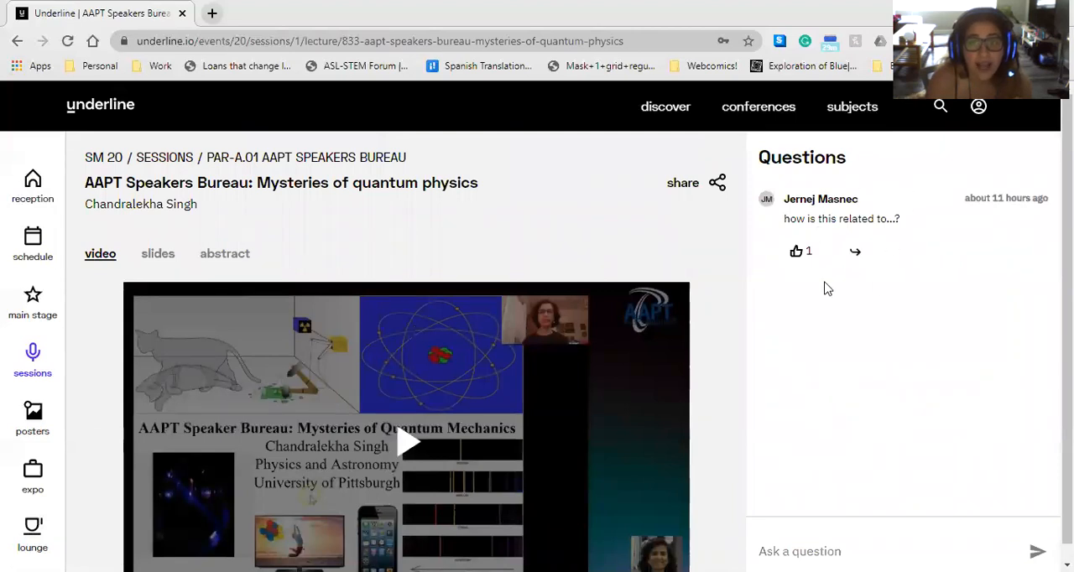
{"action": "mouse_move", "coordinate": [850, 499]}
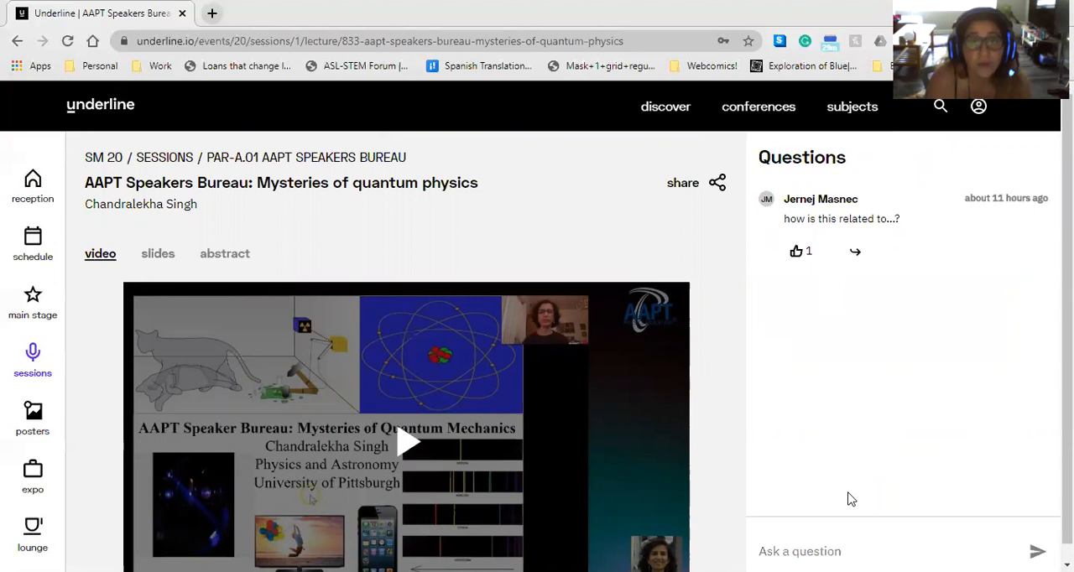
{"action": "mouse_move", "coordinate": [921, 465]}
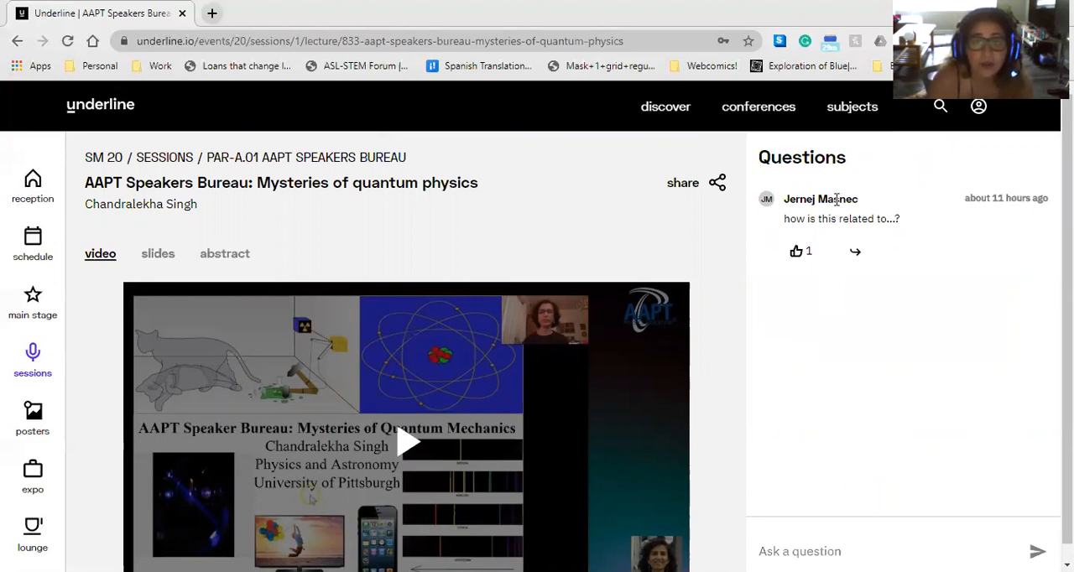
{"action": "mouse_move", "coordinate": [817, 244]}
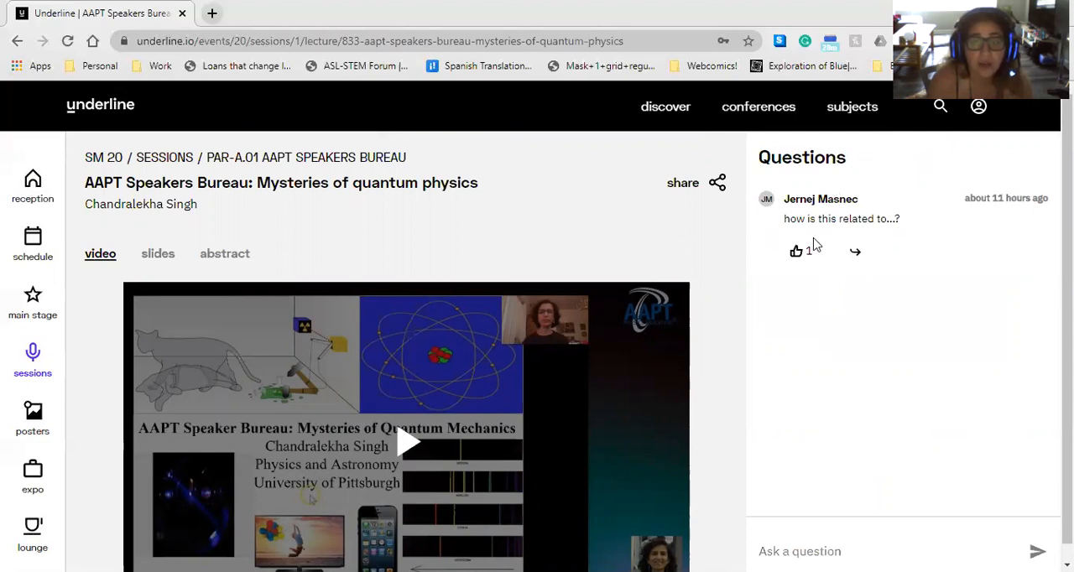
{"action": "mouse_move", "coordinate": [804, 256]}
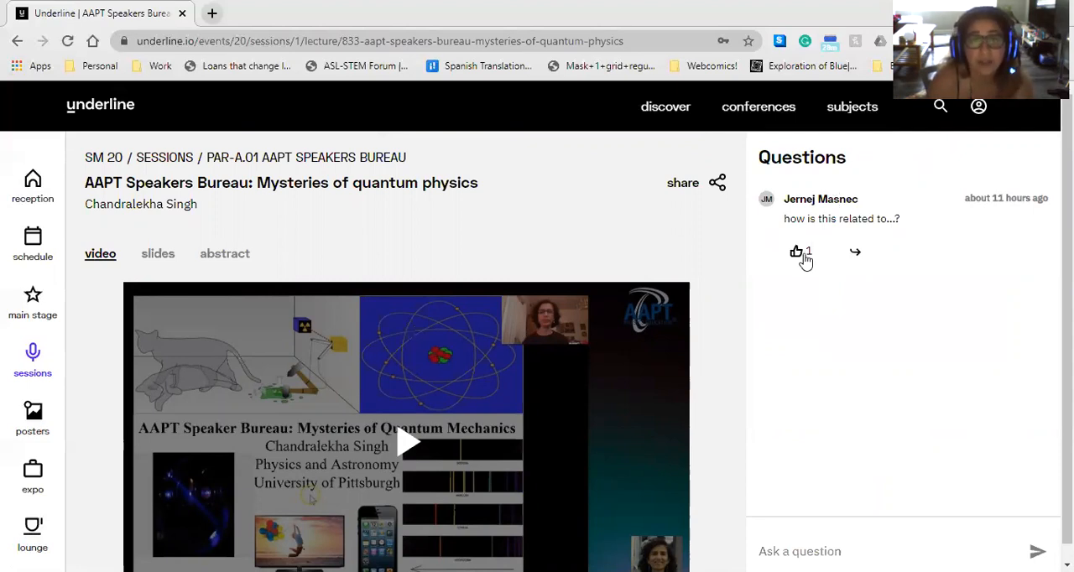
{"action": "mouse_move", "coordinate": [855, 256]}
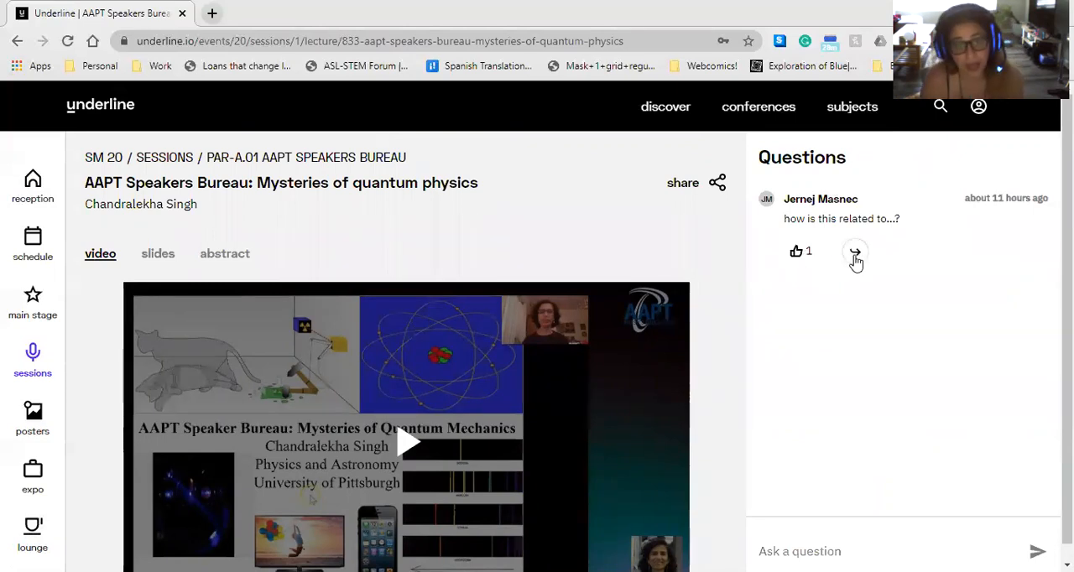
{"action": "mouse_move", "coordinate": [592, 262]}
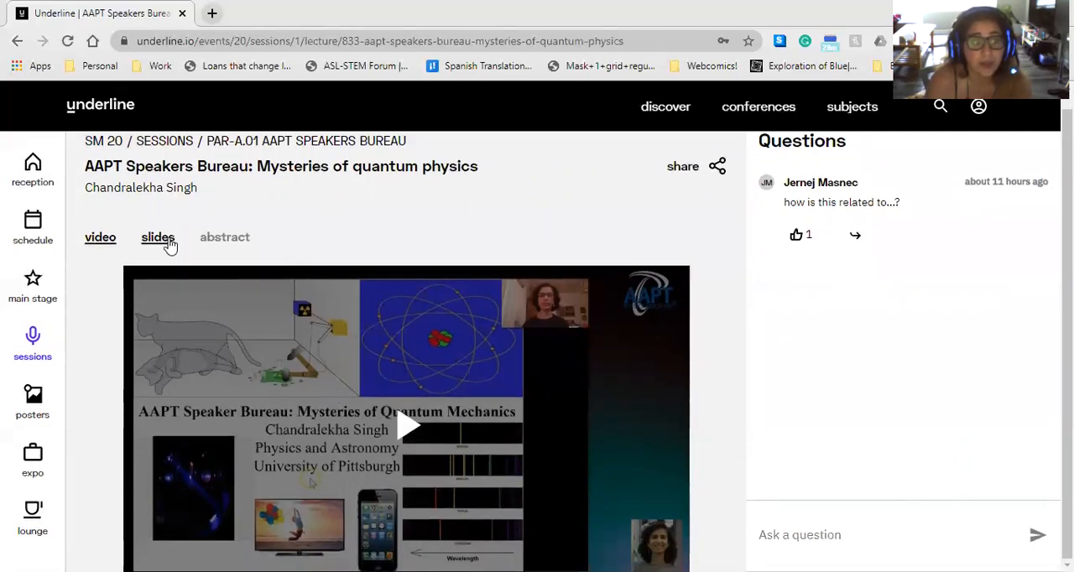
- View the quantum physics talk's slides, then switch to its abstract
{"action": "left_click", "coordinate": [158, 237]}
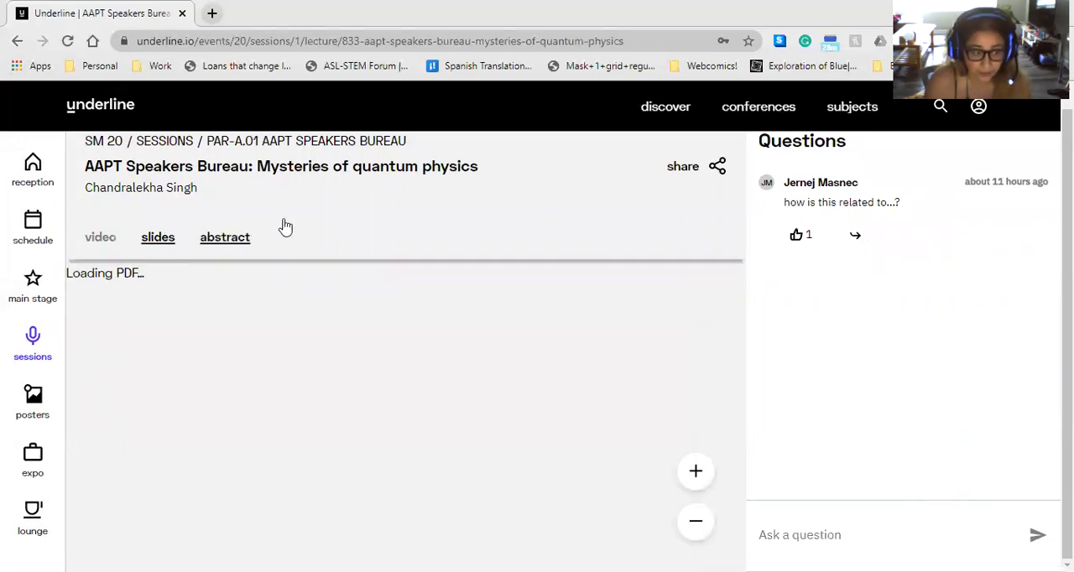
{"action": "mouse_move", "coordinate": [411, 320]}
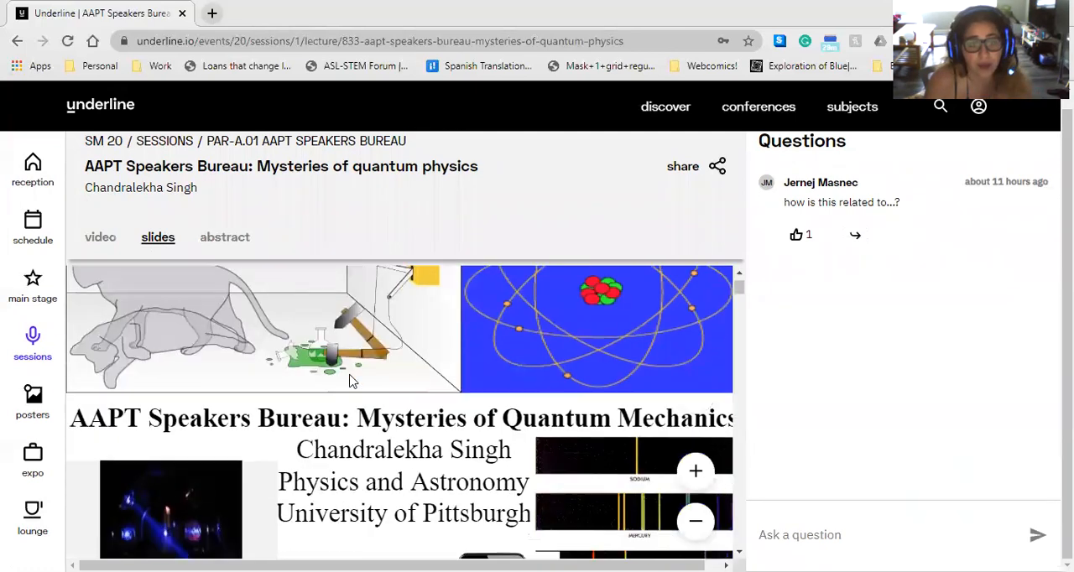
{"action": "left_click", "coordinate": [224, 236]}
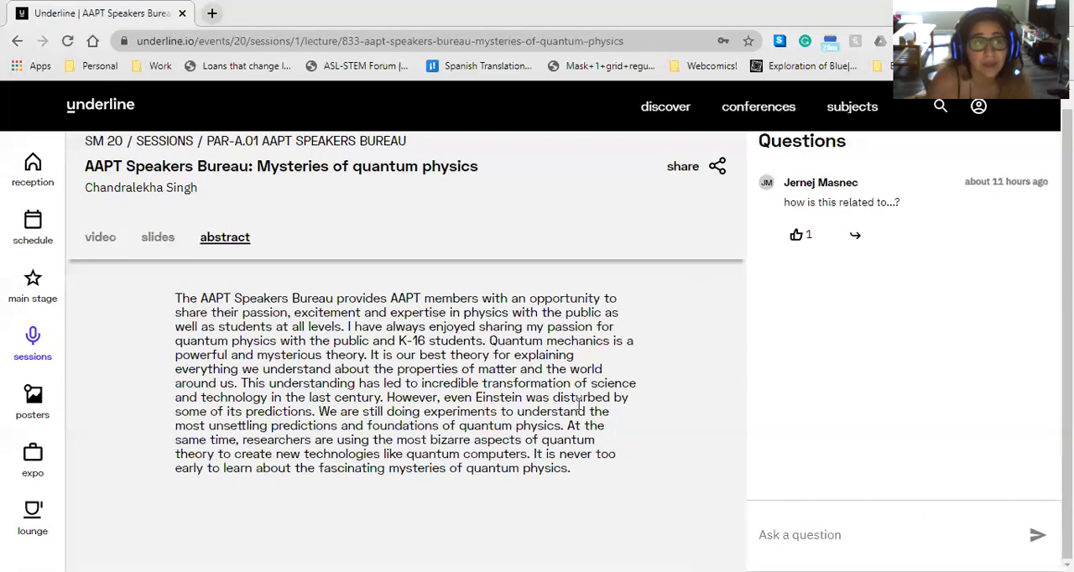
{"action": "scroll", "scroll_direction": "up", "scroll_amount": 3}
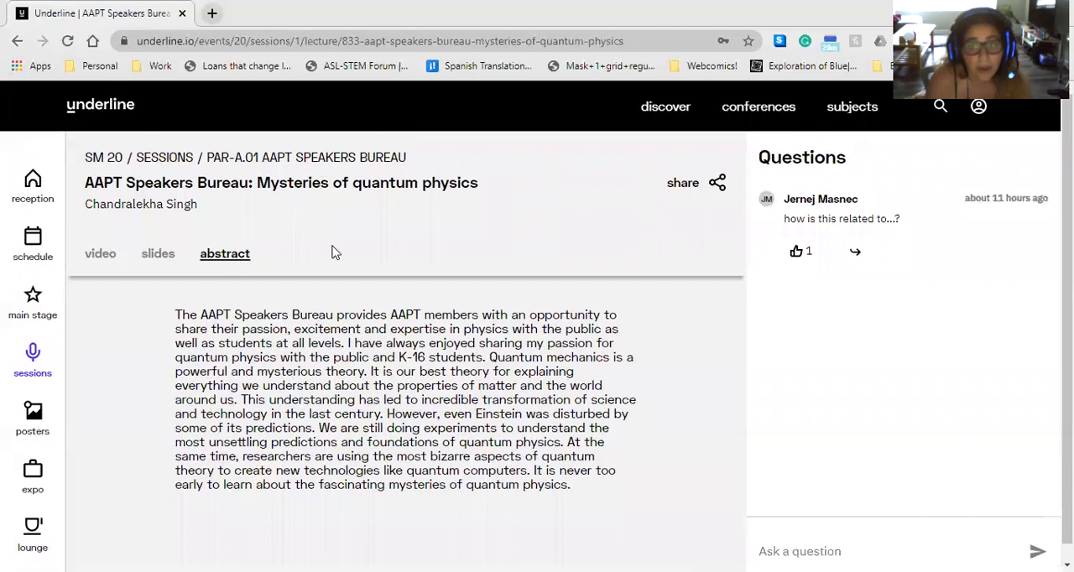
{"action": "mouse_move", "coordinate": [306, 158]}
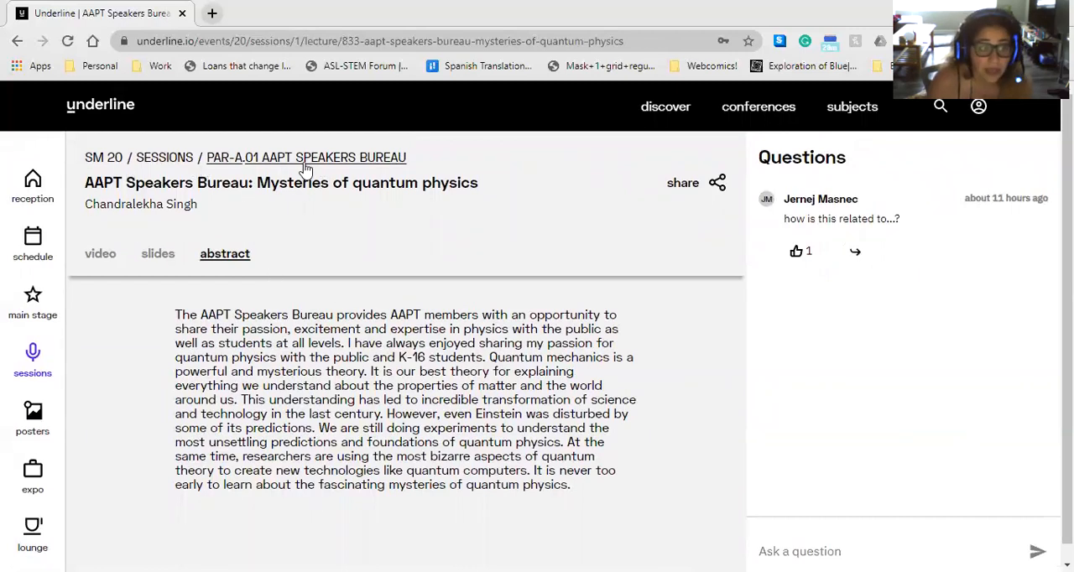
{"action": "mouse_move", "coordinate": [305, 164]}
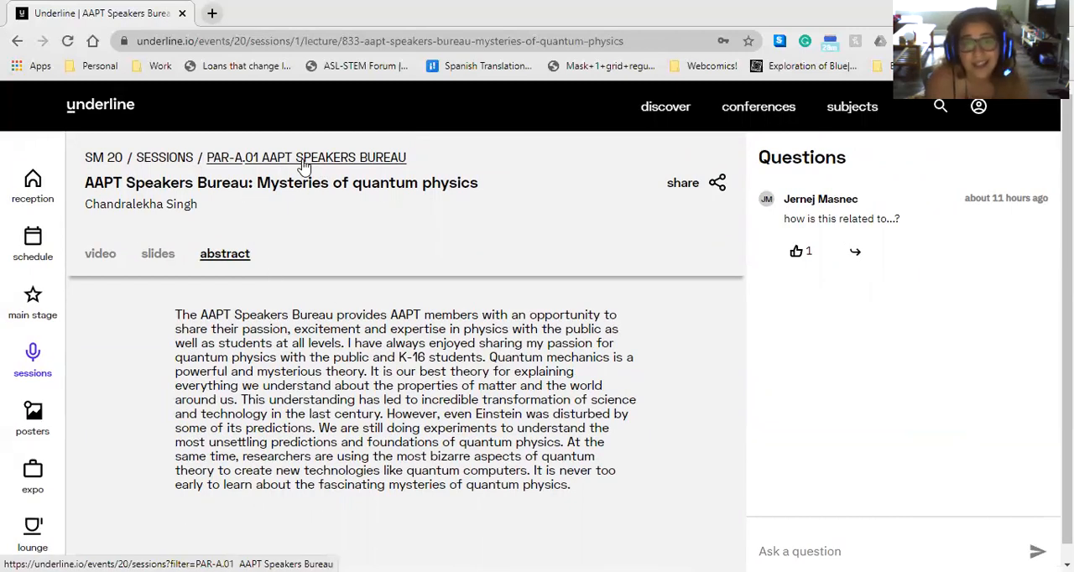
- Return to the PAR-A.01 AAPT Speakers Bureau session and browse its talks and Q&A Session
{"action": "left_click", "coordinate": [305, 158]}
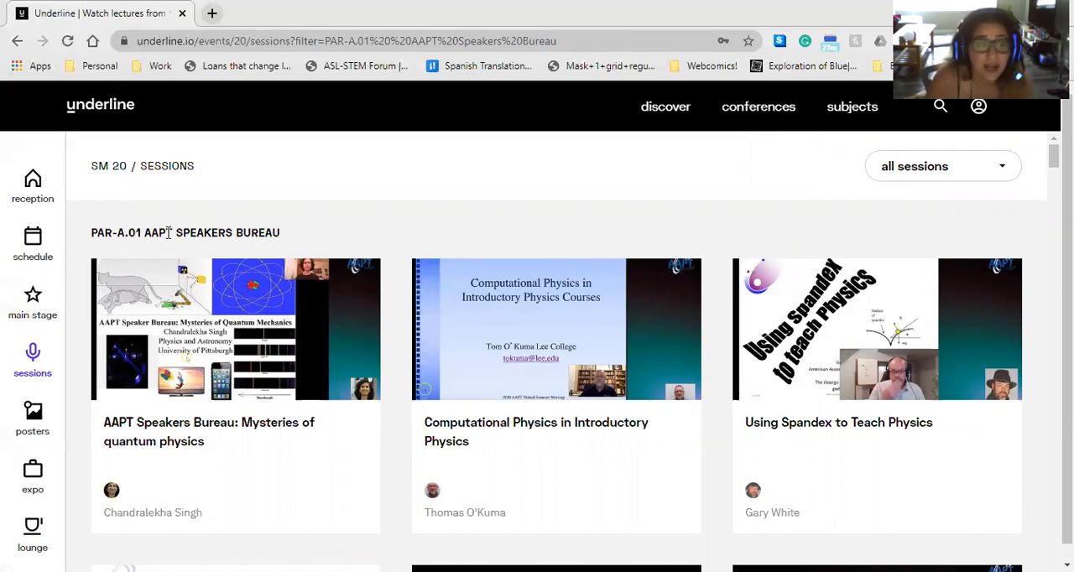
{"action": "mouse_move", "coordinate": [633, 383]}
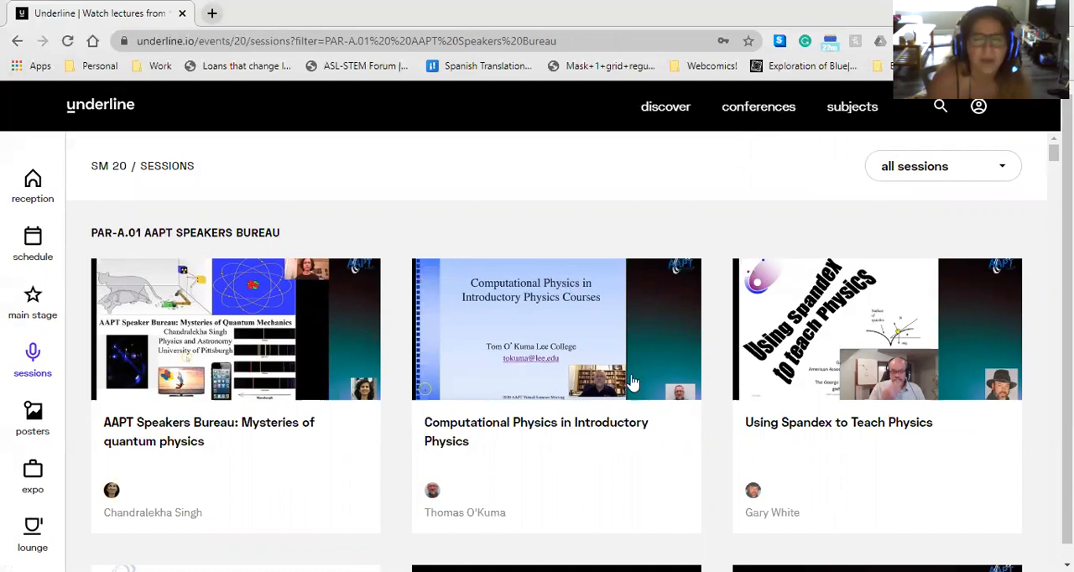
{"action": "mouse_move", "coordinate": [732, 401]}
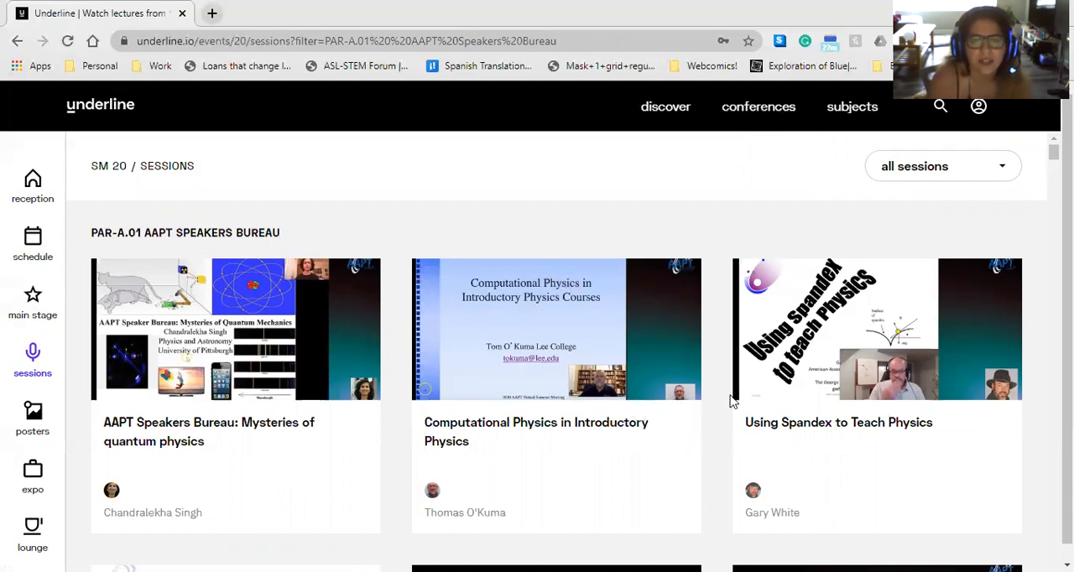
{"action": "scroll", "scroll_direction": "down", "scroll_amount": 3}
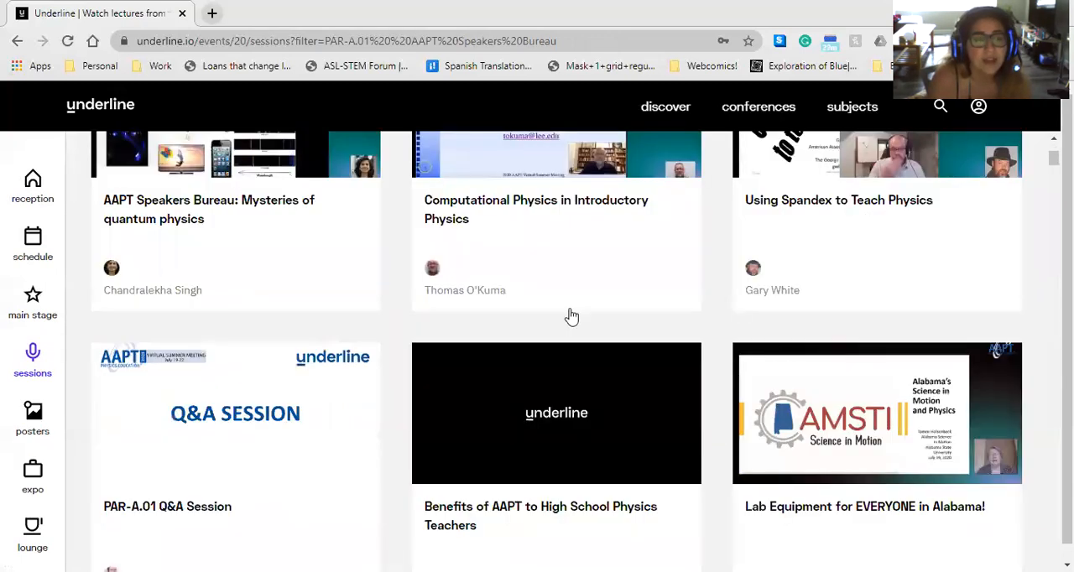
{"action": "scroll", "scroll_direction": "down", "scroll_amount": 3}
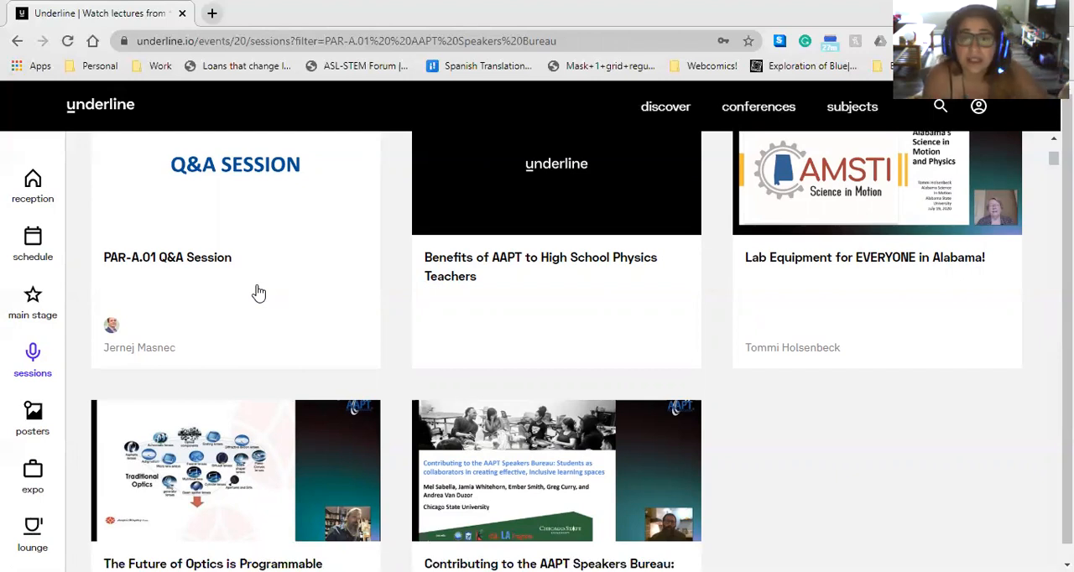
{"action": "mouse_move", "coordinate": [371, 300]}
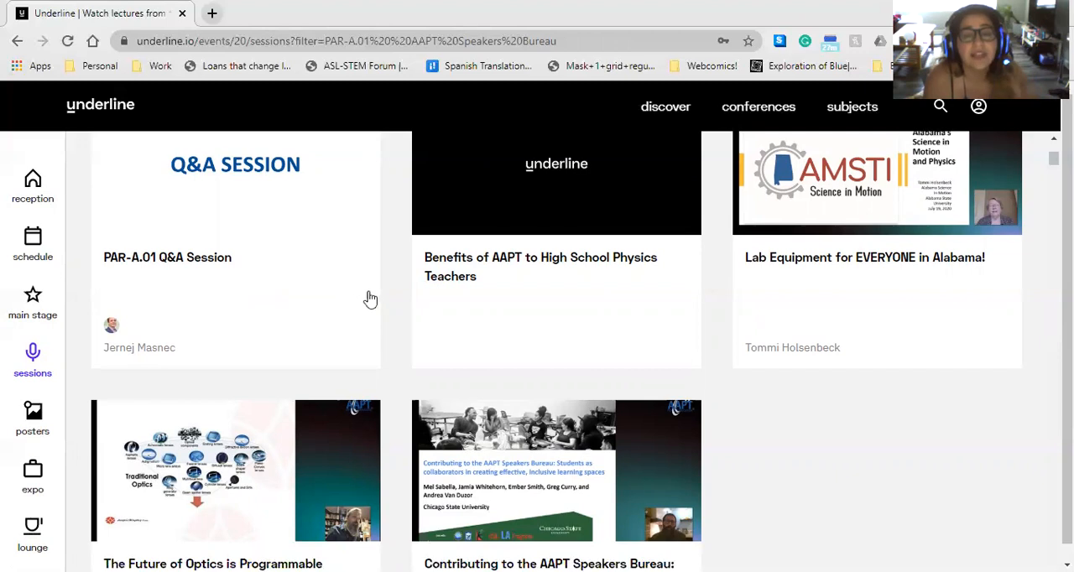
{"action": "mouse_move", "coordinate": [366, 313]}
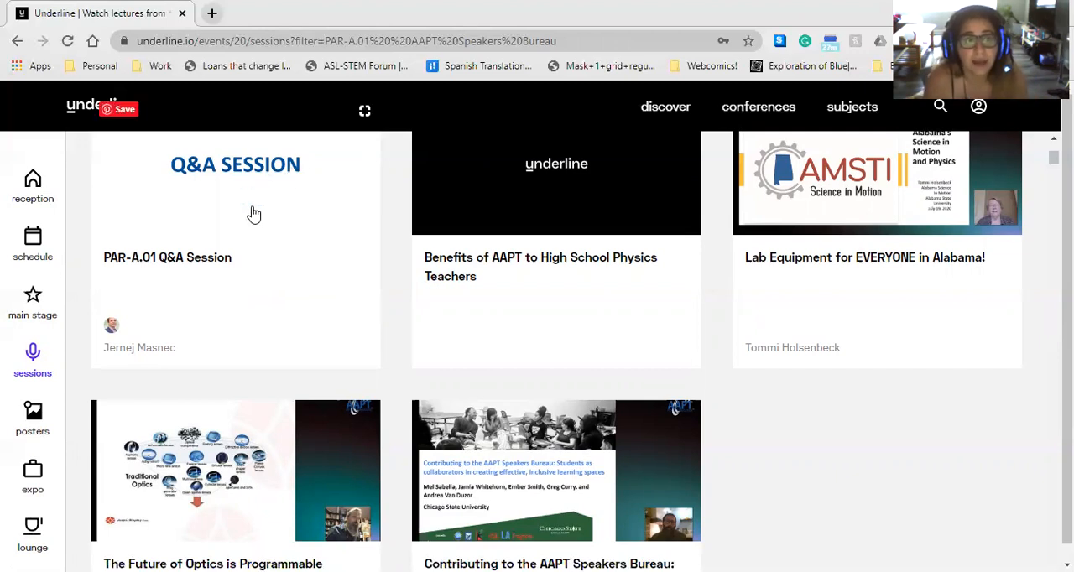
{"action": "mouse_move", "coordinate": [353, 304]}
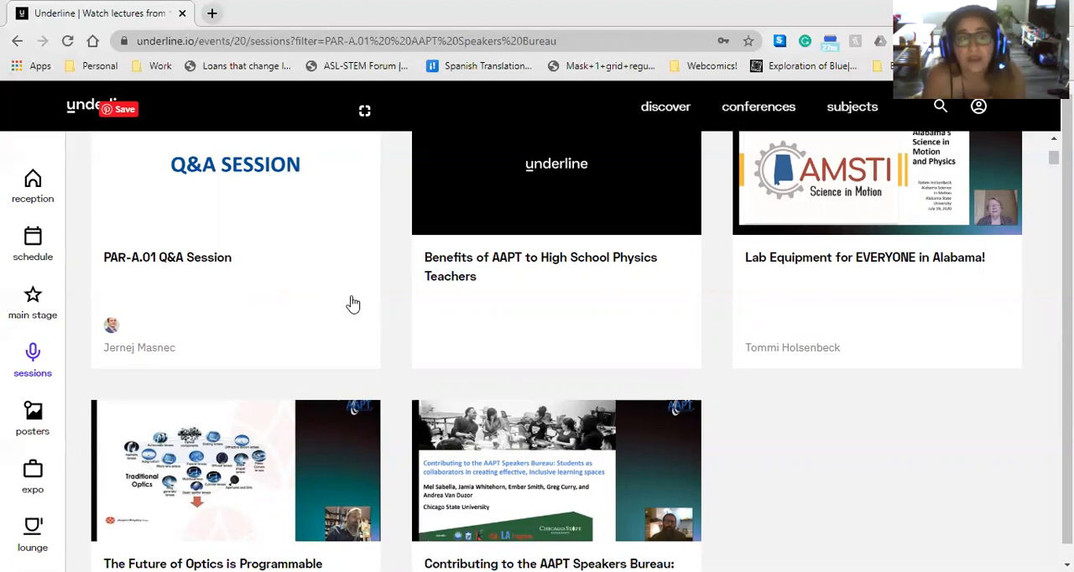
{"action": "scroll", "scroll_direction": "up", "scroll_amount": 3}
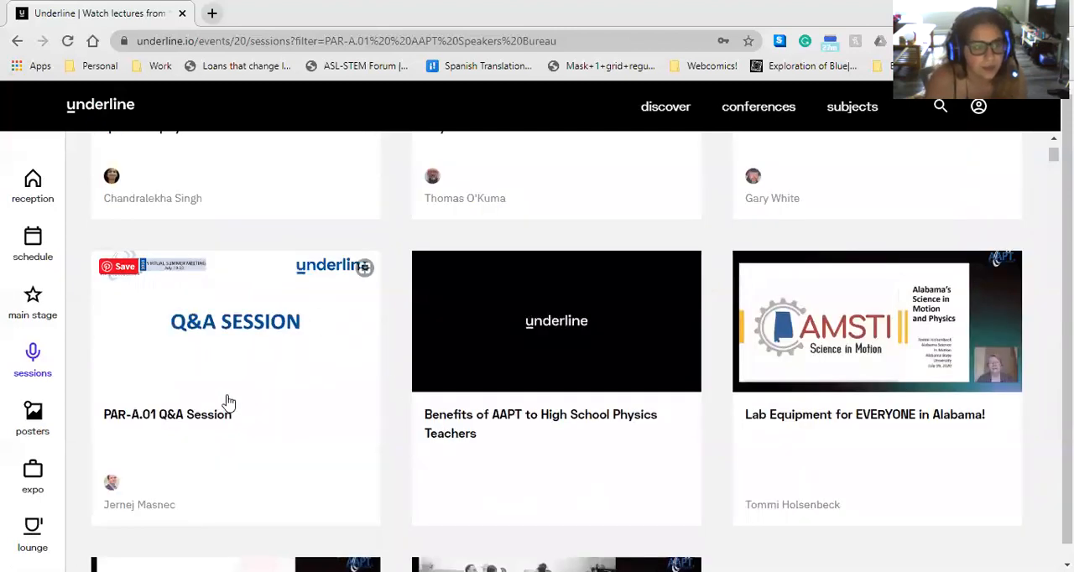
{"action": "mouse_move", "coordinate": [300, 396]}
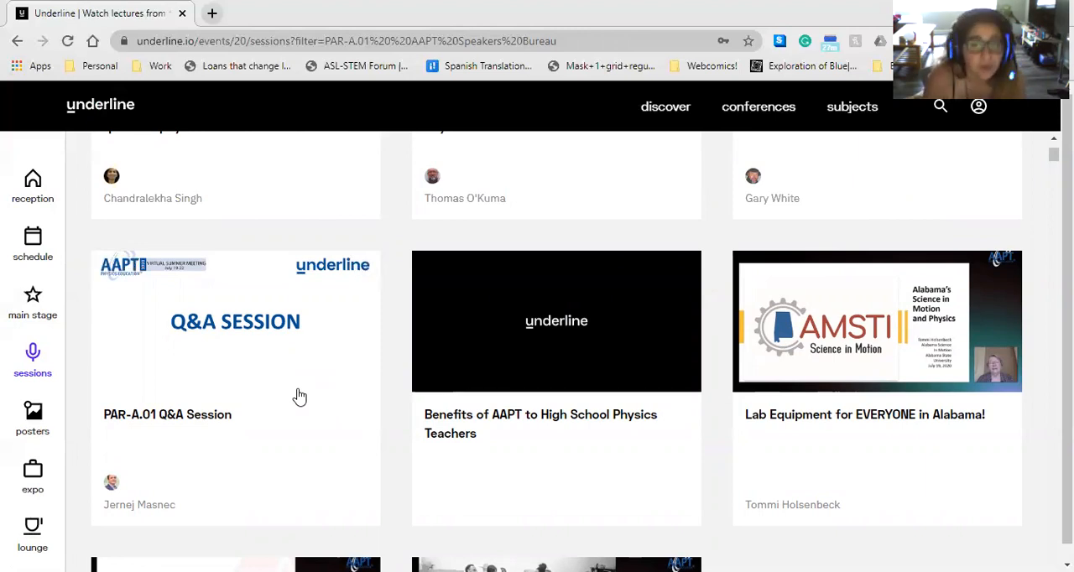
{"action": "mouse_move", "coordinate": [165, 428]}
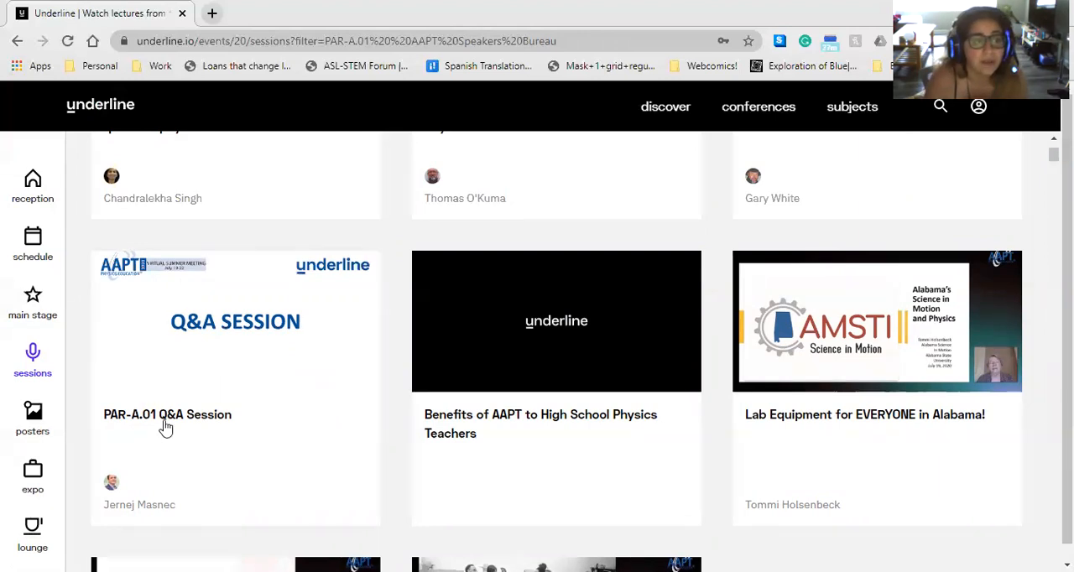
{"action": "mouse_move", "coordinate": [322, 410]}
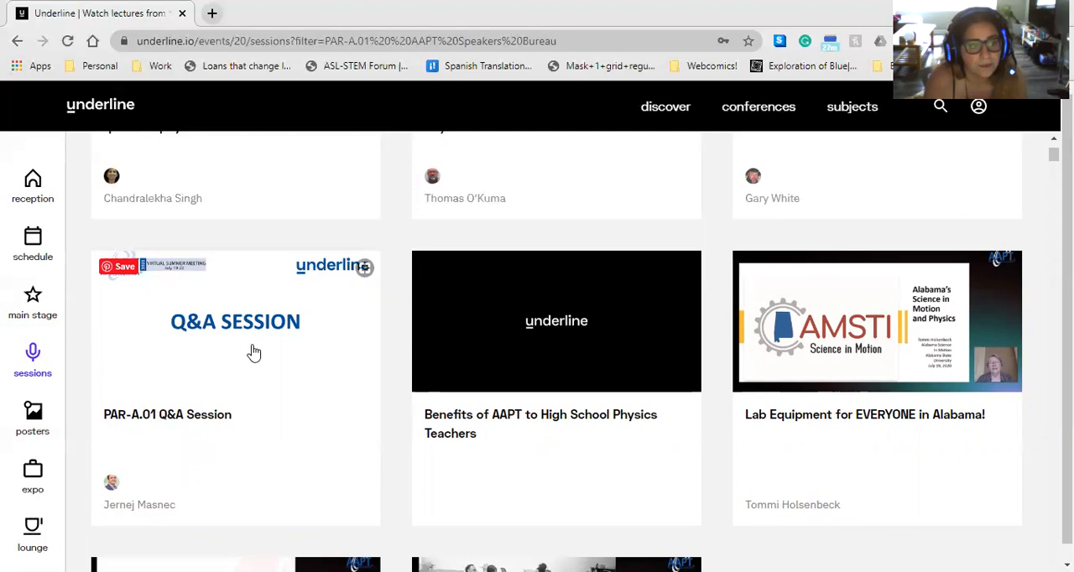
{"action": "mouse_move", "coordinate": [312, 267]}
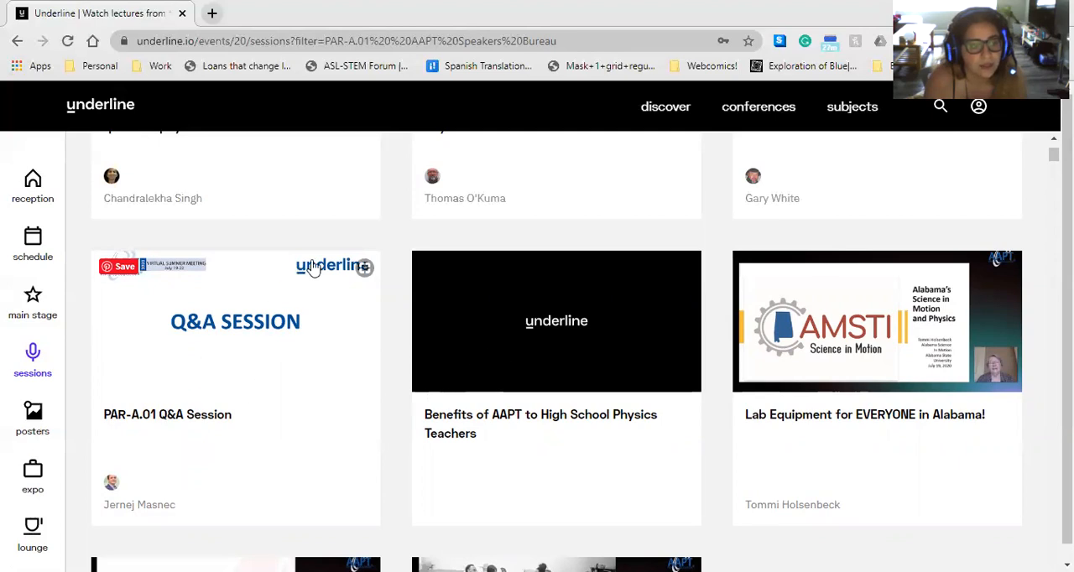
{"action": "scroll", "scroll_direction": "down", "scroll_amount": 3}
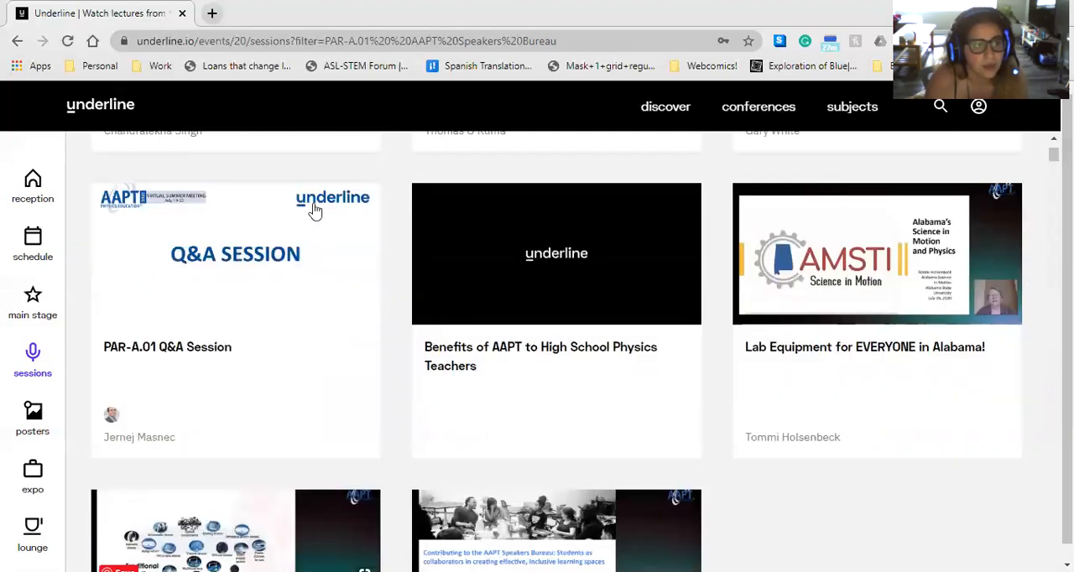
{"action": "scroll", "scroll_direction": "down", "scroll_amount": 3}
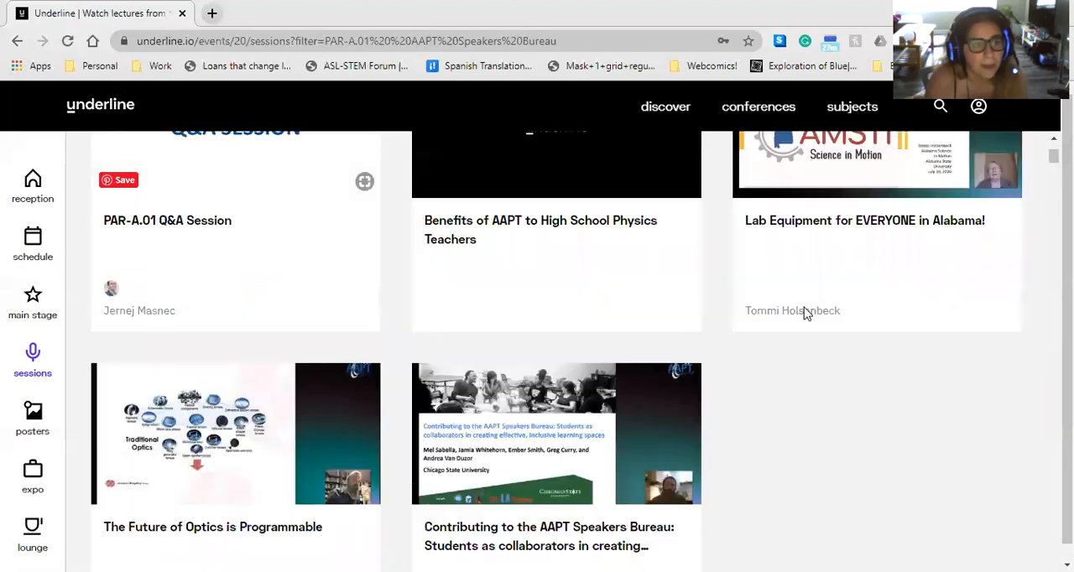
{"action": "scroll", "scroll_direction": "up", "scroll_amount": 3}
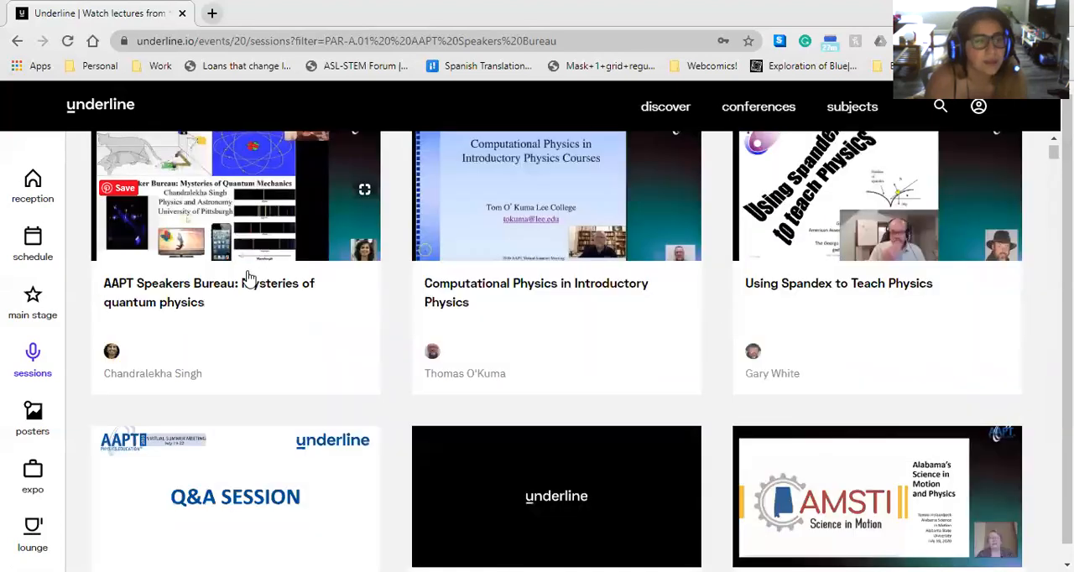
{"action": "mouse_move", "coordinate": [392, 308]}
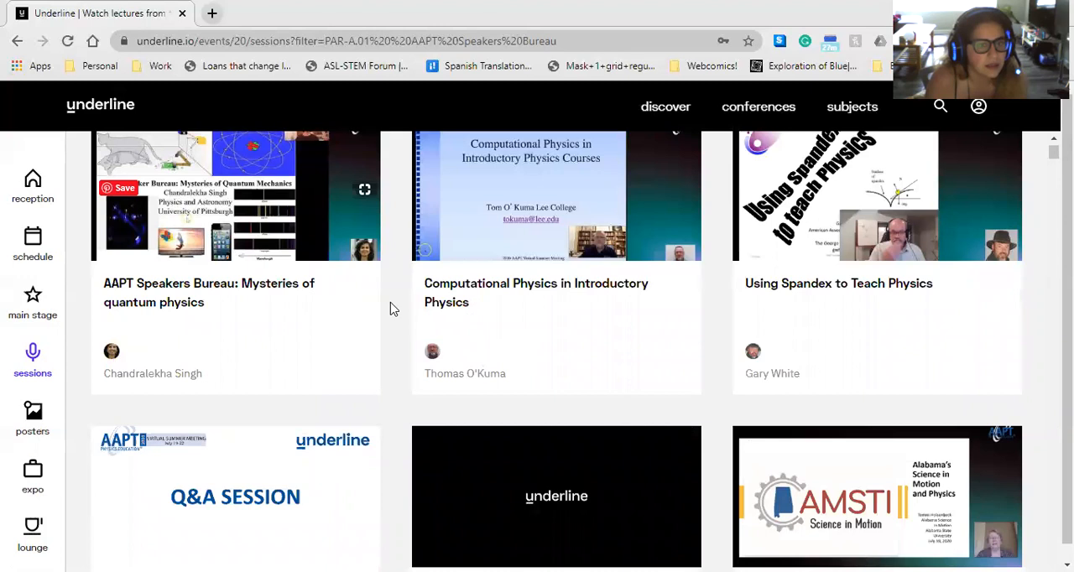
{"action": "scroll", "scroll_direction": "up", "scroll_amount": 3}
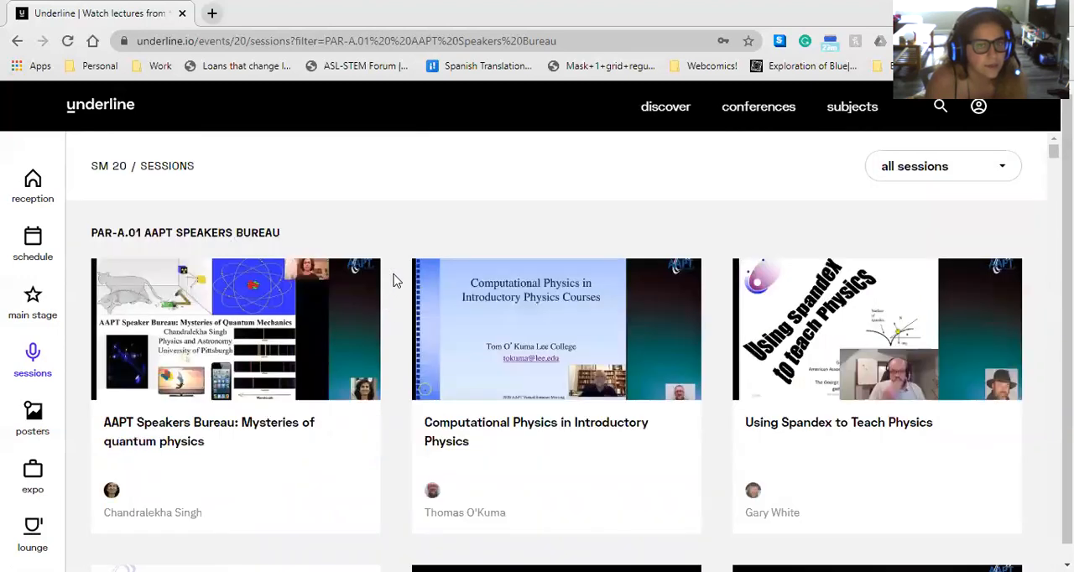
{"action": "scroll", "scroll_direction": "down", "scroll_amount": 3}
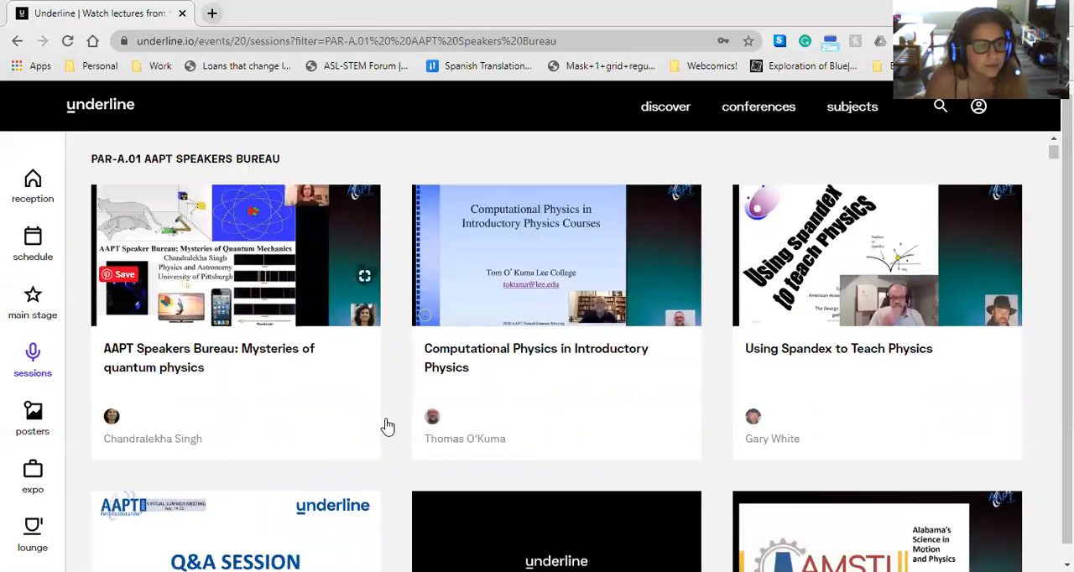
{"action": "left_click", "coordinate": [235, 531]}
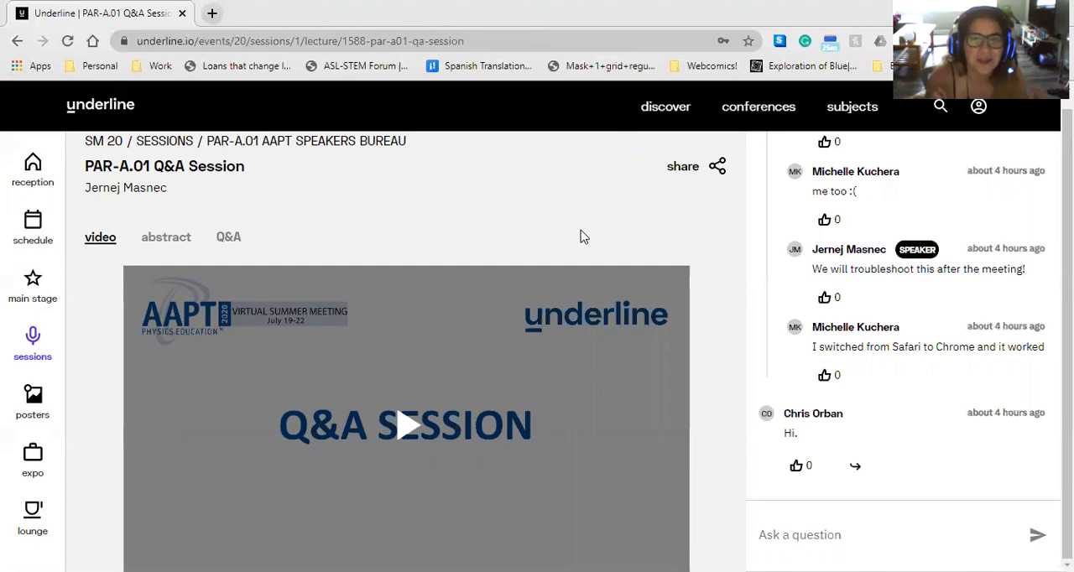
{"action": "mouse_move", "coordinate": [788, 282]}
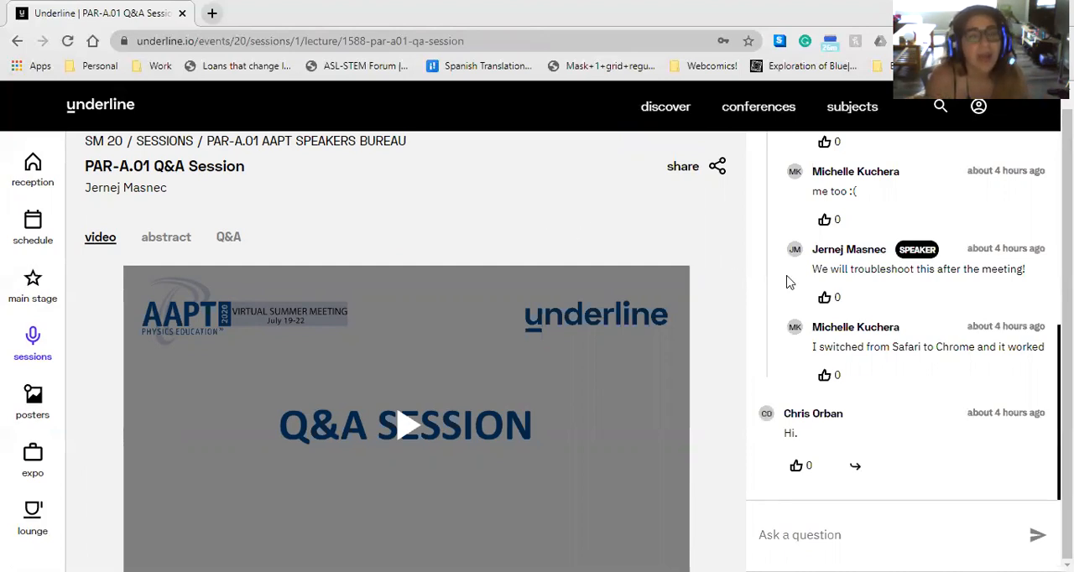
{"action": "mouse_move", "coordinate": [603, 401]}
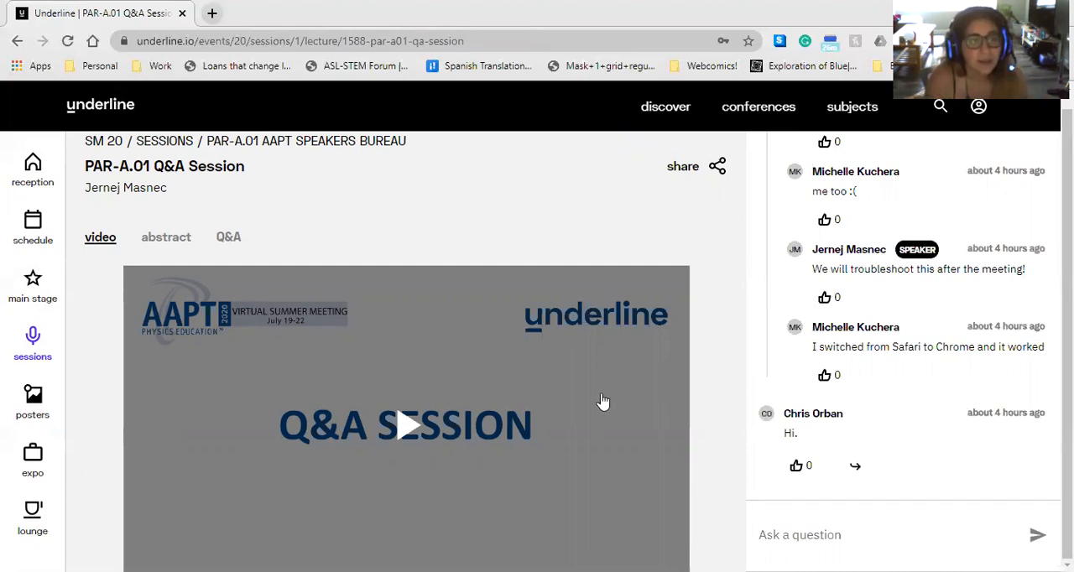
{"action": "mouse_move", "coordinate": [427, 431]}
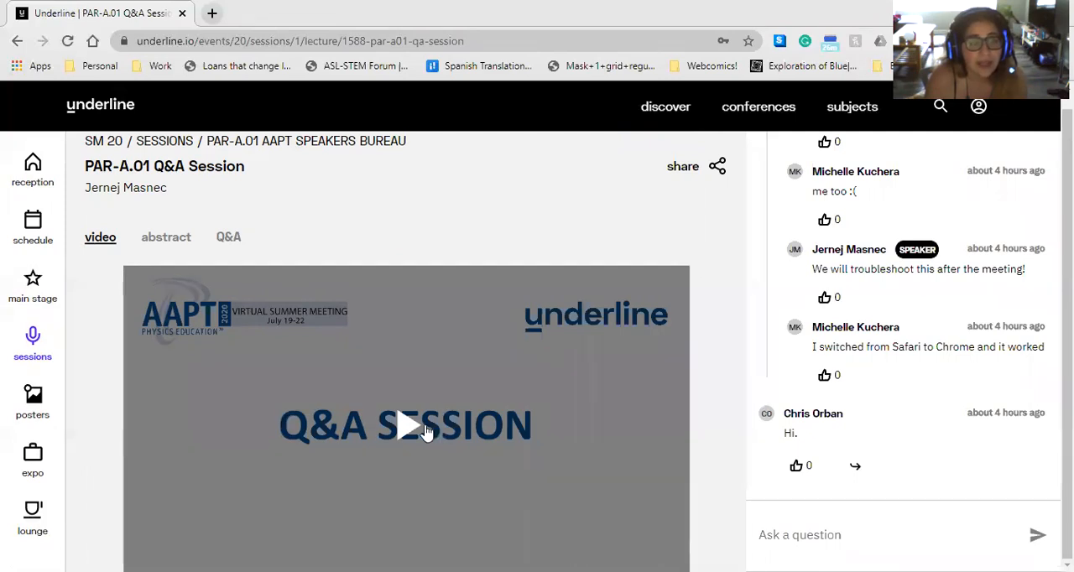
{"action": "mouse_move", "coordinate": [814, 312]}
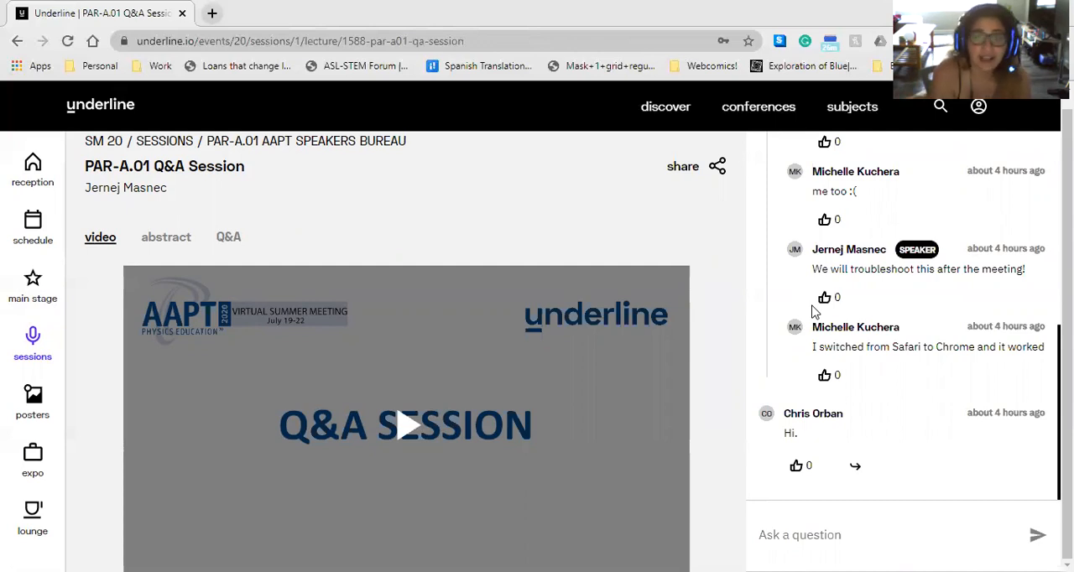
{"action": "mouse_move", "coordinate": [519, 247]}
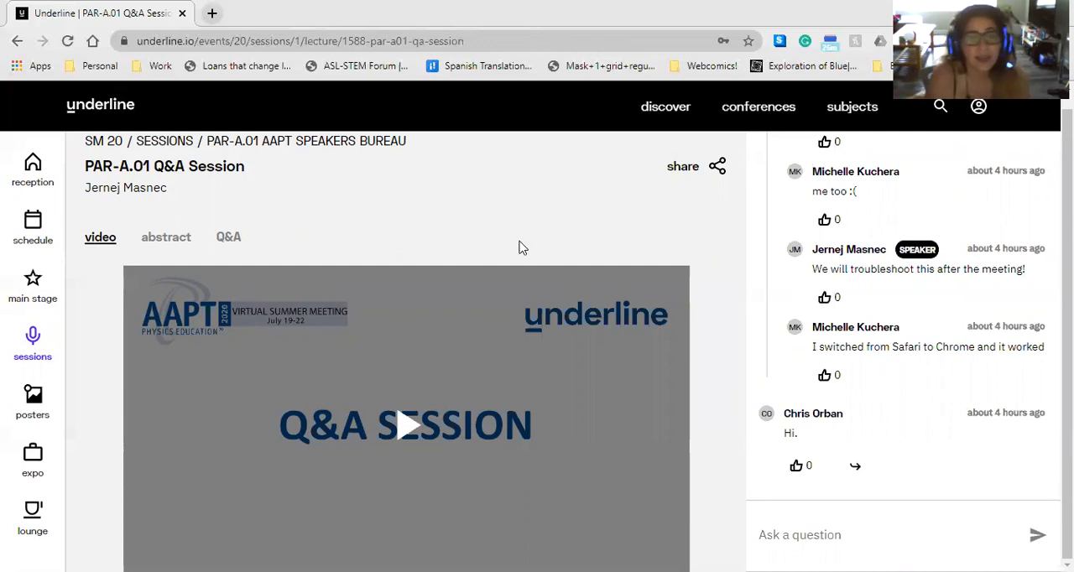
{"action": "mouse_move", "coordinate": [288, 298]}
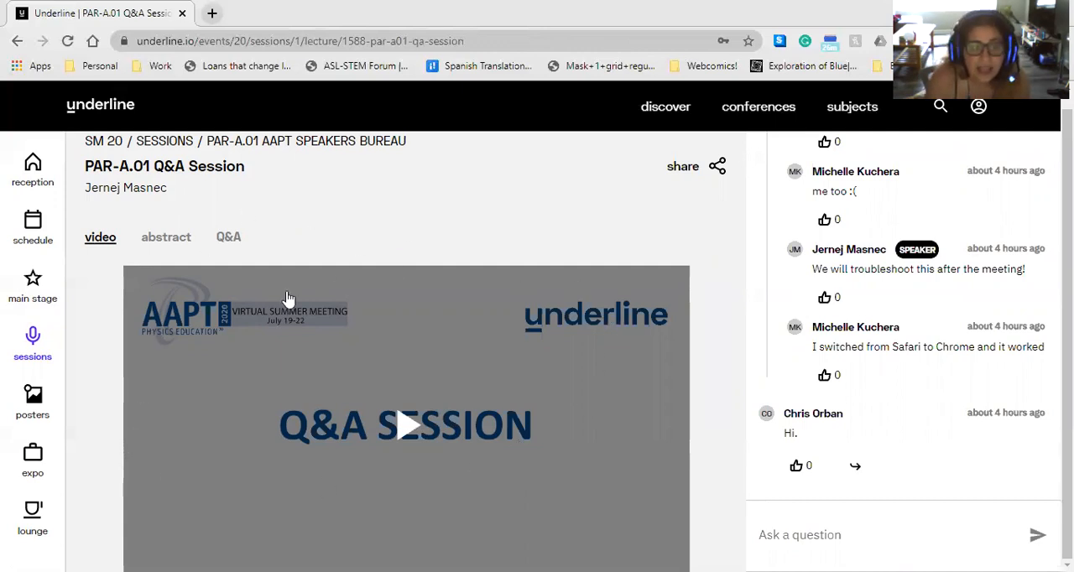
{"action": "mouse_move", "coordinate": [778, 287]}
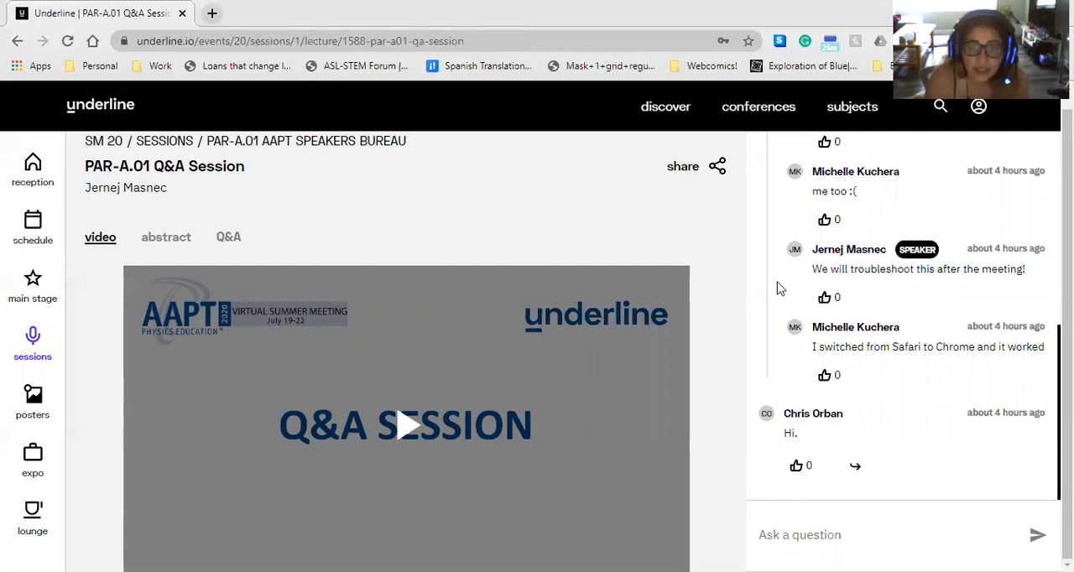
{"action": "mouse_move", "coordinate": [704, 314]}
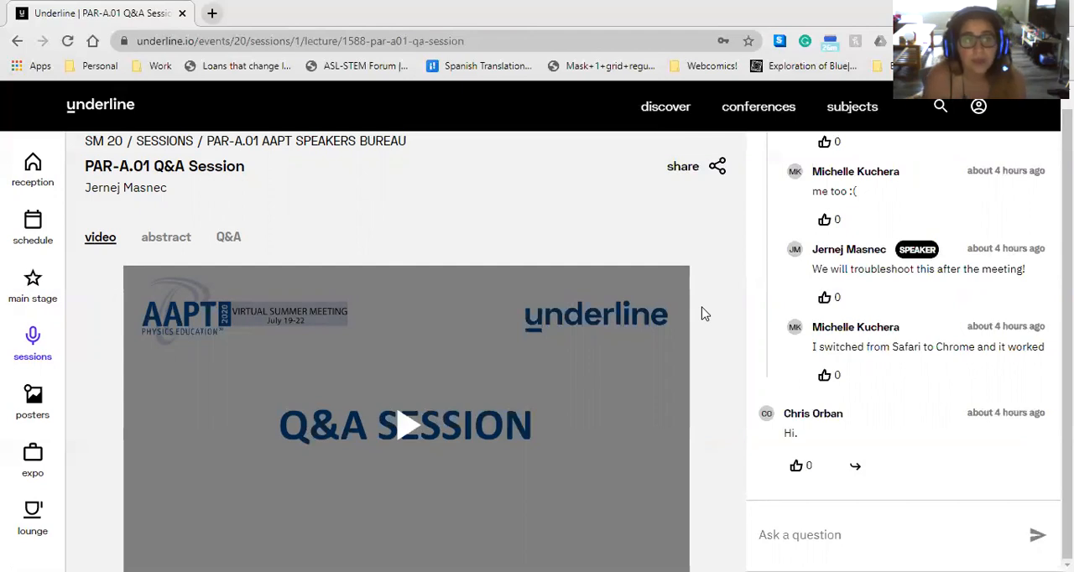
{"action": "mouse_move", "coordinate": [695, 309]}
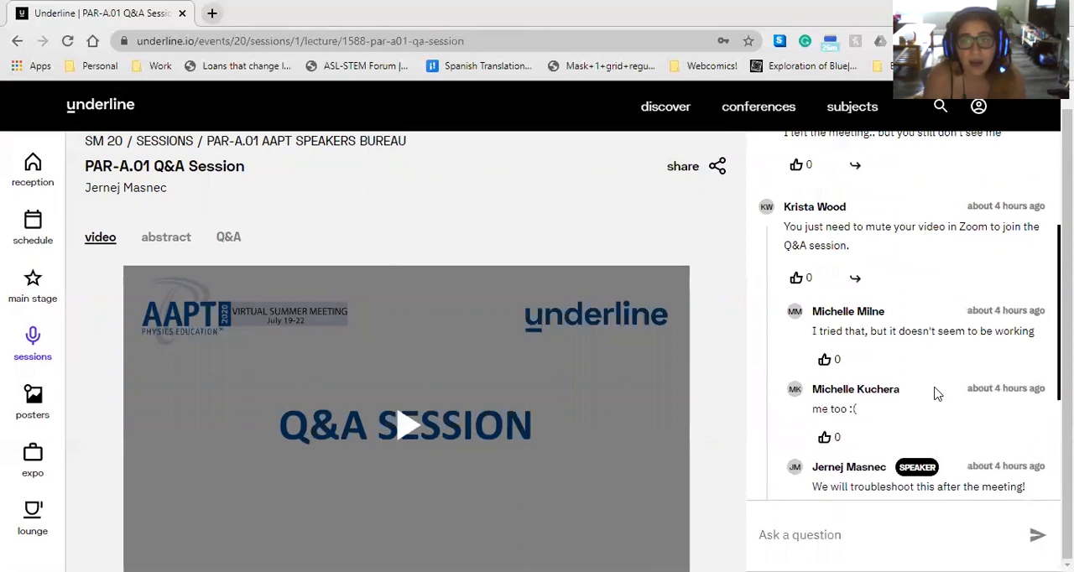
{"action": "scroll", "scroll_direction": "up", "scroll_amount": 3}
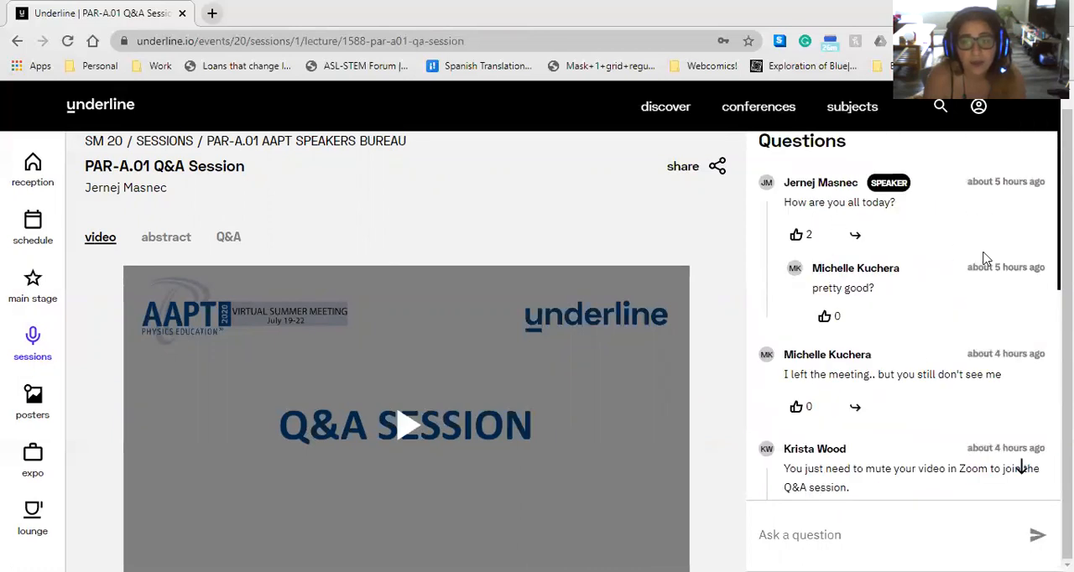
{"action": "mouse_move", "coordinate": [962, 289]}
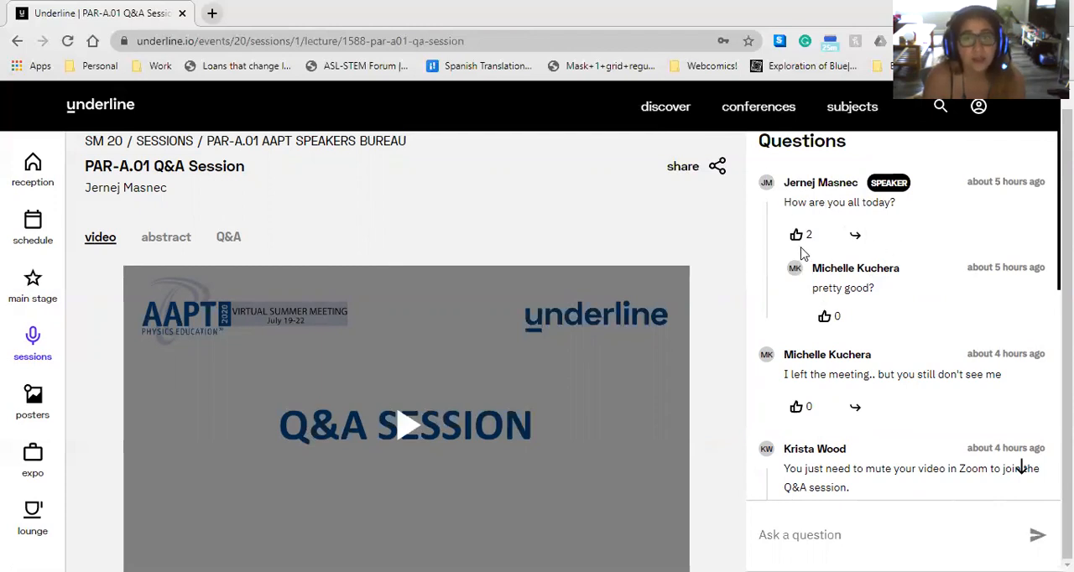
{"action": "mouse_move", "coordinate": [796, 245]}
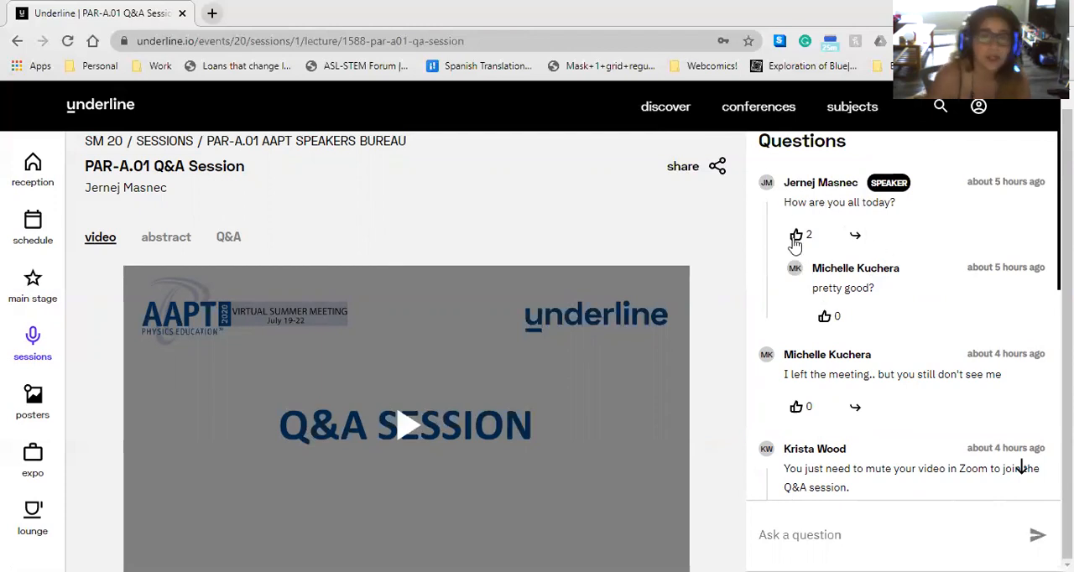
{"action": "mouse_move", "coordinate": [856, 284]}
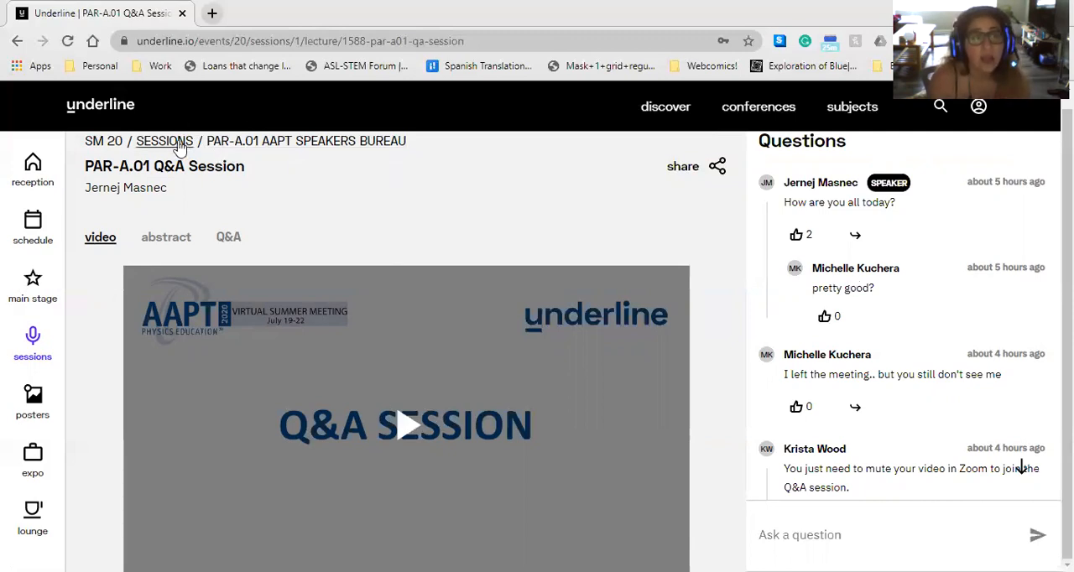
- Go back to the SM 20 sessions grid and scroll to the Speakers Bureau talks
{"action": "left_click", "coordinate": [164, 140]}
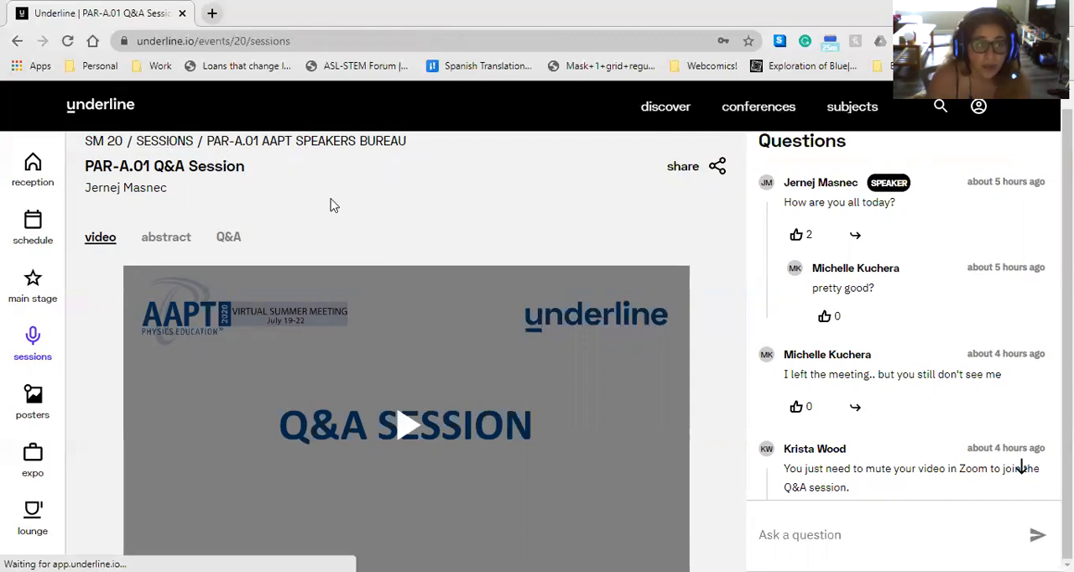
{"action": "left_click", "coordinate": [165, 141]}
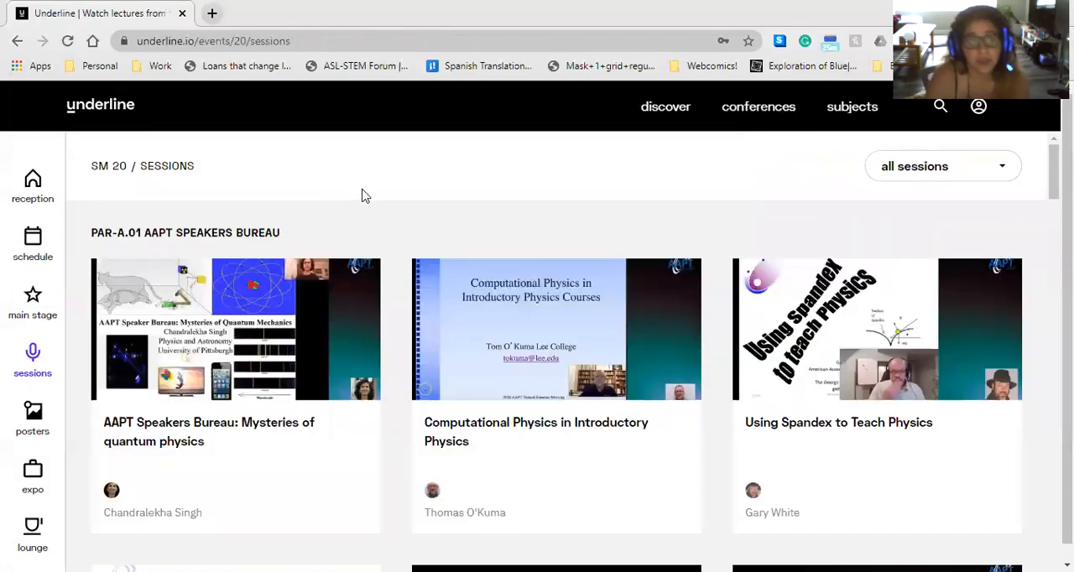
{"action": "mouse_move", "coordinate": [475, 285]}
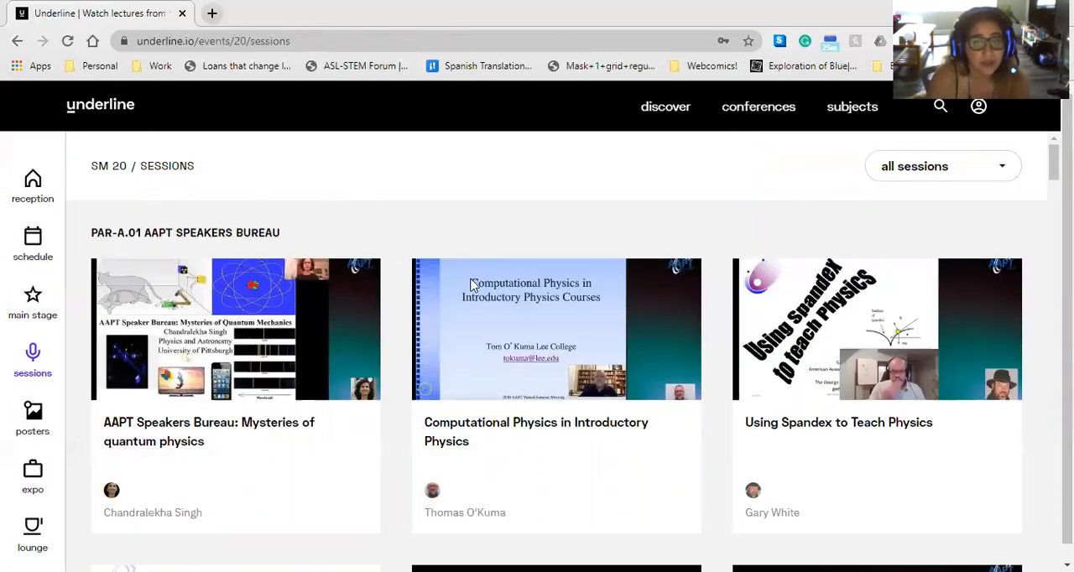
{"action": "scroll", "scroll_direction": "down", "scroll_amount": 3}
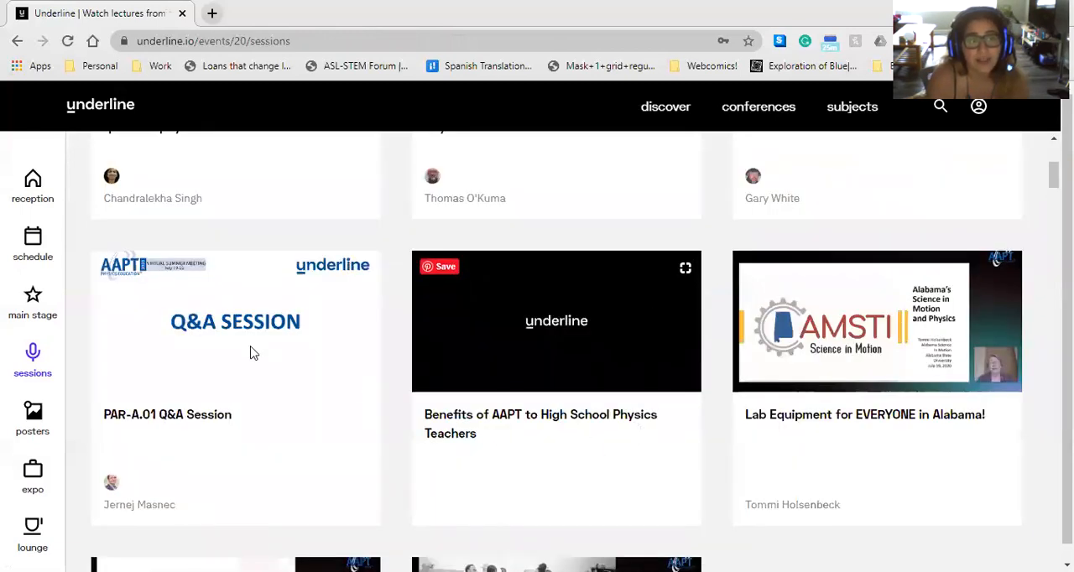
{"action": "mouse_move", "coordinate": [412, 381]}
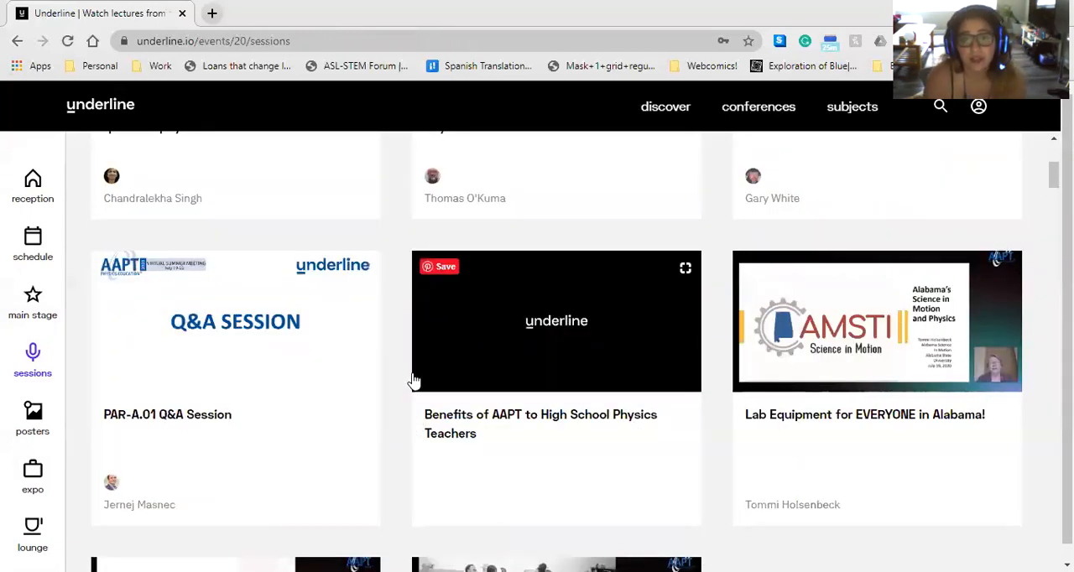
{"action": "mouse_move", "coordinate": [388, 377]}
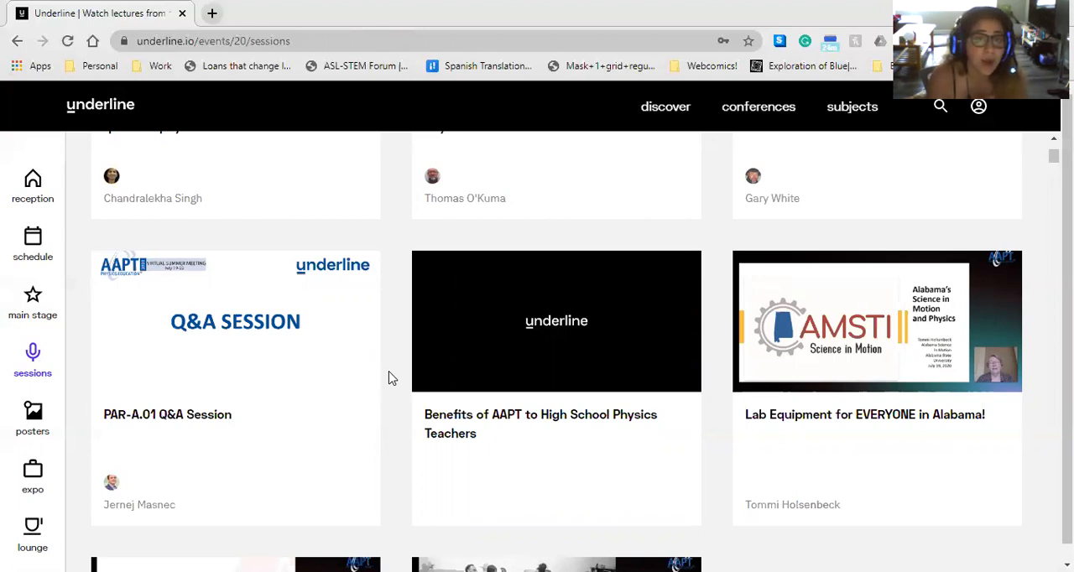
{"action": "mouse_move", "coordinate": [462, 417]}
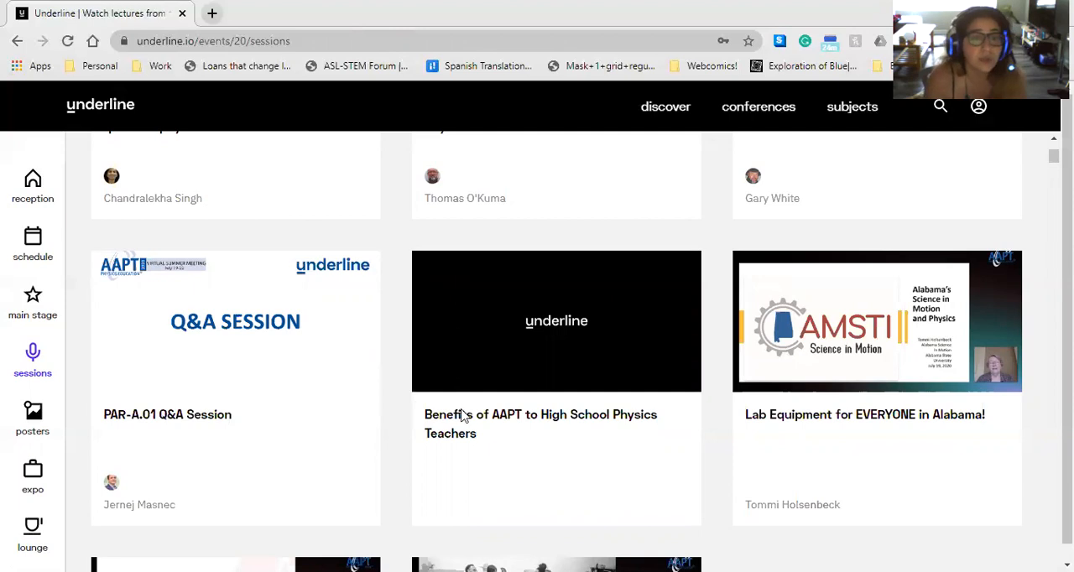
{"action": "mouse_move", "coordinate": [807, 417]}
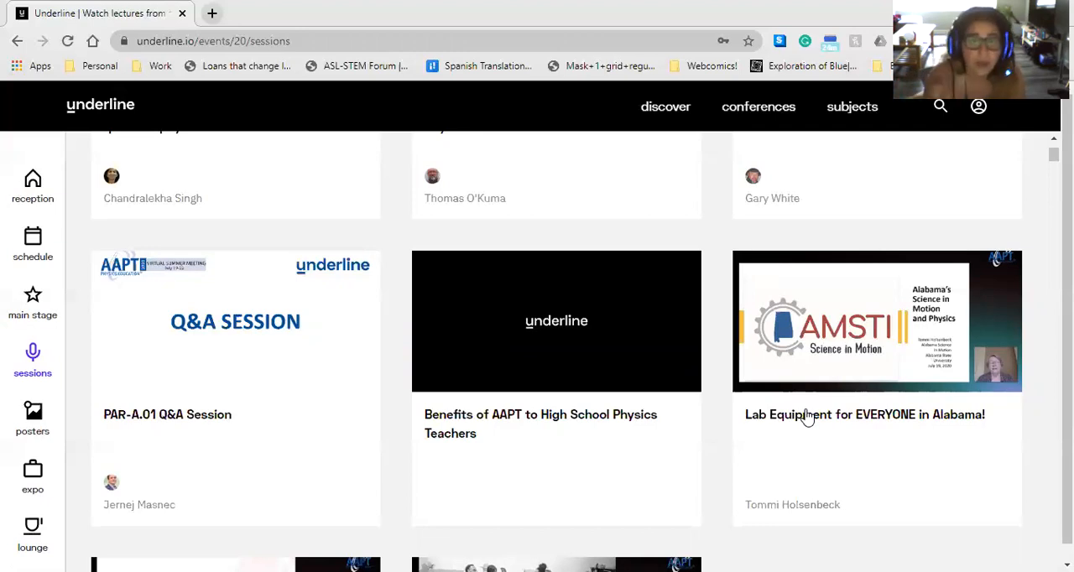
- Open Tommi Holsenbeck's 'Lab Equipment for EVERYONE in Alabama!' talk page
{"action": "left_click", "coordinate": [876, 320]}
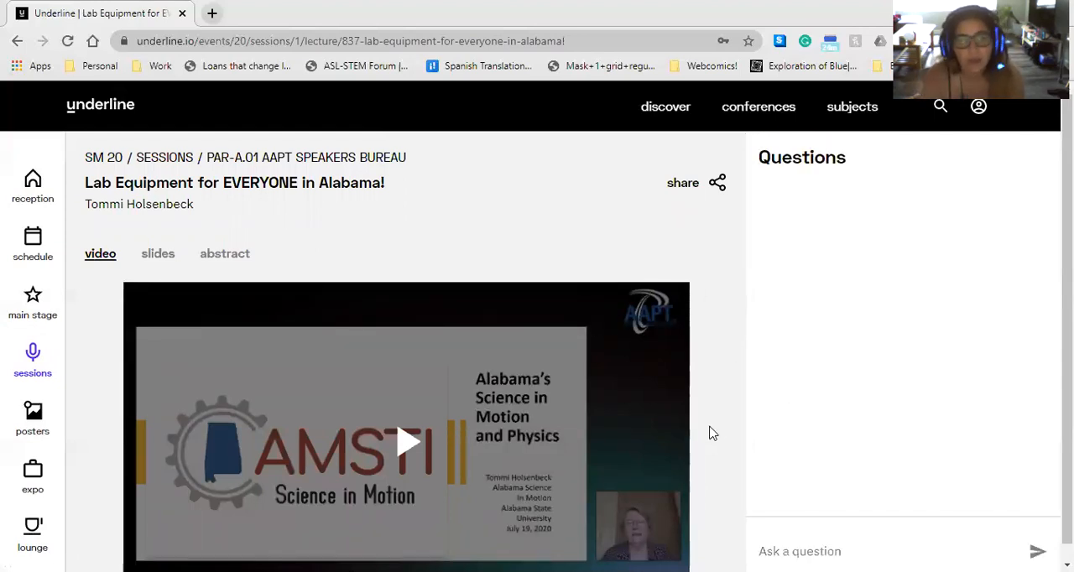
{"action": "mouse_move", "coordinate": [704, 414]}
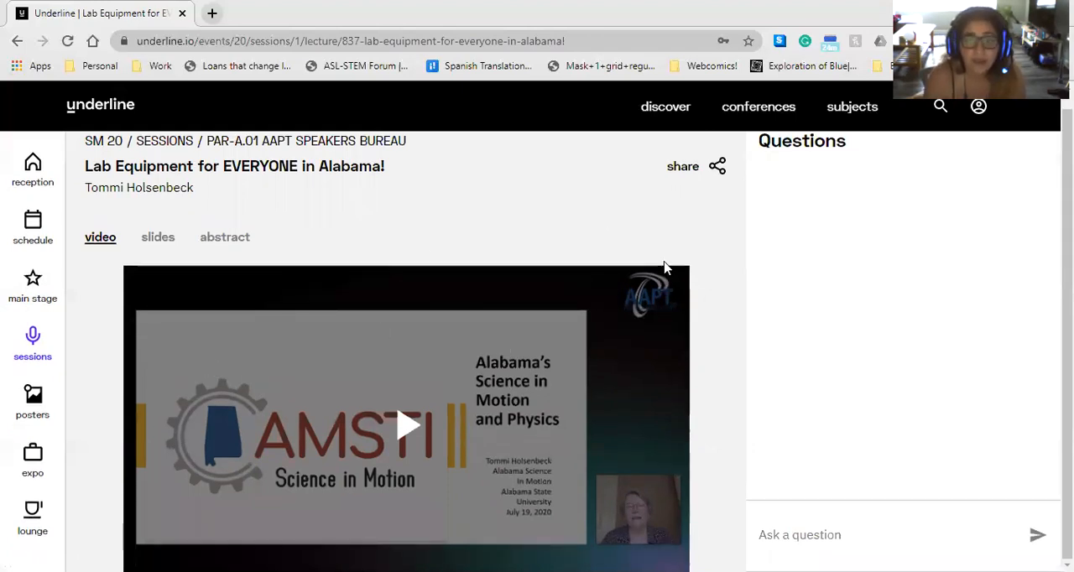
{"action": "mouse_move", "coordinate": [428, 327]}
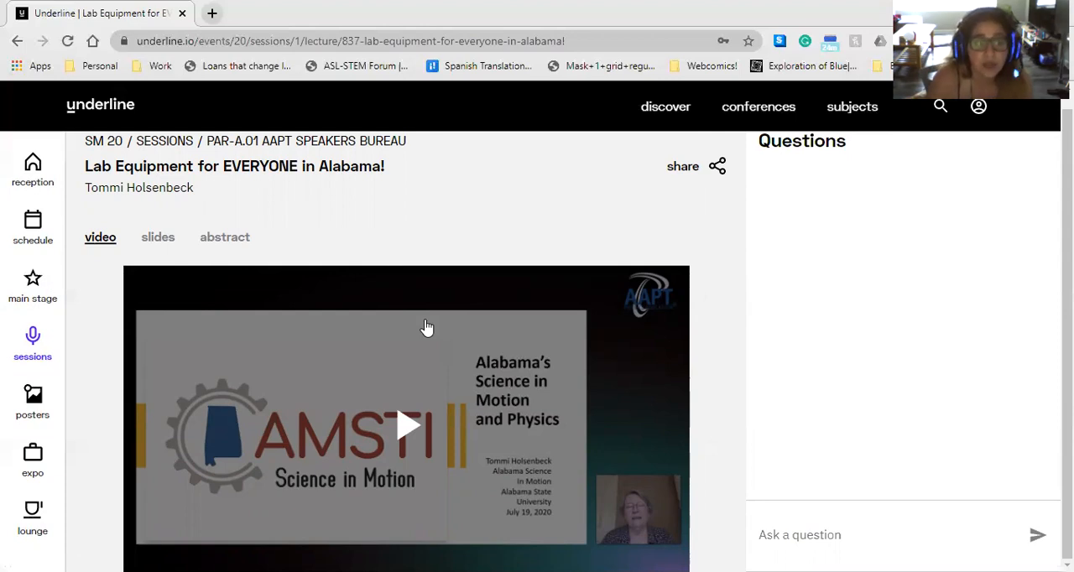
{"action": "mouse_move", "coordinate": [803, 508]}
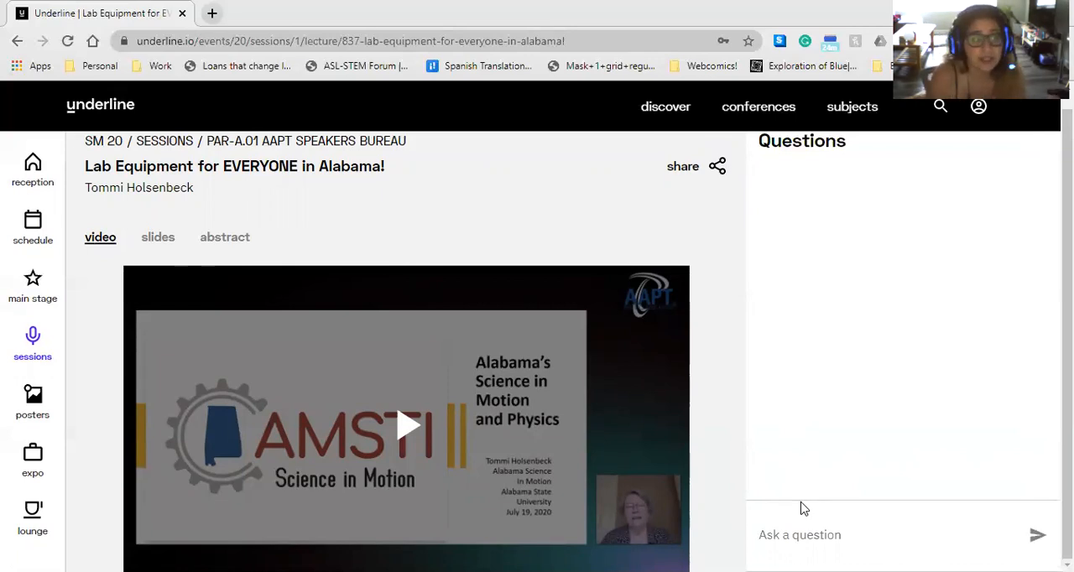
{"action": "mouse_move", "coordinate": [235, 159]}
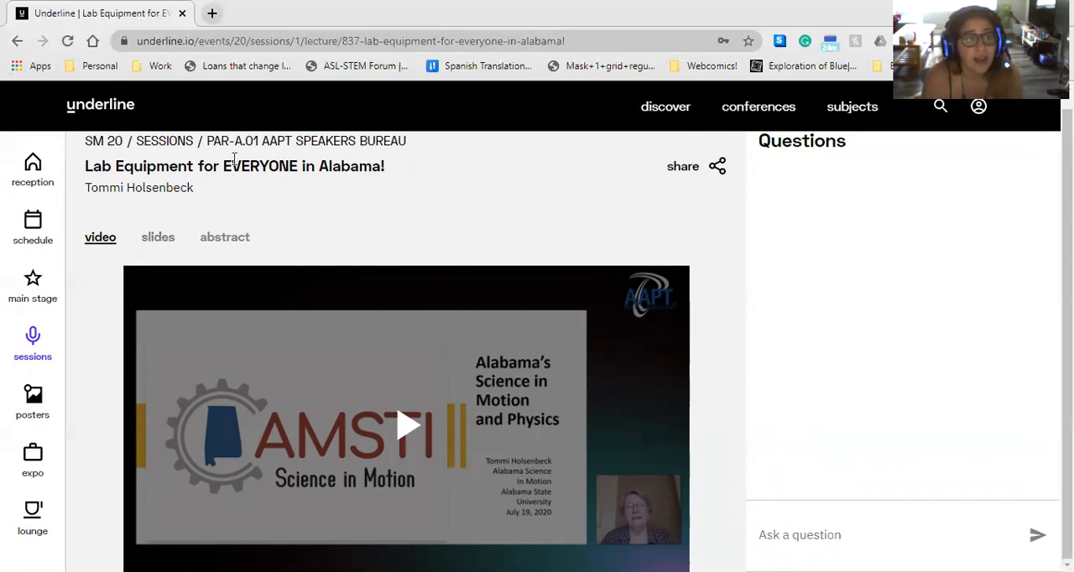
{"action": "mouse_move", "coordinate": [103, 141]}
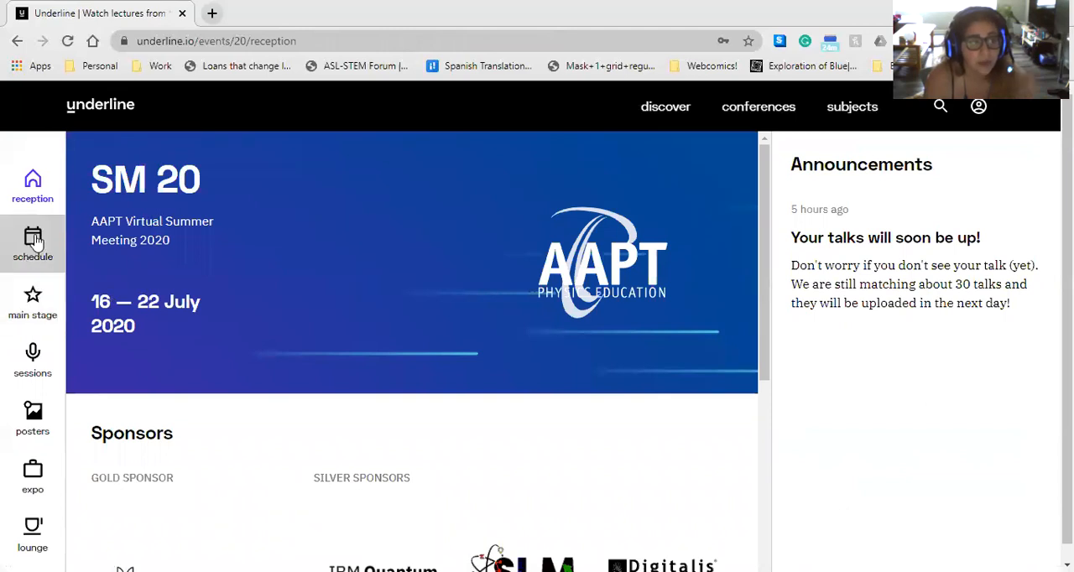
- Open the schedule and view 20 July, from Plenary: Mildred Boveda to PAR-C sessions
{"action": "left_click", "coordinate": [32, 243]}
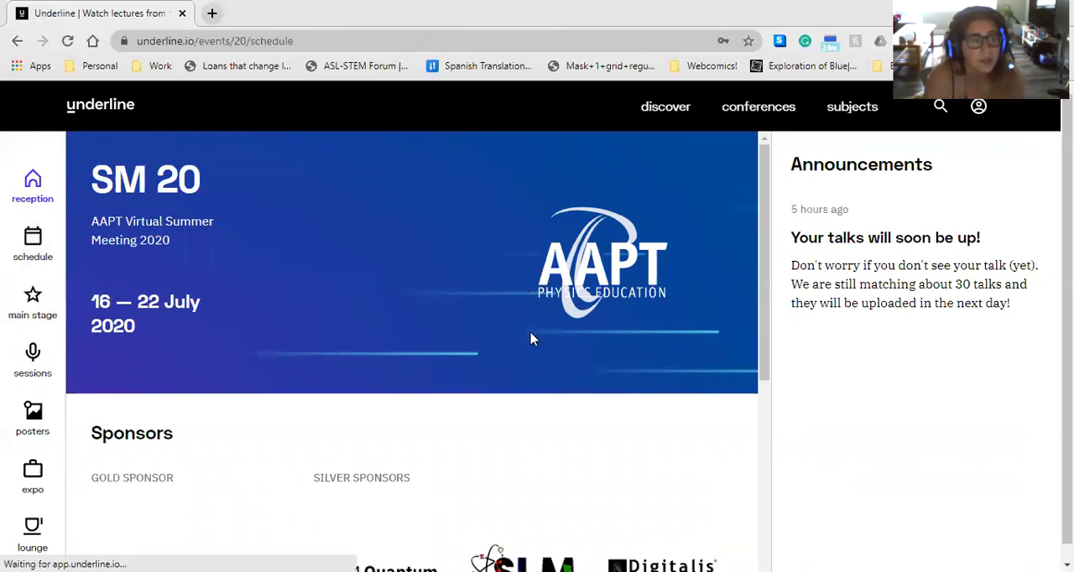
{"action": "left_click", "coordinate": [32, 243]}
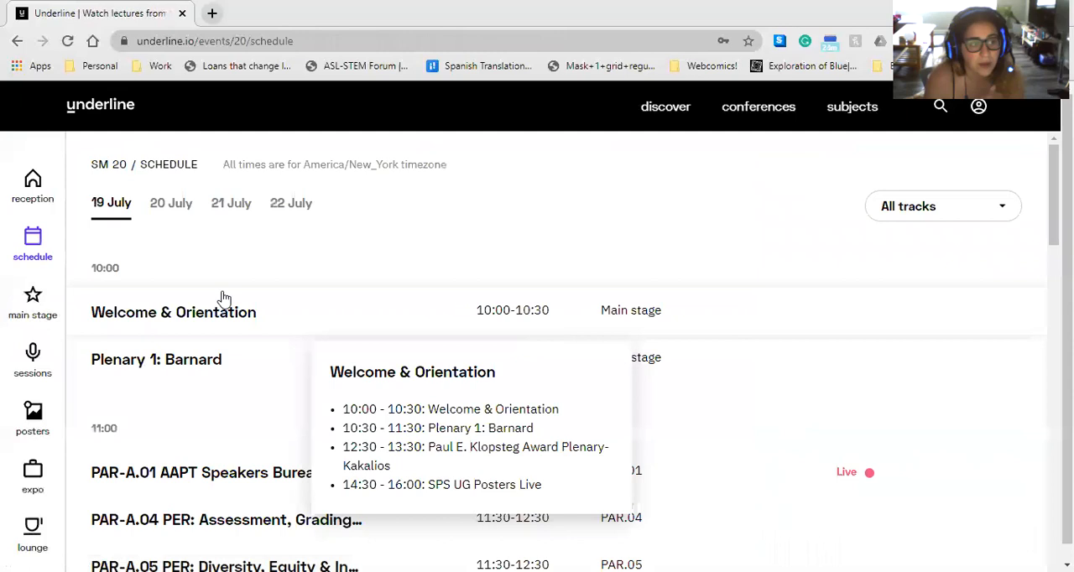
{"action": "mouse_move", "coordinate": [635, 319]}
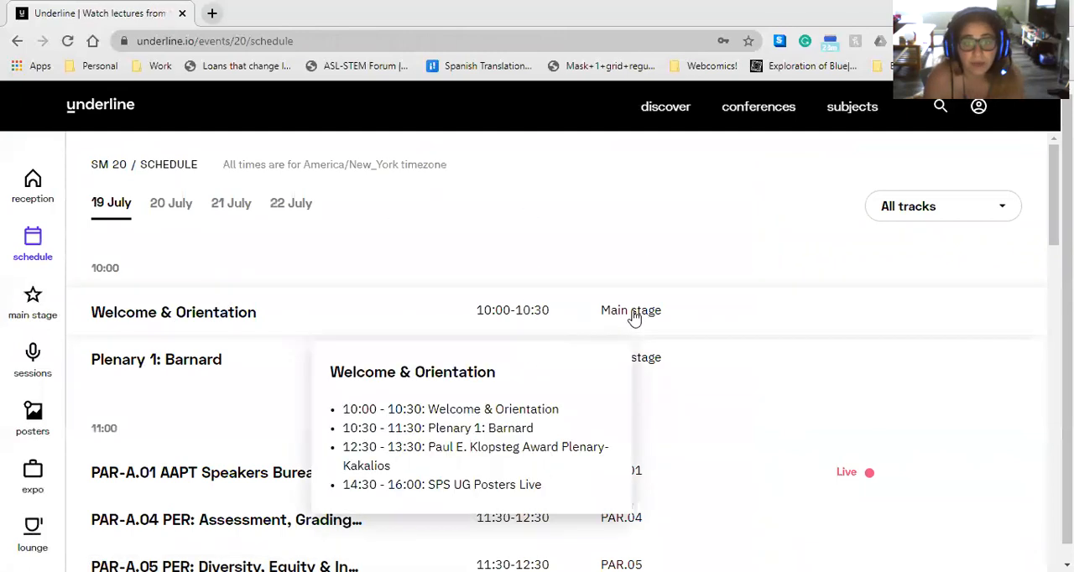
{"action": "mouse_move", "coordinate": [265, 286]}
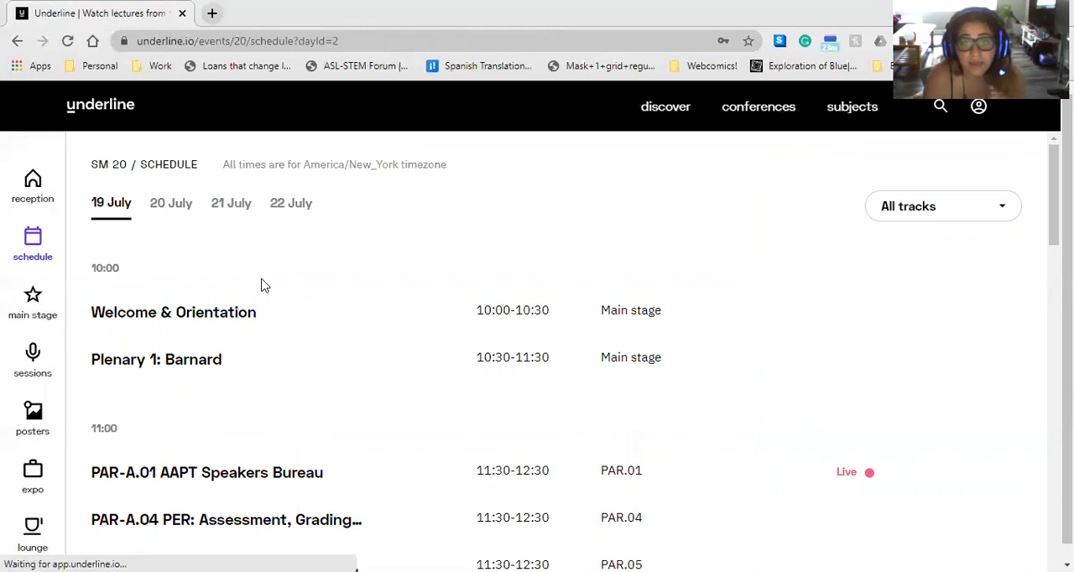
{"action": "left_click", "coordinate": [171, 202]}
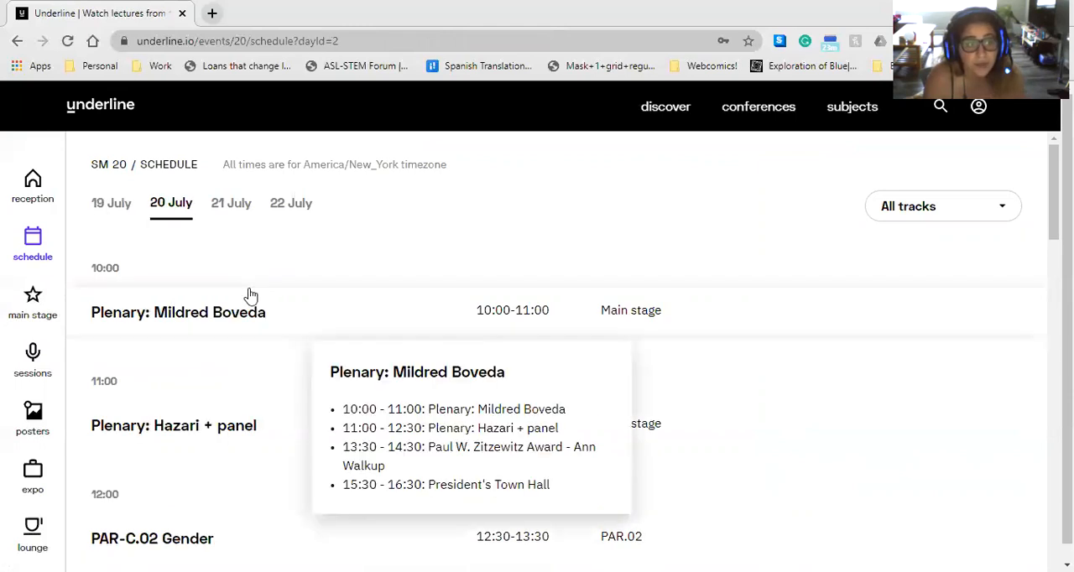
{"action": "scroll", "scroll_direction": "down", "scroll_amount": 3}
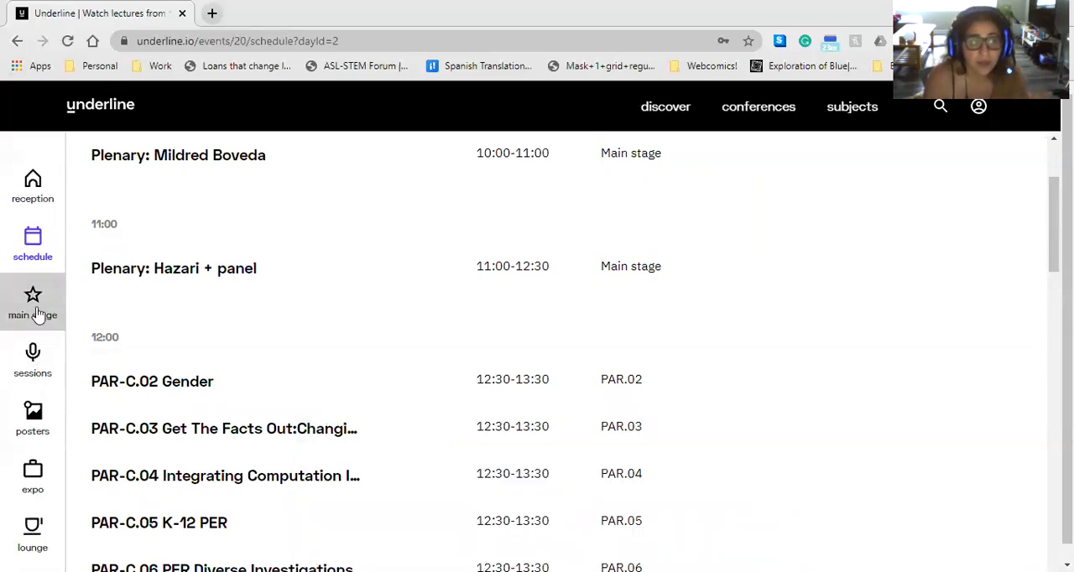
- Open the not-yet-started SM 20 Main Stage and show its empty Q&A questions panel
{"action": "left_click", "coordinate": [32, 302]}
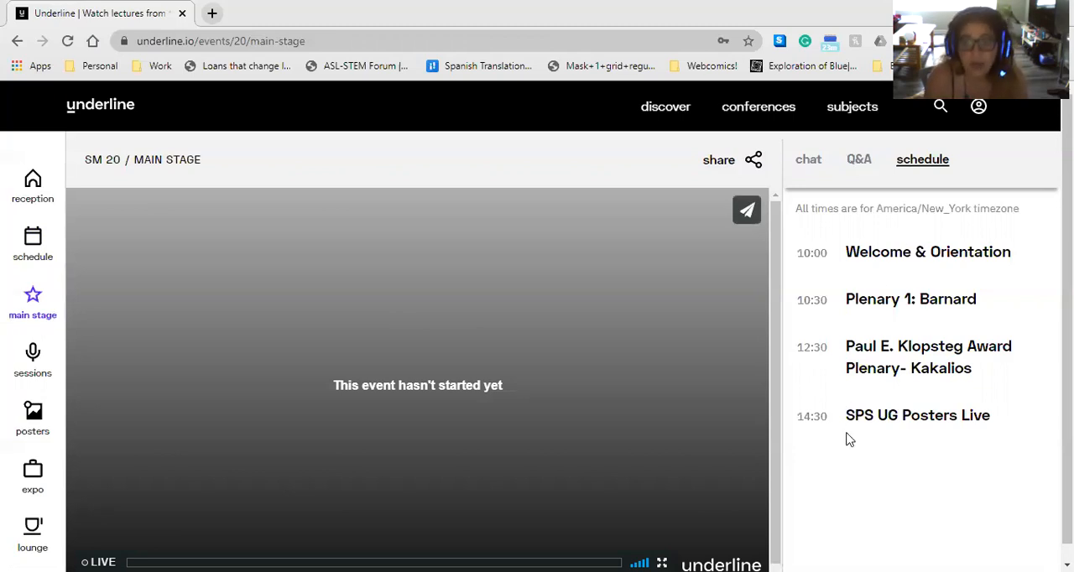
{"action": "mouse_move", "coordinate": [859, 160]}
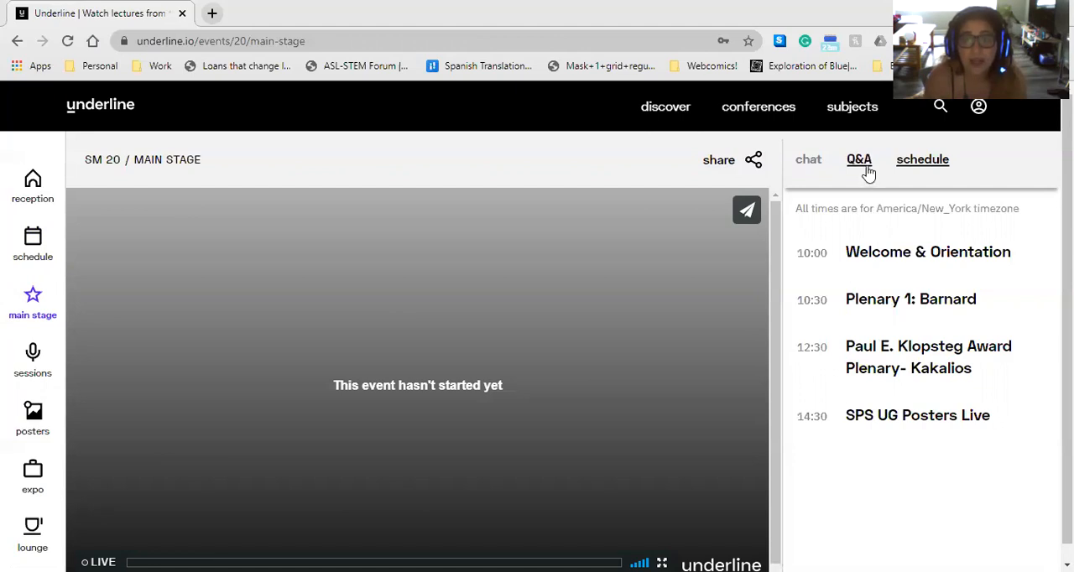
{"action": "left_click", "coordinate": [859, 159]}
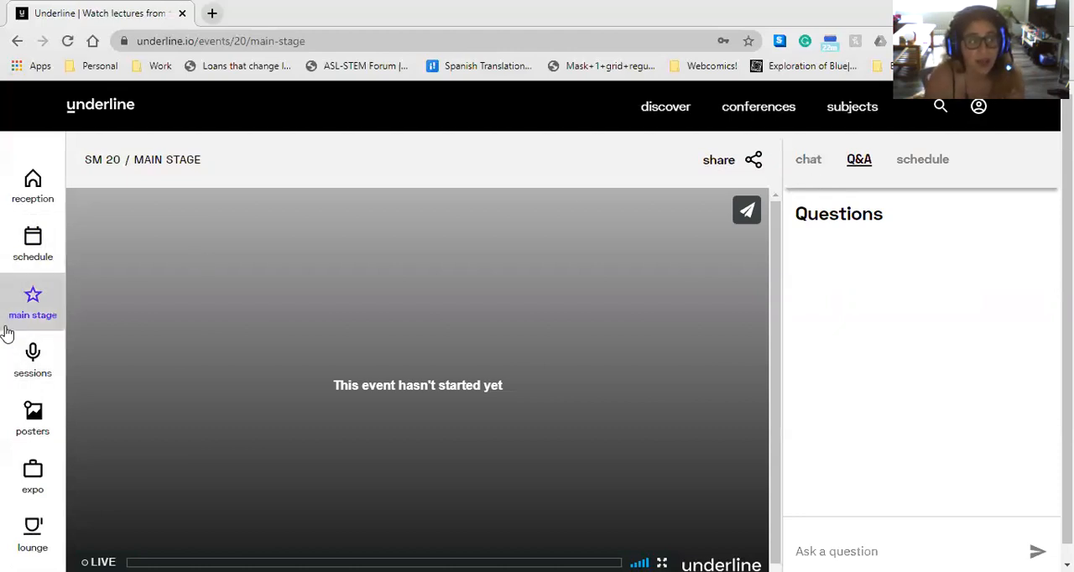
{"action": "mouse_move", "coordinate": [8, 365]}
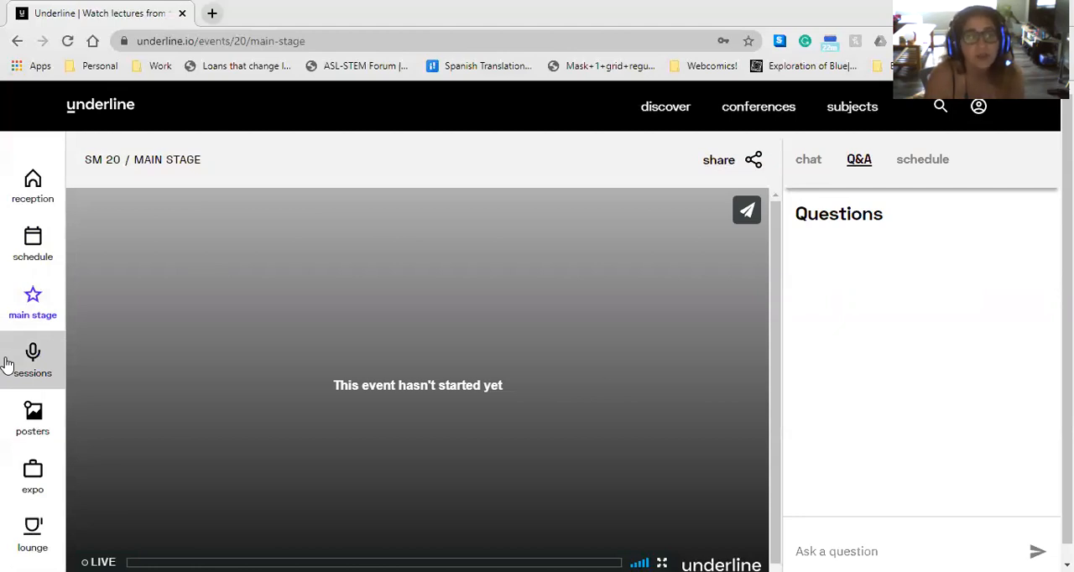
- Browse the session talk cards and open Amber Strunk's PAR-A.10 Gravitational Waves talk
{"action": "left_click", "coordinate": [32, 361]}
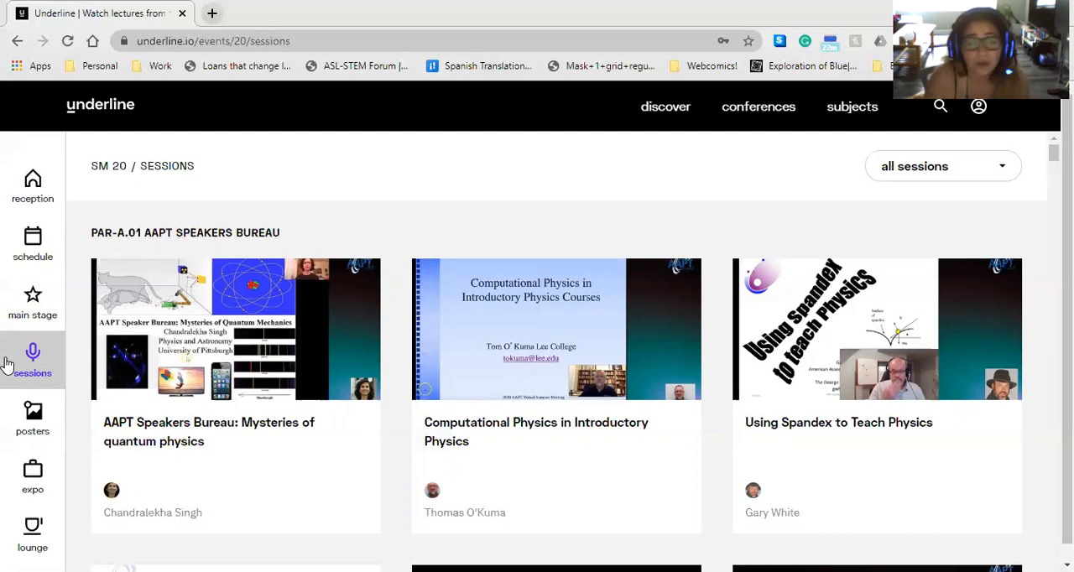
{"action": "mouse_move", "coordinate": [395, 337]}
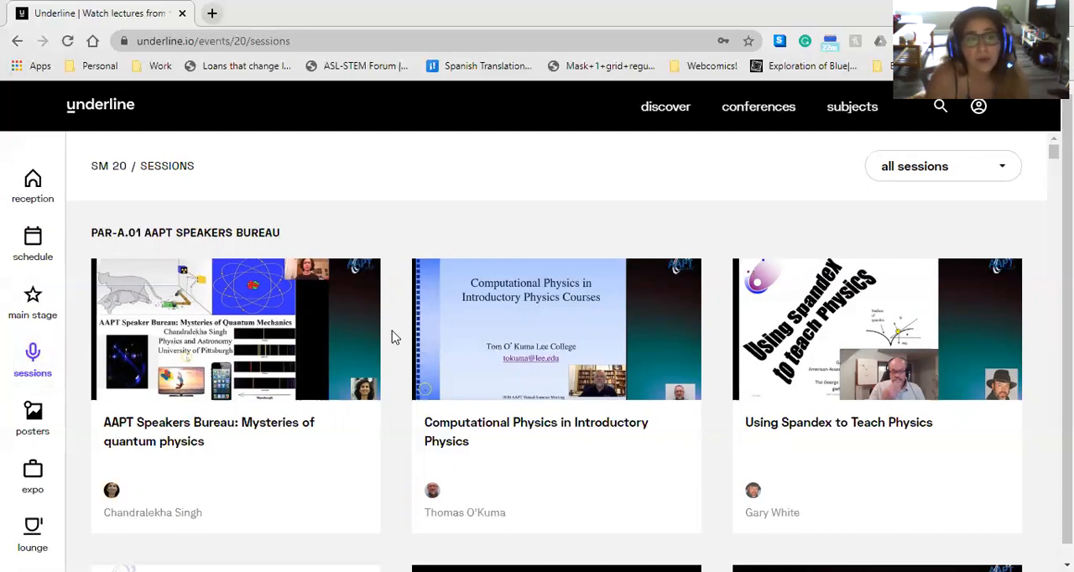
{"action": "scroll", "scroll_direction": "down", "scroll_amount": 3}
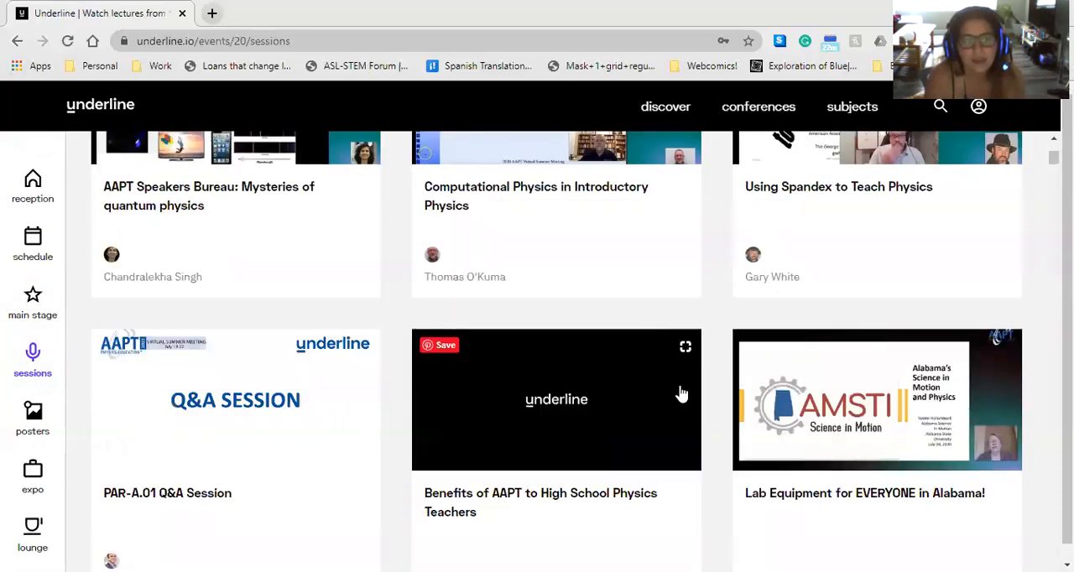
{"action": "scroll", "scroll_direction": "down", "scroll_amount": 3}
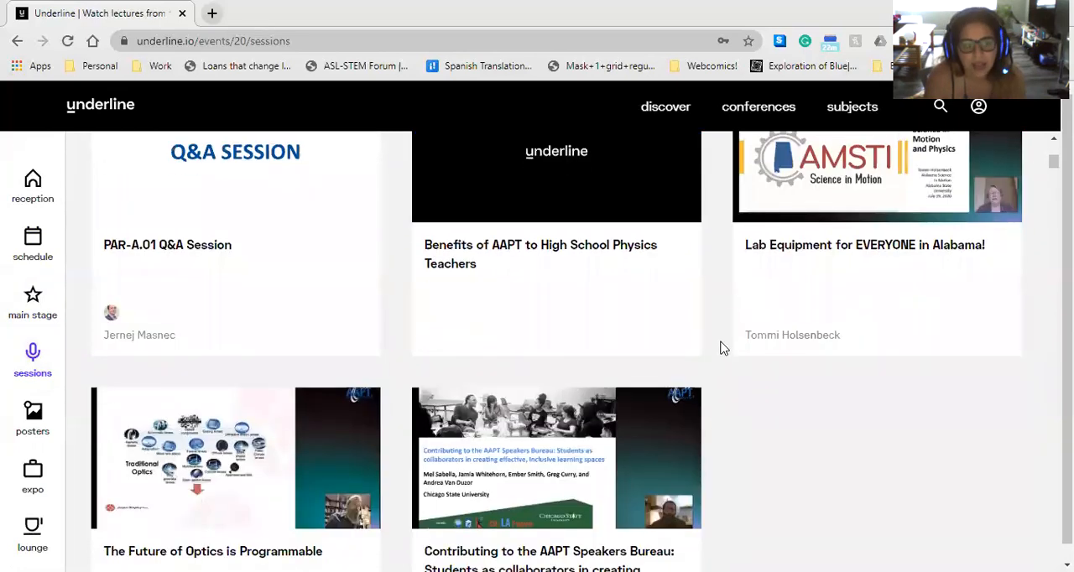
{"action": "scroll", "scroll_direction": "down", "scroll_amount": 3}
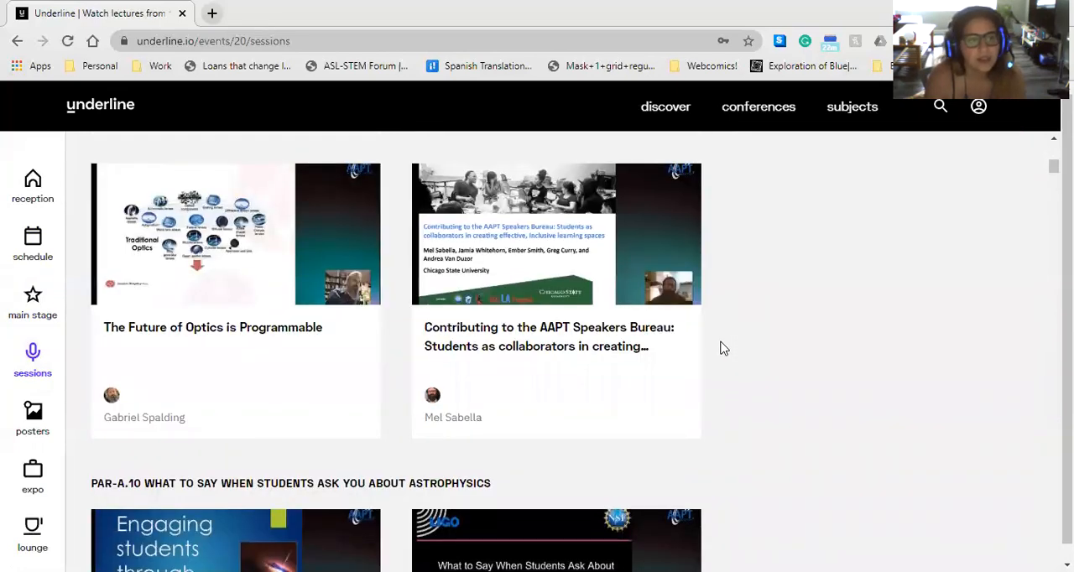
{"action": "scroll", "scroll_direction": "down", "scroll_amount": 3}
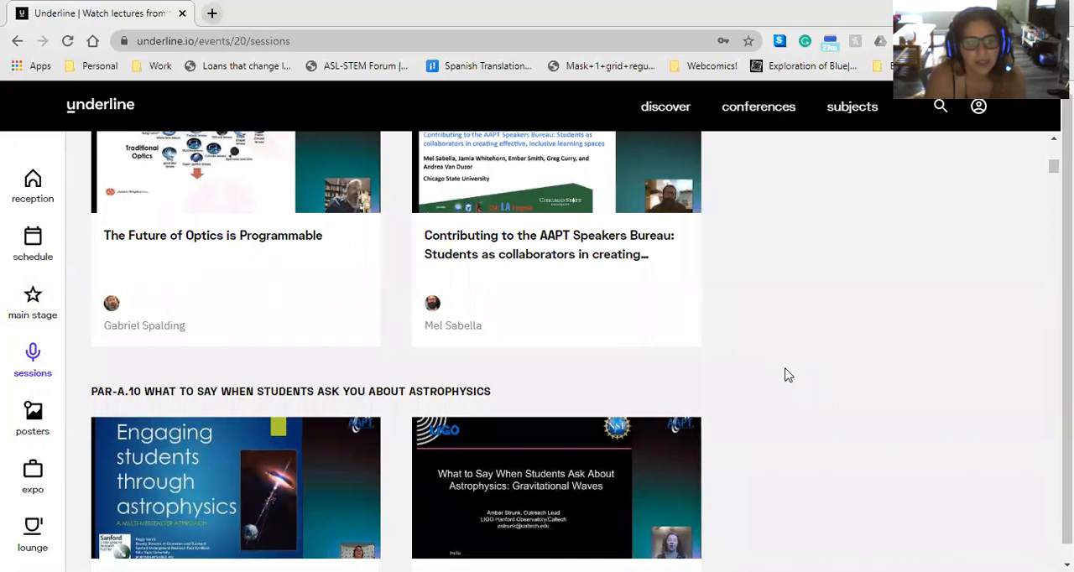
{"action": "scroll", "scroll_direction": "down", "scroll_amount": 3}
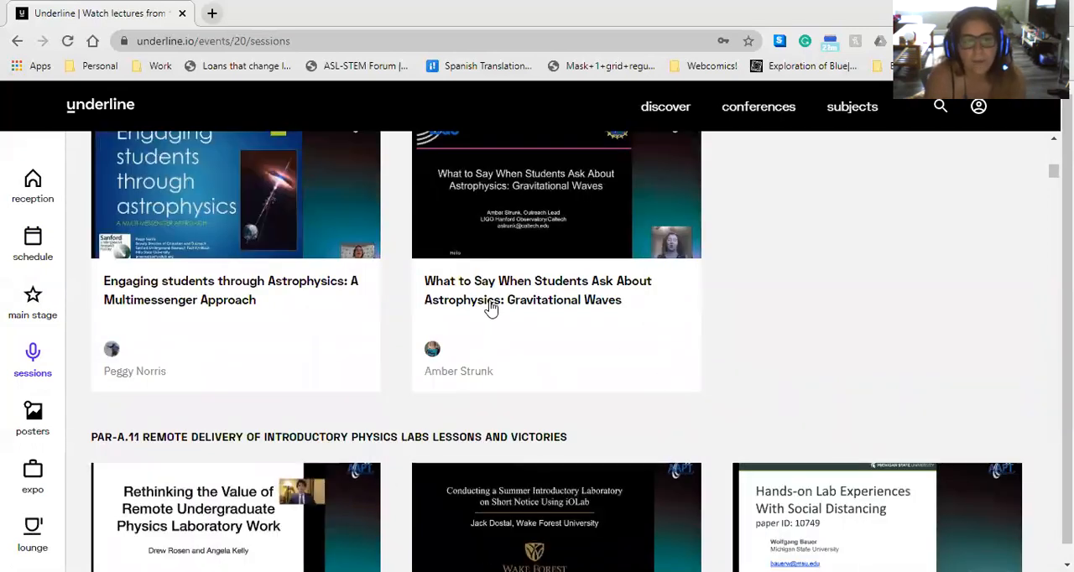
{"action": "mouse_move", "coordinate": [812, 340]}
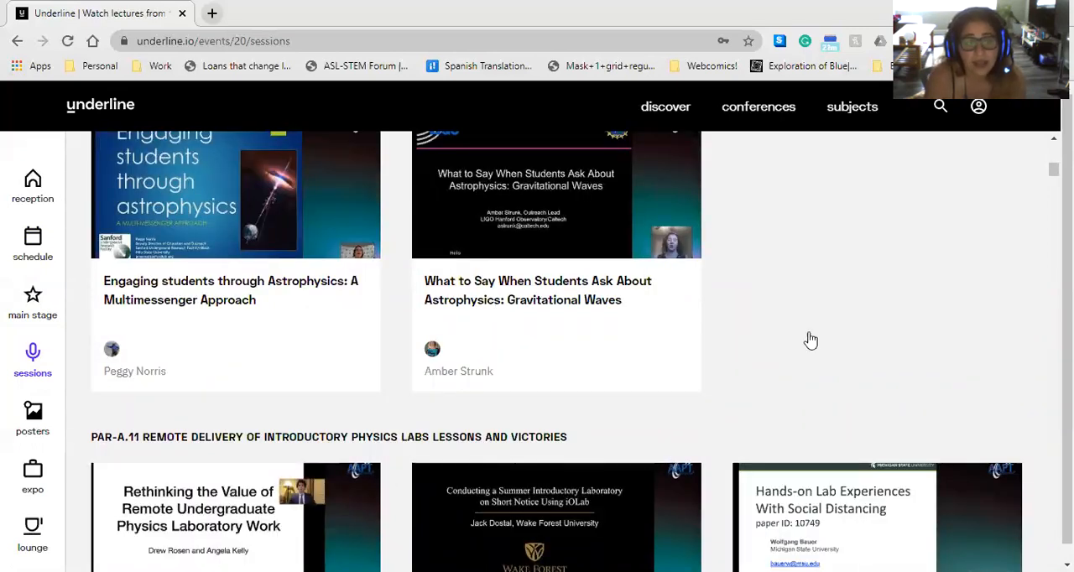
{"action": "mouse_move", "coordinate": [600, 298]}
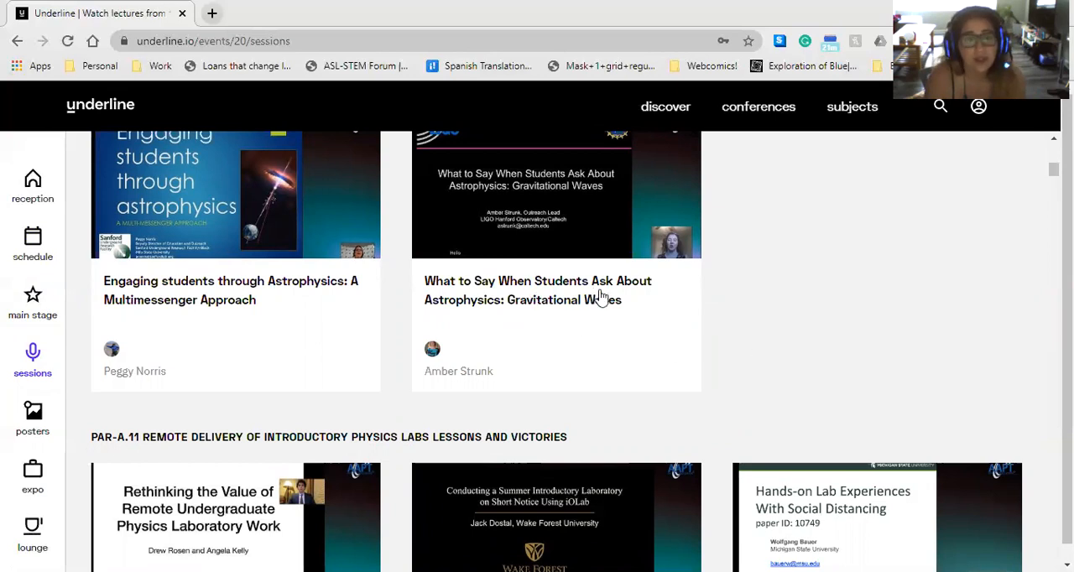
{"action": "mouse_move", "coordinate": [818, 387]}
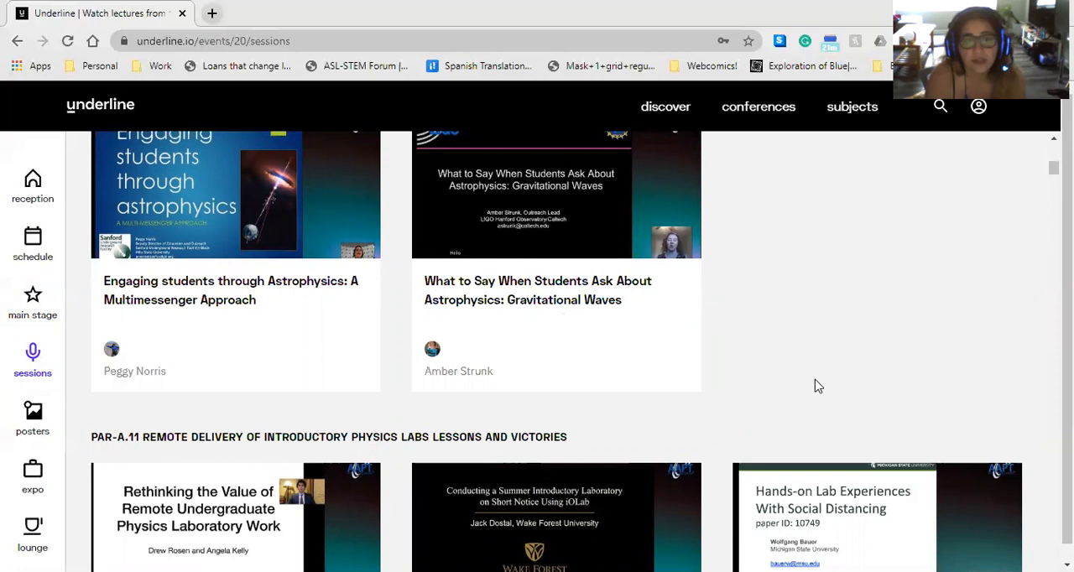
{"action": "mouse_move", "coordinate": [579, 321]}
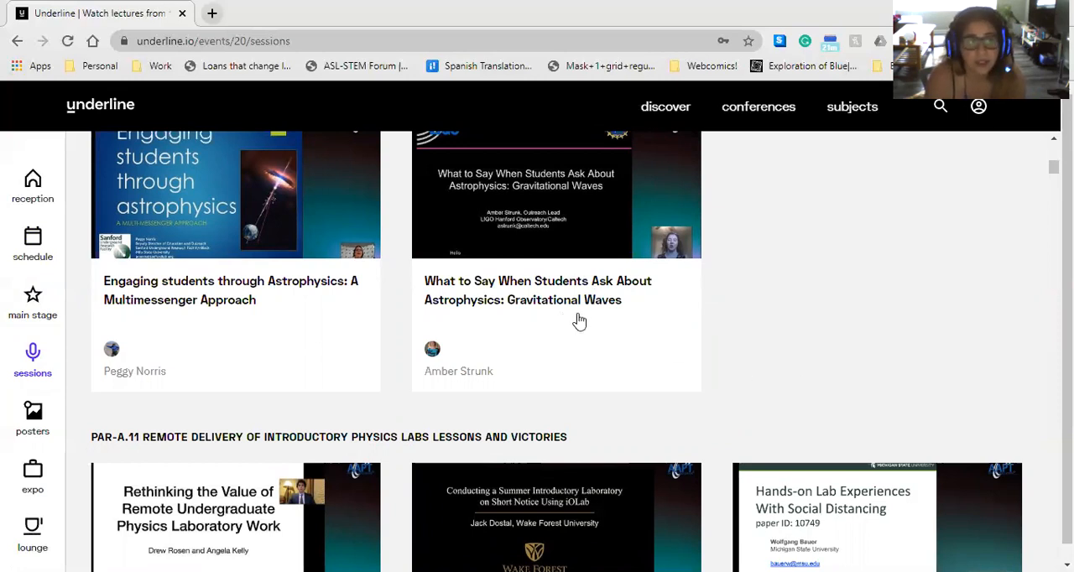
{"action": "mouse_move", "coordinate": [571, 311]}
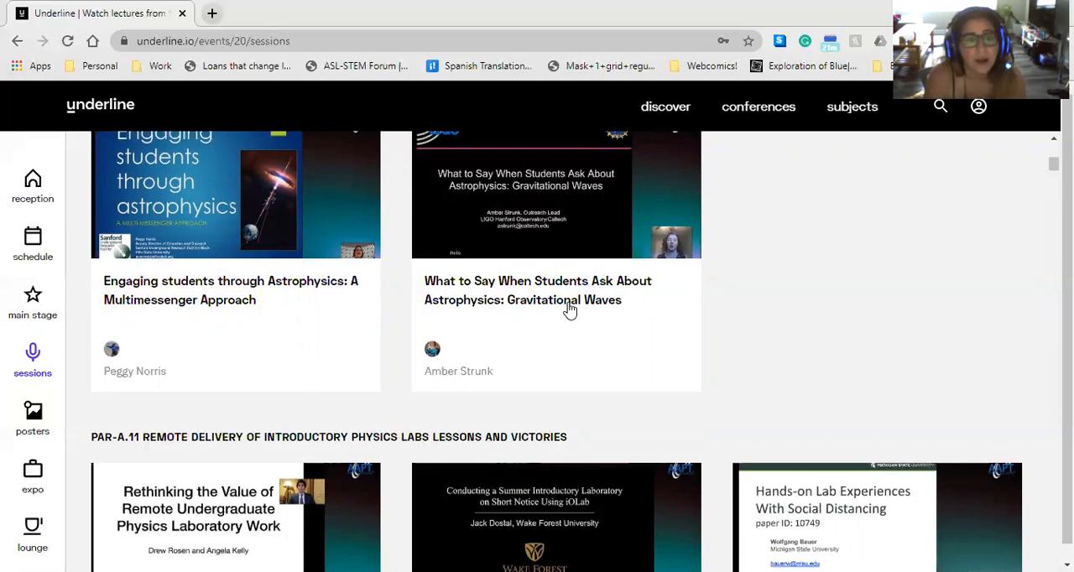
{"action": "scroll", "scroll_direction": "up", "scroll_amount": 3}
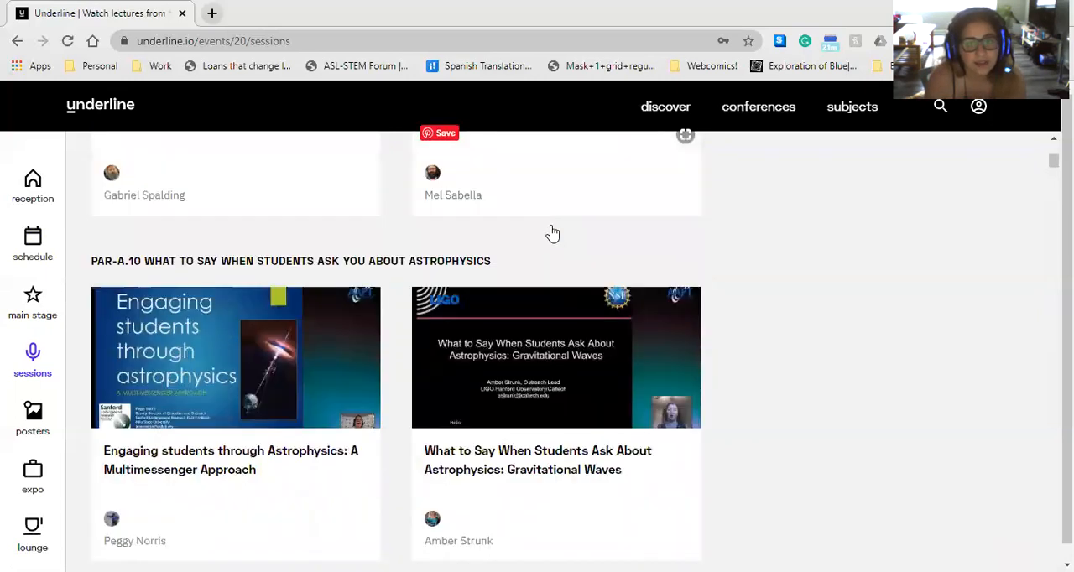
{"action": "mouse_move", "coordinate": [904, 353]}
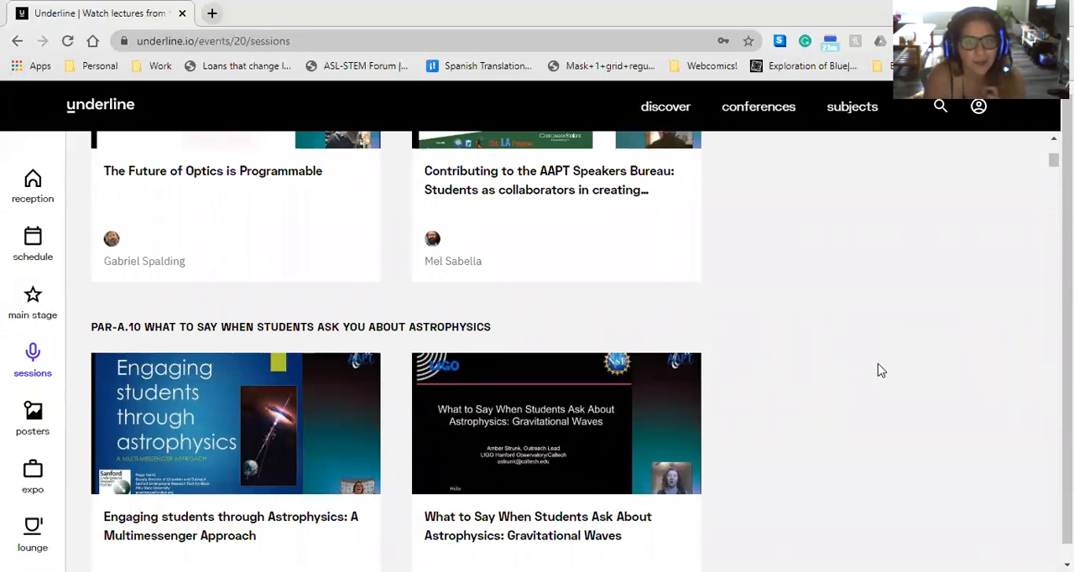
{"action": "mouse_move", "coordinate": [541, 418]}
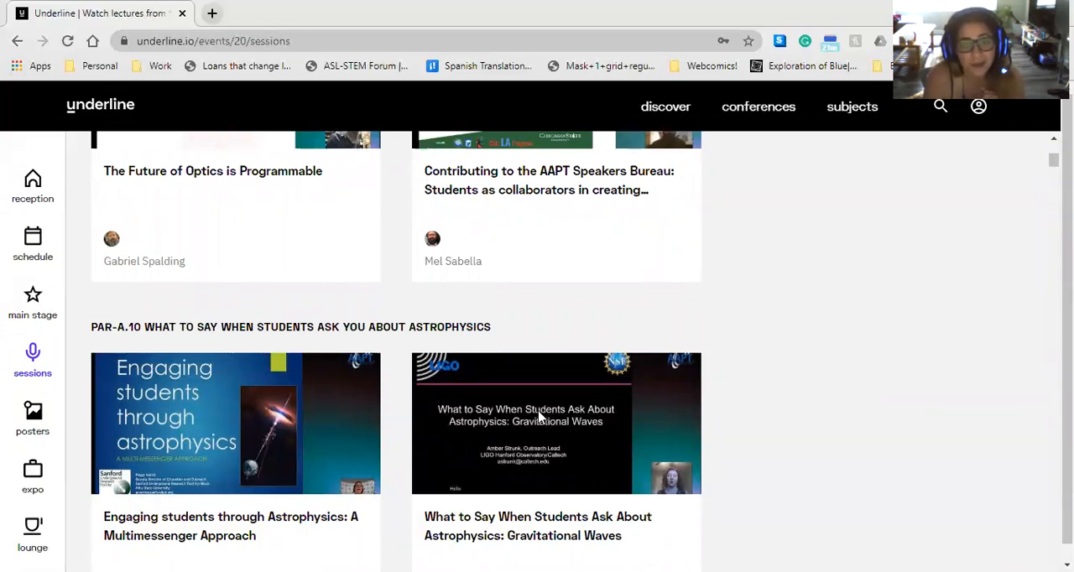
{"action": "mouse_move", "coordinate": [571, 443]}
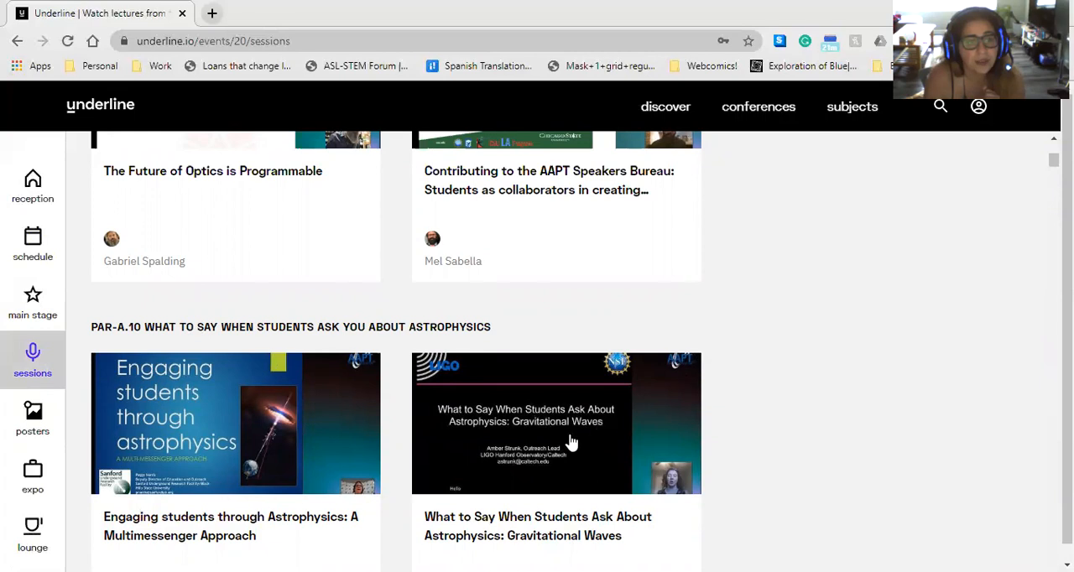
{"action": "left_click", "coordinate": [556, 423]}
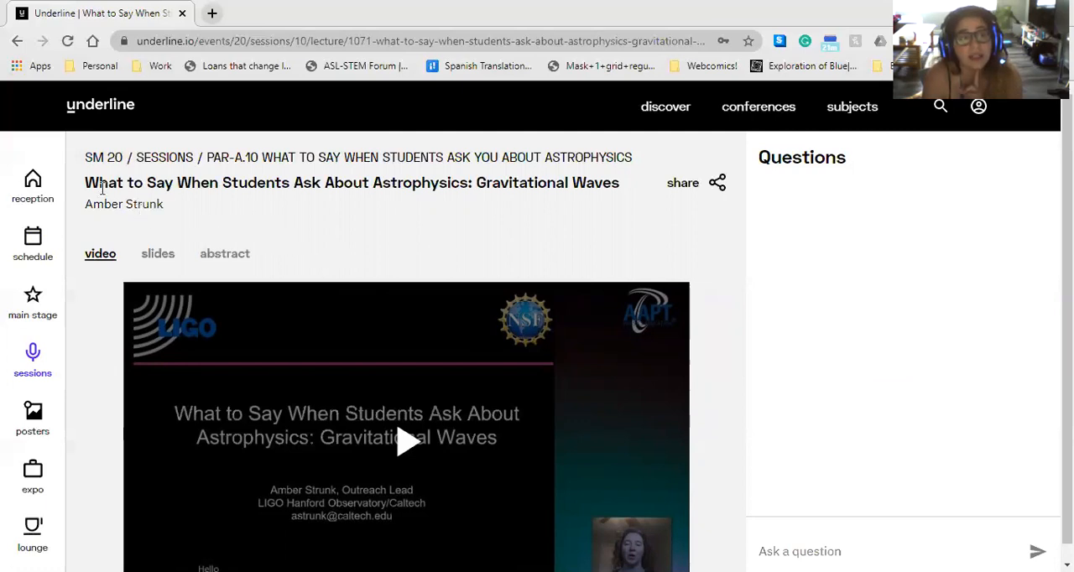
{"action": "mouse_move", "coordinate": [285, 158]}
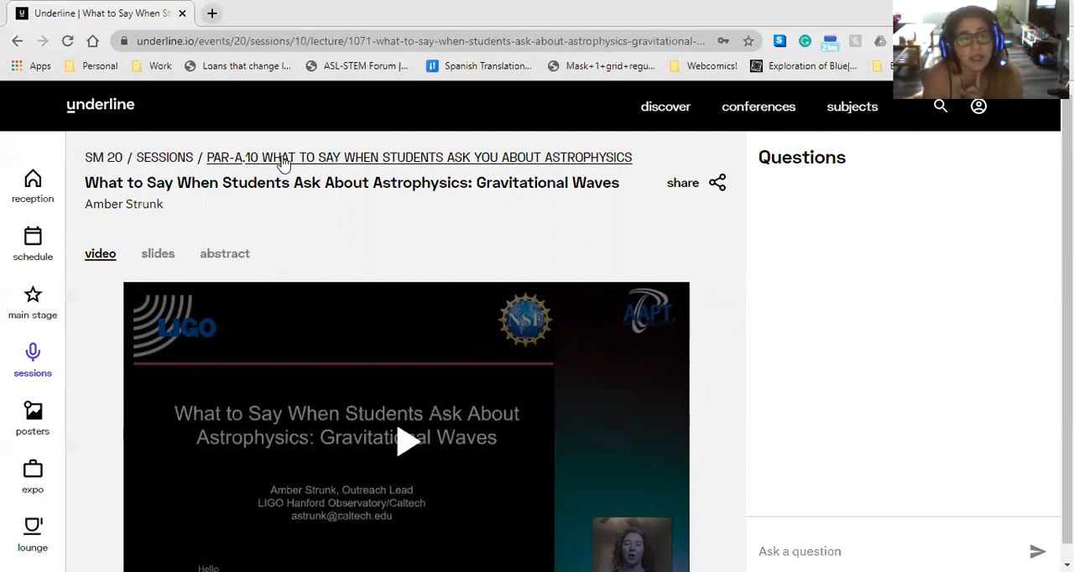
{"action": "mouse_move", "coordinate": [98, 178]}
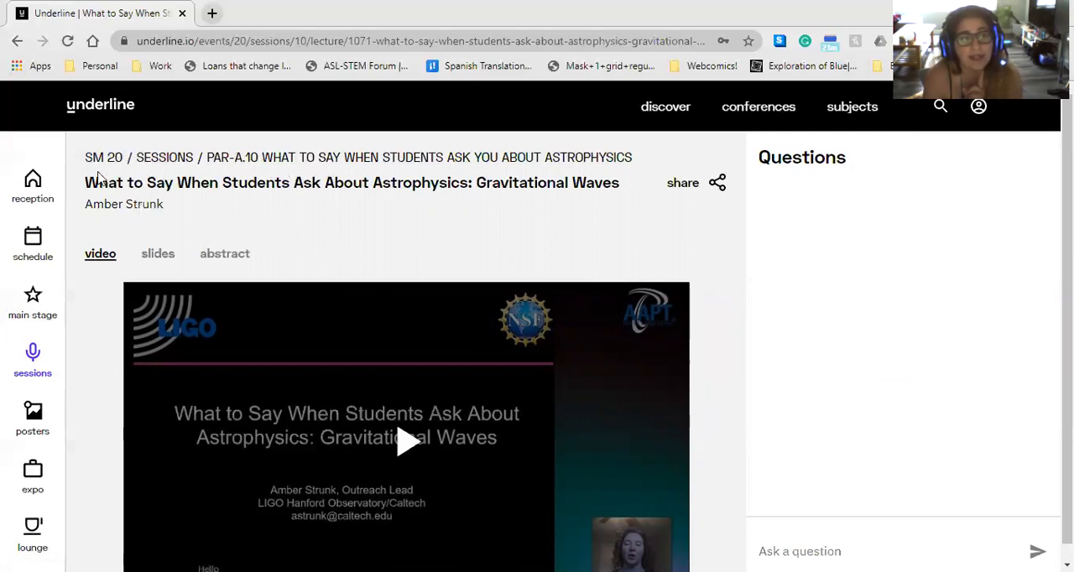
{"action": "mouse_move", "coordinate": [117, 220]}
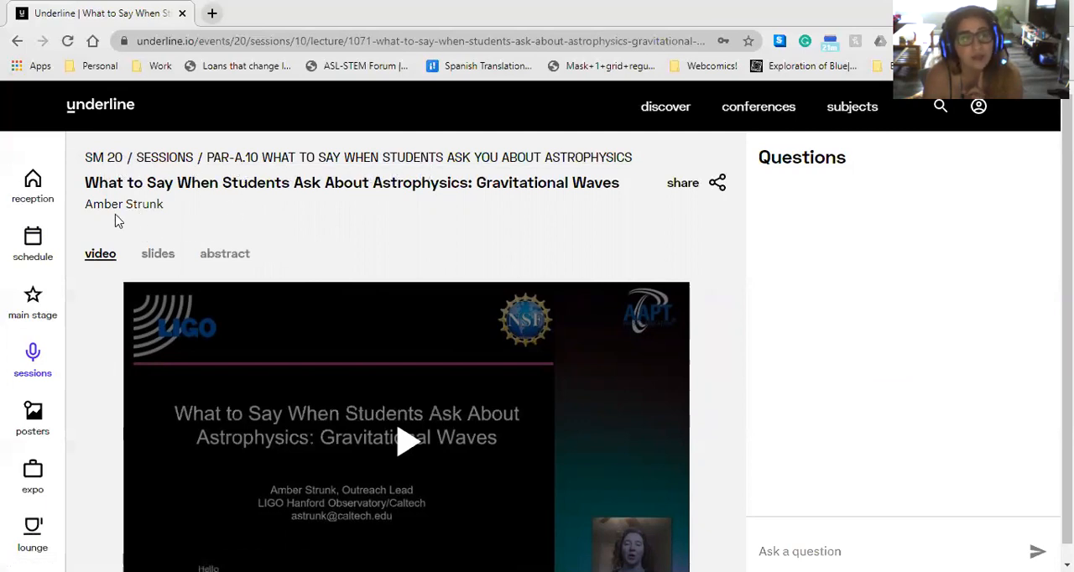
{"action": "mouse_move", "coordinate": [130, 182]}
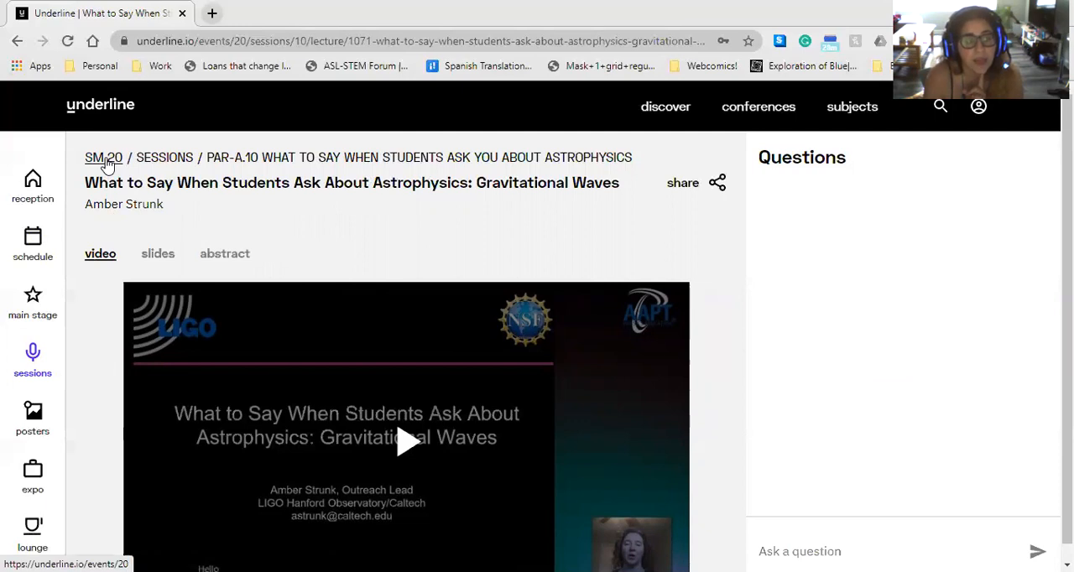
{"action": "mouse_move", "coordinate": [32, 186]}
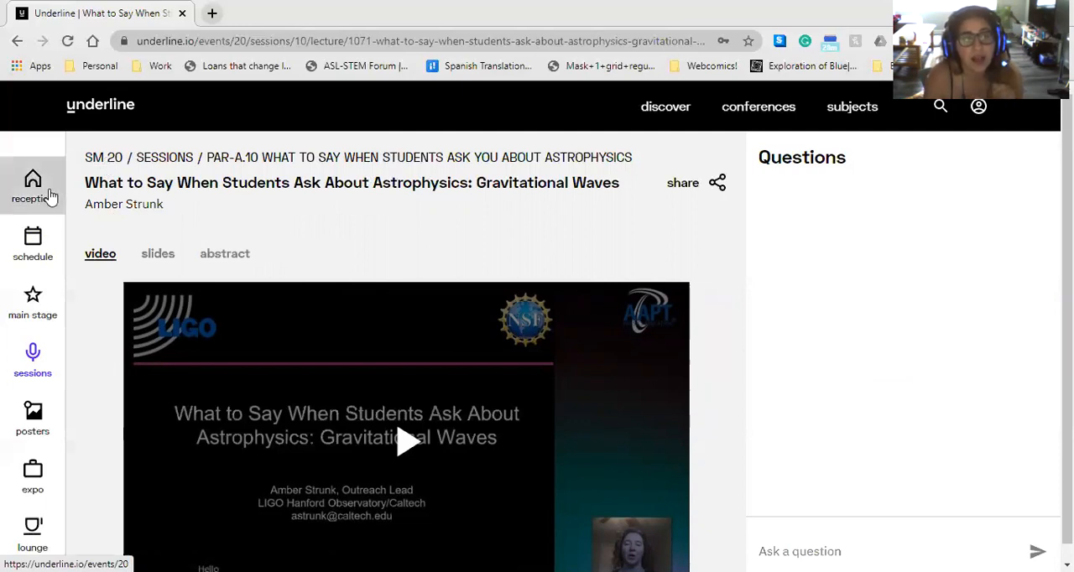
{"action": "mouse_move", "coordinate": [93, 163]}
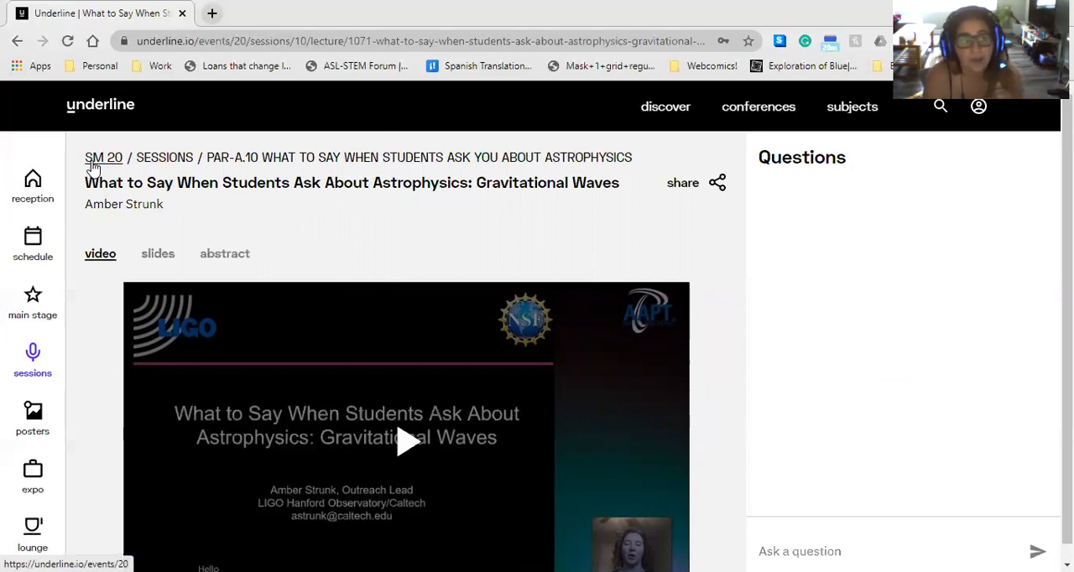
{"action": "mouse_move", "coordinate": [164, 158]}
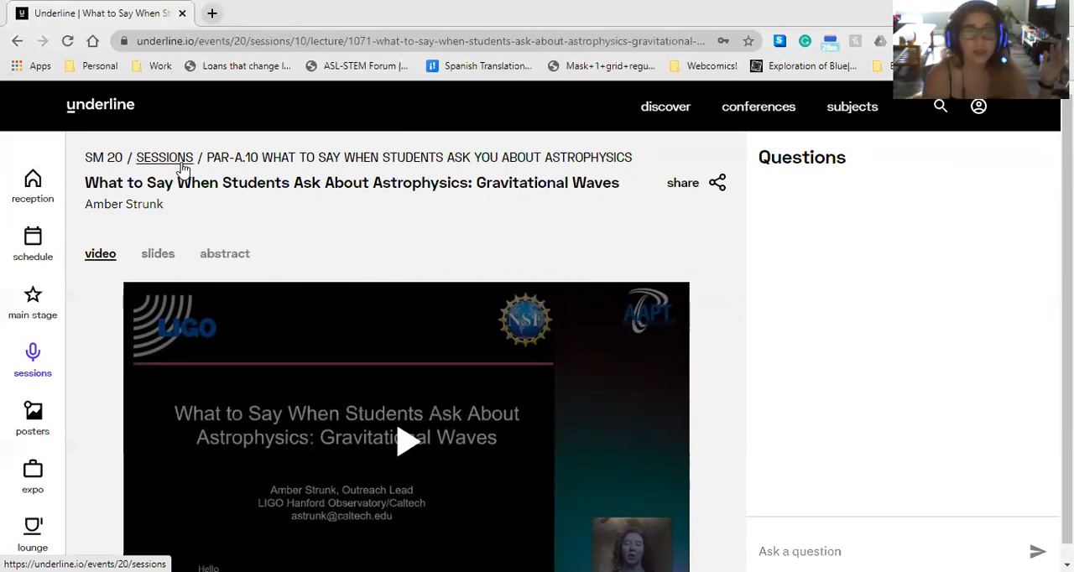
{"action": "mouse_move", "coordinate": [302, 159]}
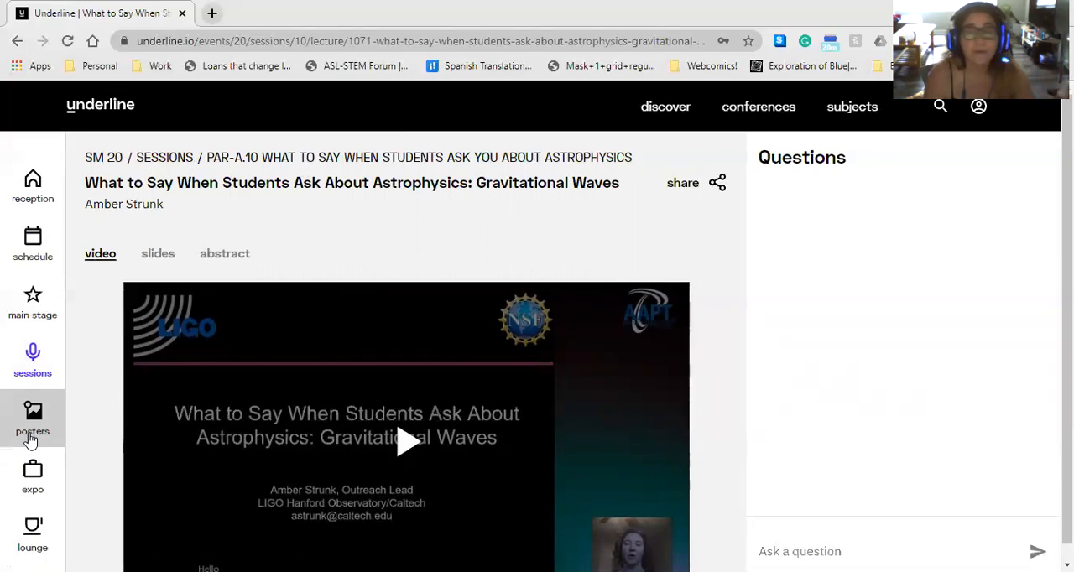
- Open the SM 20 posters page, starting with PAR-C.06 PER Diverse Investigations posters
{"action": "left_click", "coordinate": [32, 420]}
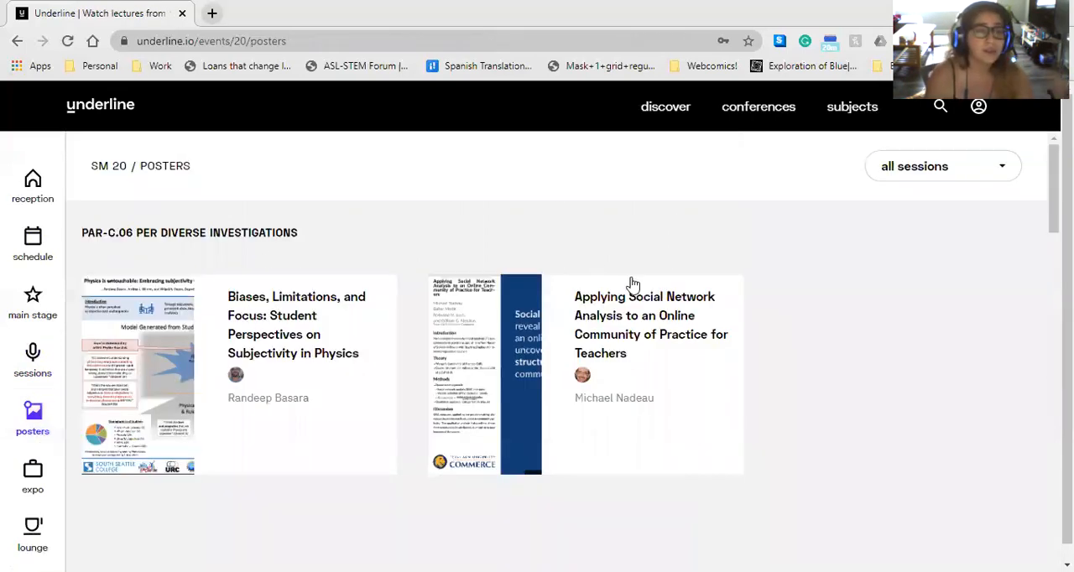
{"action": "mouse_move", "coordinate": [382, 341]}
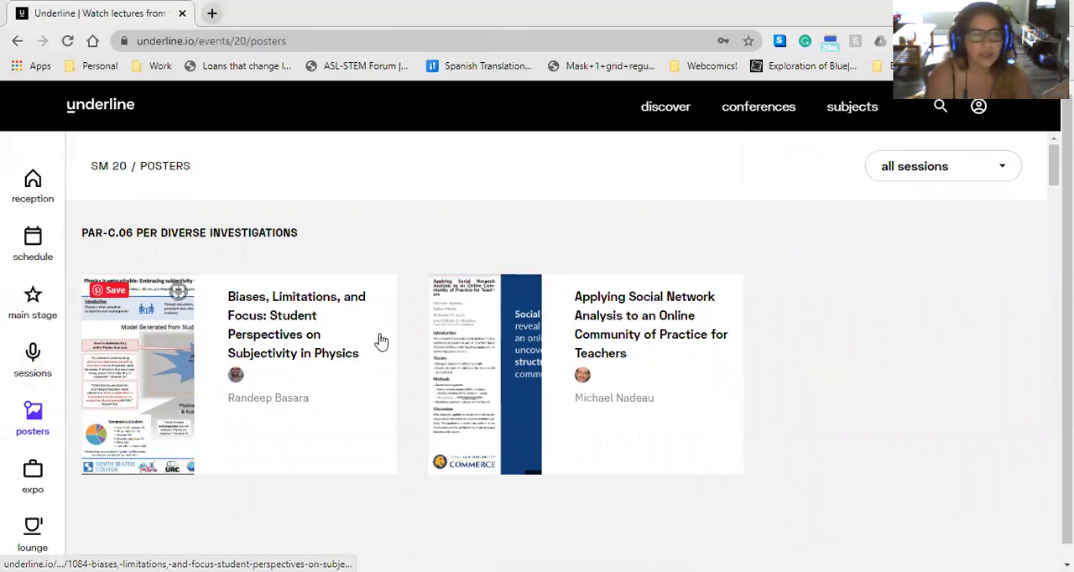
- Scroll through the poster sessions, then open the expo showing Vernier and IBM Quantum
{"action": "scroll", "scroll_direction": "down", "scroll_amount": 3}
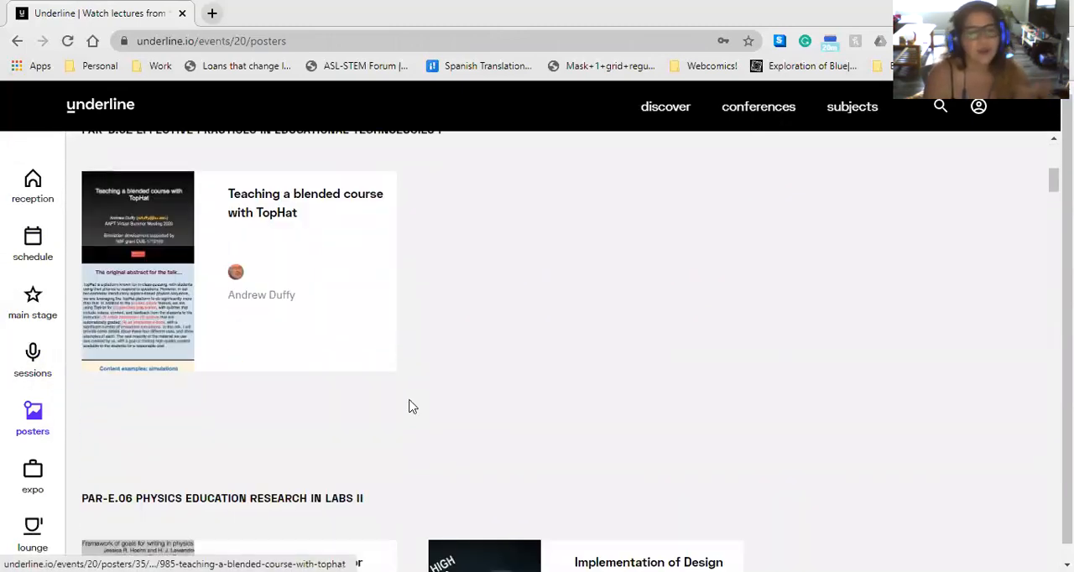
{"action": "scroll", "scroll_direction": "down", "scroll_amount": 3}
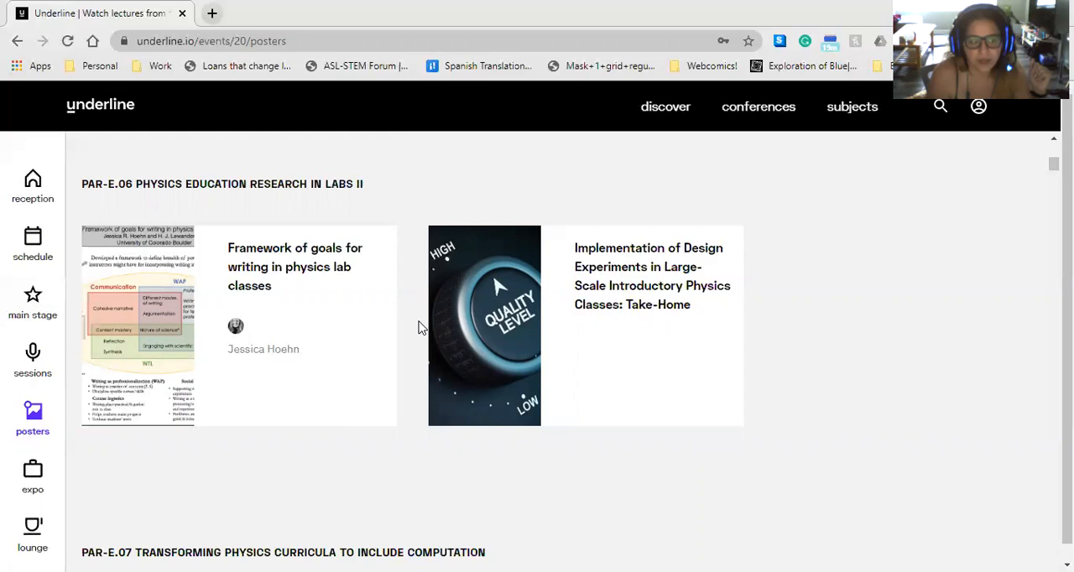
{"action": "mouse_move", "coordinate": [33, 477]}
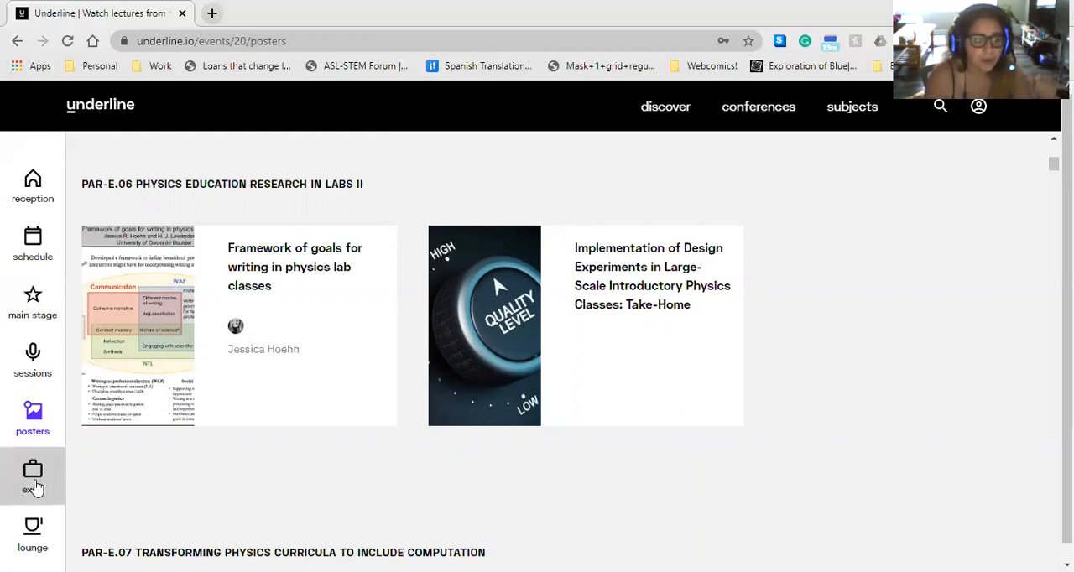
{"action": "left_click", "coordinate": [32, 477]}
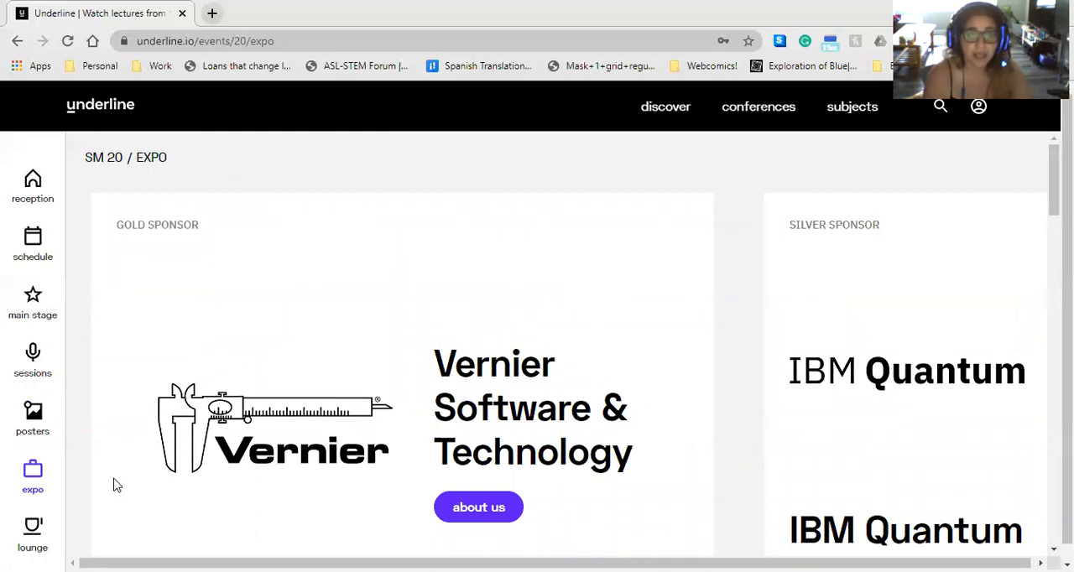
{"action": "mouse_move", "coordinate": [748, 303]}
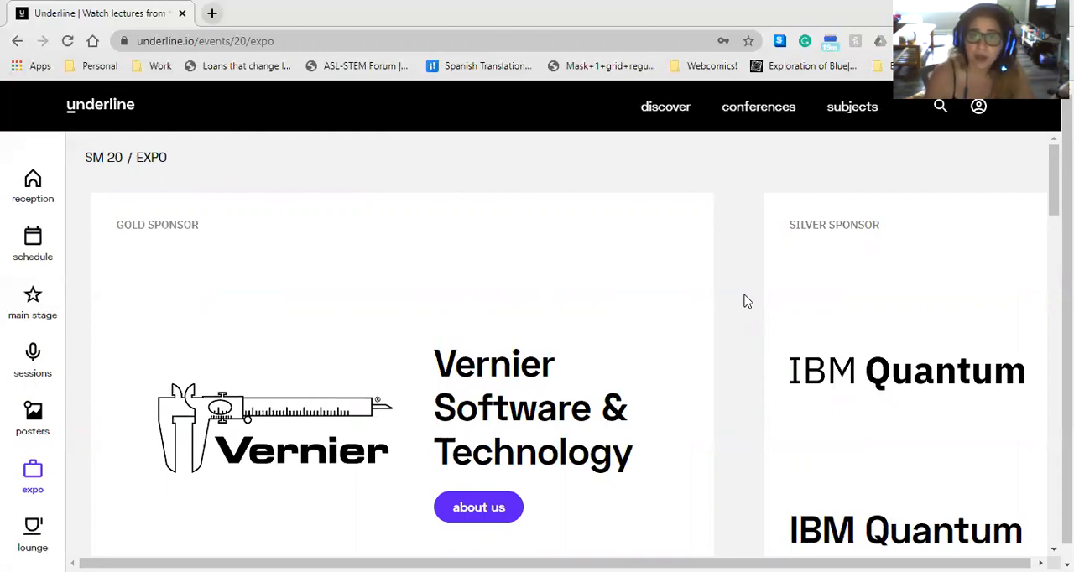
- Scroll the expo and open Digitalis Education Solutions, Inc.'s page with its contact details
{"action": "scroll", "scroll_direction": "down", "scroll_amount": 3}
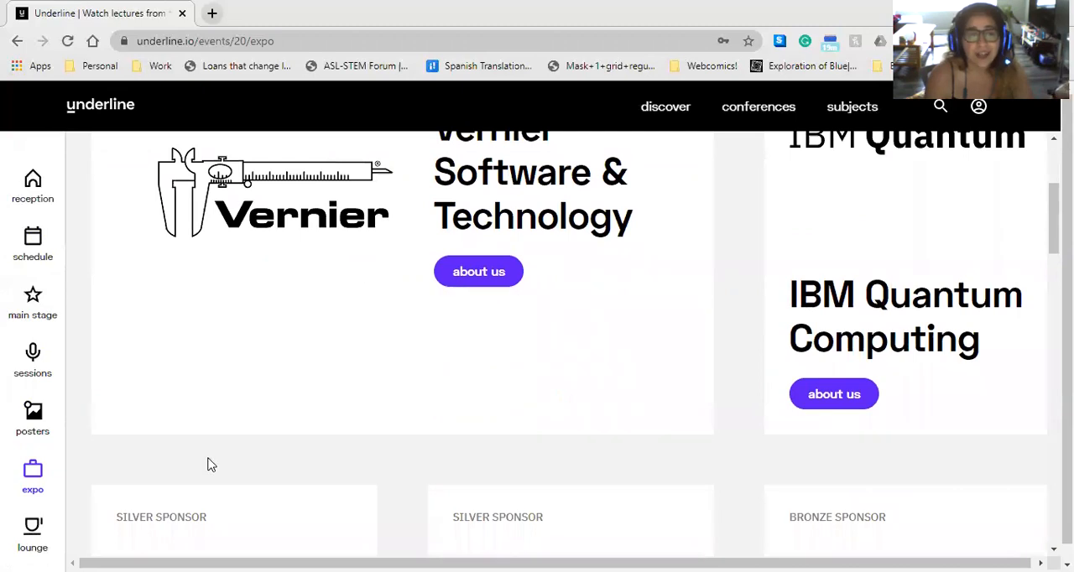
{"action": "scroll", "scroll_direction": "down", "scroll_amount": 3}
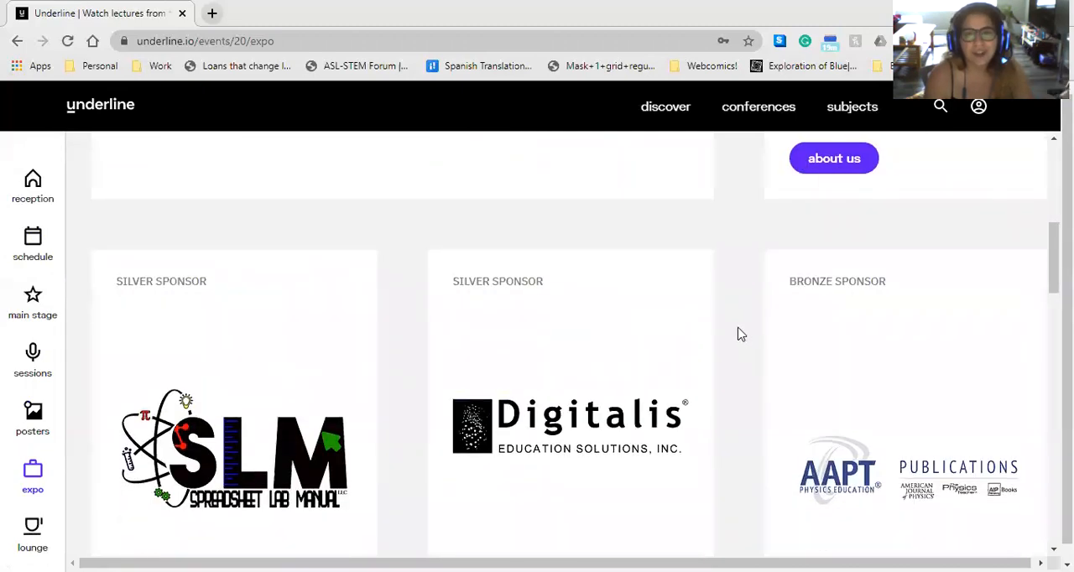
{"action": "scroll", "scroll_direction": "down", "scroll_amount": 3}
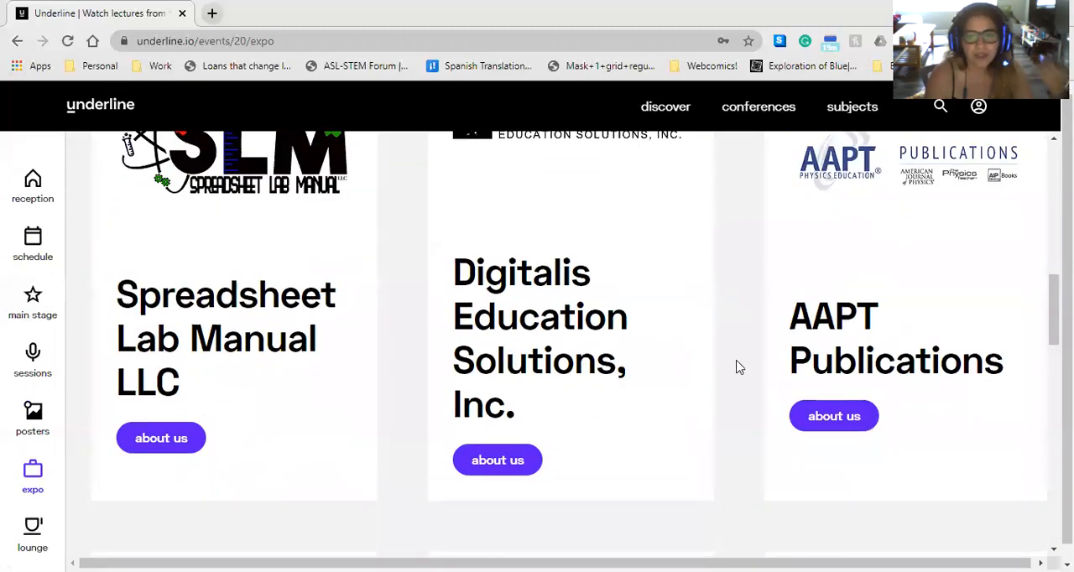
{"action": "scroll", "scroll_direction": "down", "scroll_amount": 3}
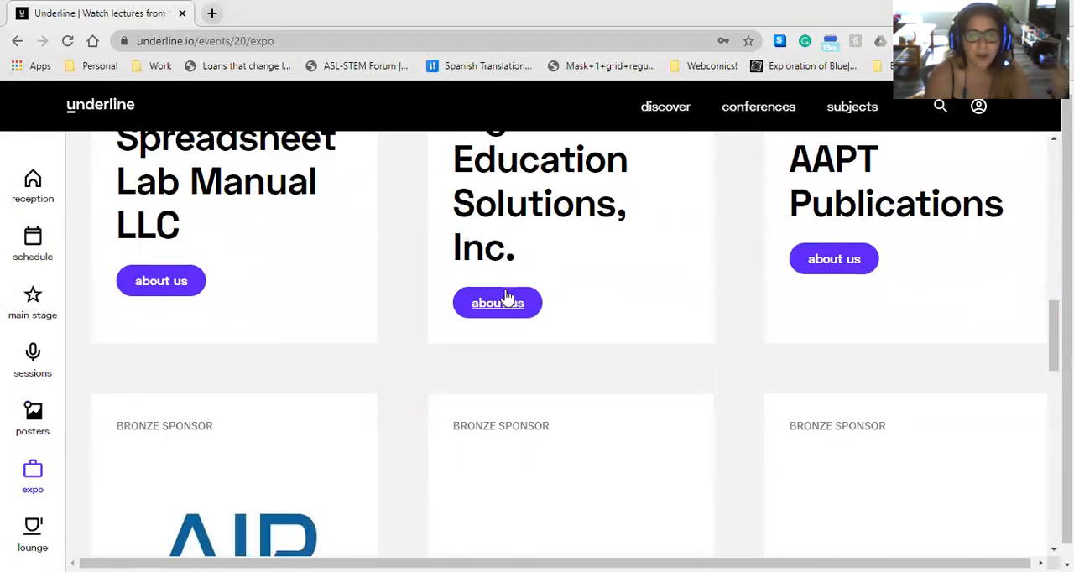
{"action": "left_click", "coordinate": [497, 302]}
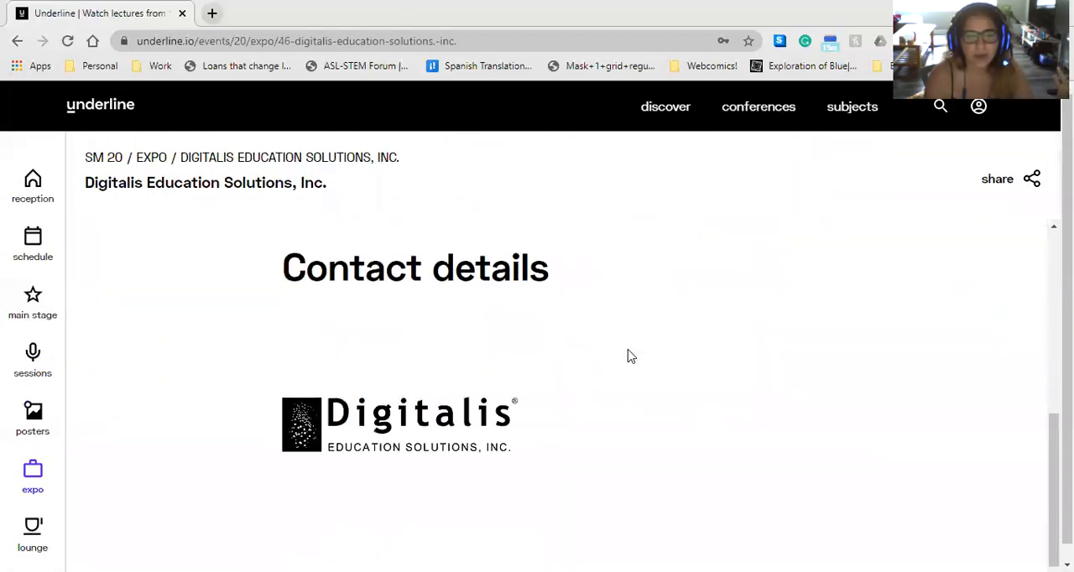
- Scroll up on the SM 20 Lounge page showing only placeholder text
{"action": "scroll", "scroll_direction": "up", "scroll_amount": 3}
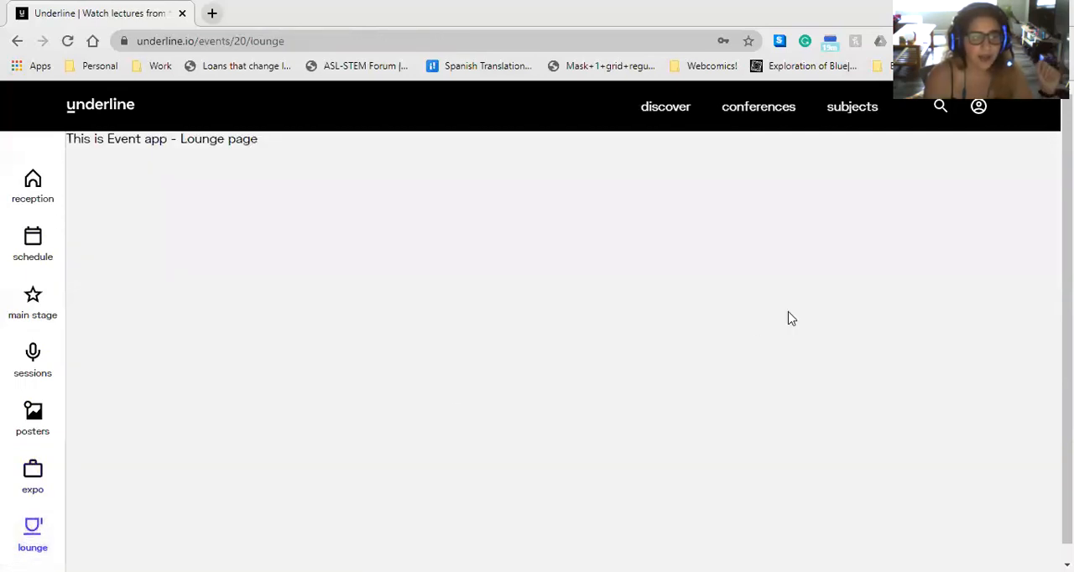
{"action": "mouse_move", "coordinate": [221, 255]}
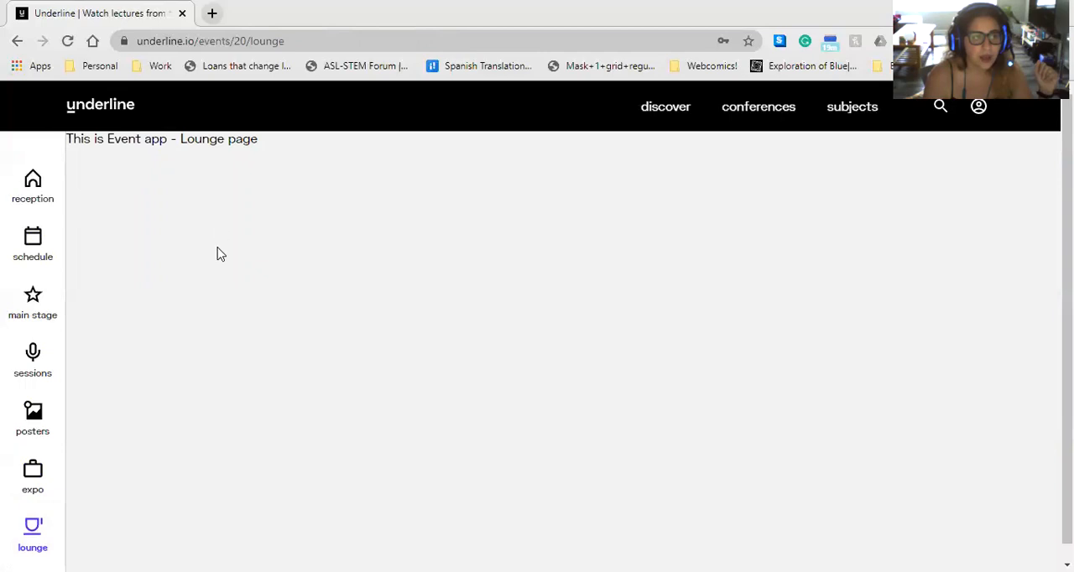
{"action": "mouse_move", "coordinate": [229, 192]}
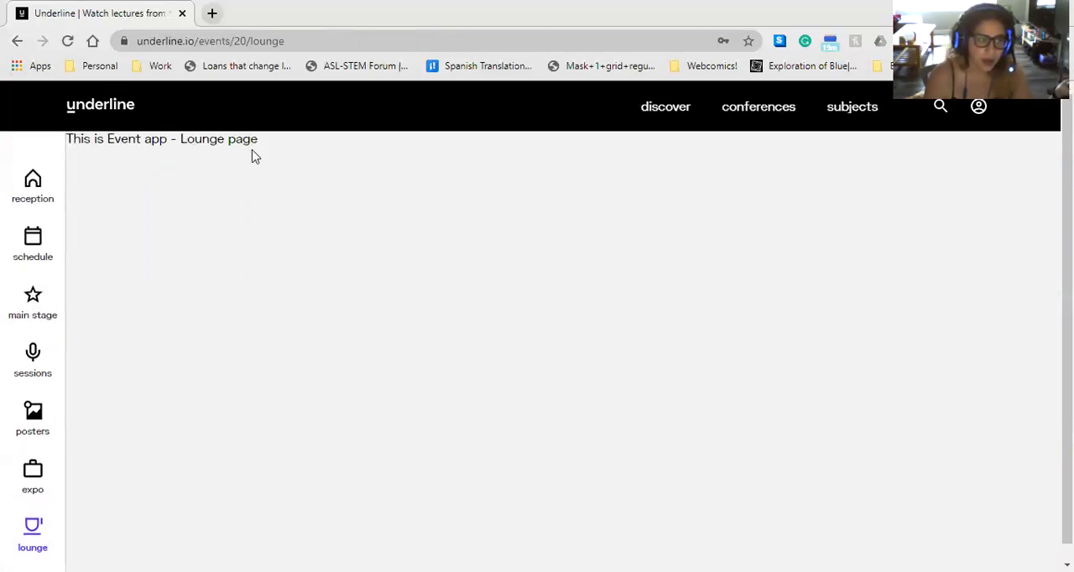
{"action": "mouse_move", "coordinate": [239, 271]}
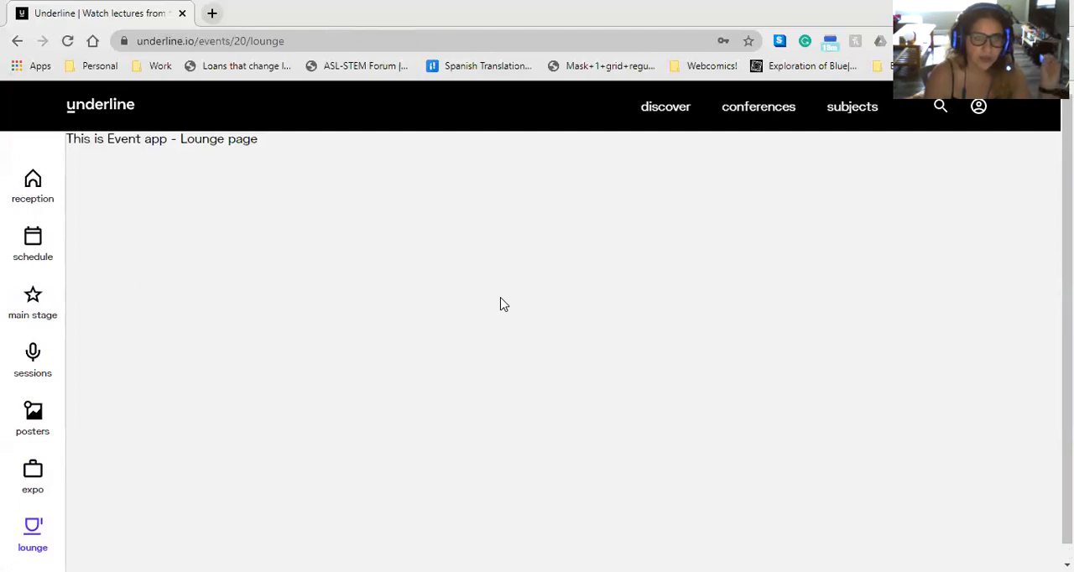
{"action": "mouse_move", "coordinate": [69, 41]}
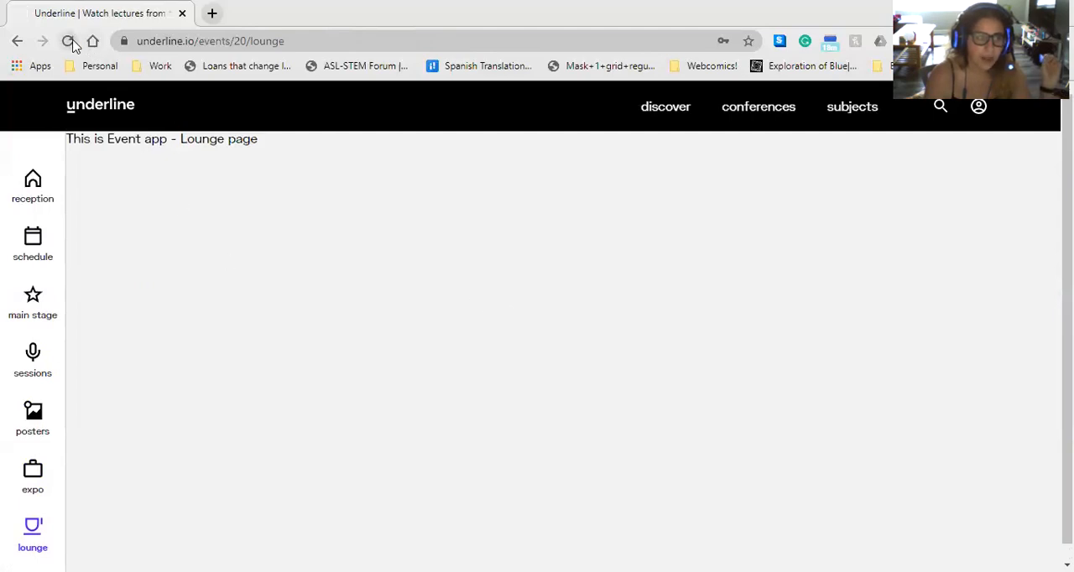
- Reload the lounge page, then go to the SM 20 schedule for 19 July
{"action": "left_click", "coordinate": [69, 40]}
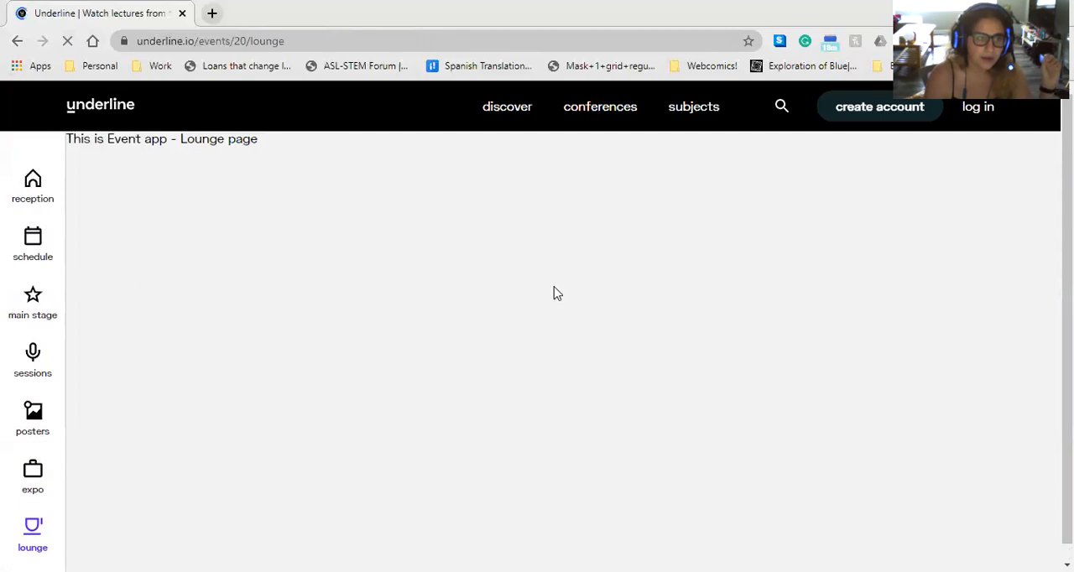
{"action": "mouse_move", "coordinate": [710, 310]}
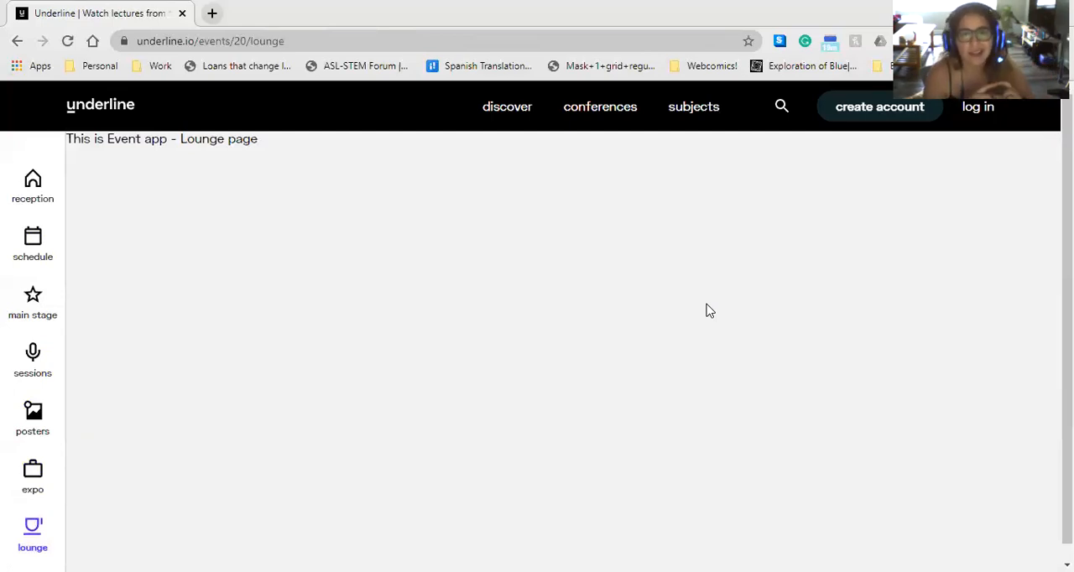
{"action": "mouse_move", "coordinate": [218, 400]}
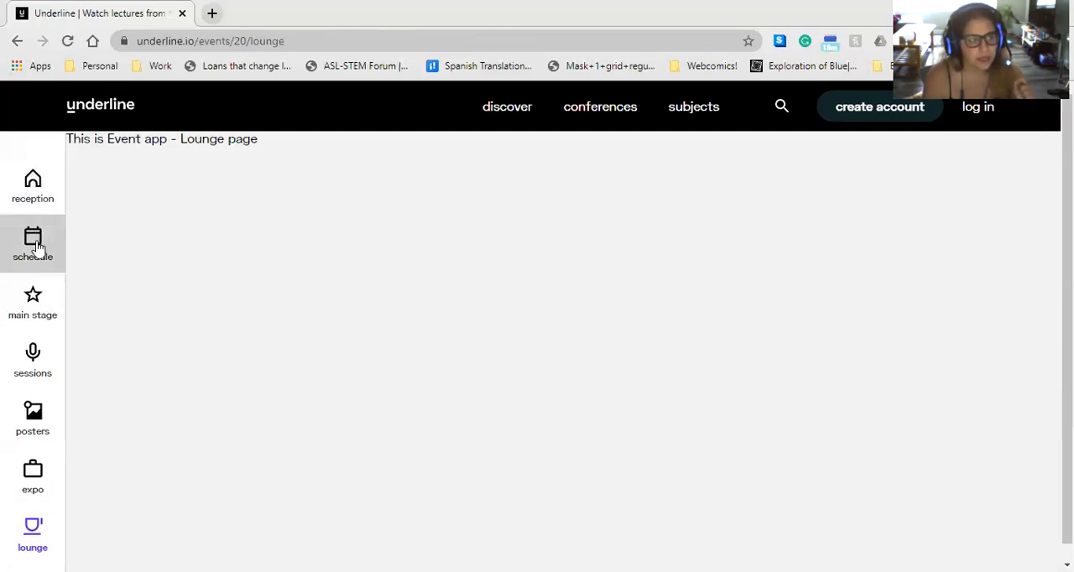
{"action": "mouse_move", "coordinate": [446, 266]}
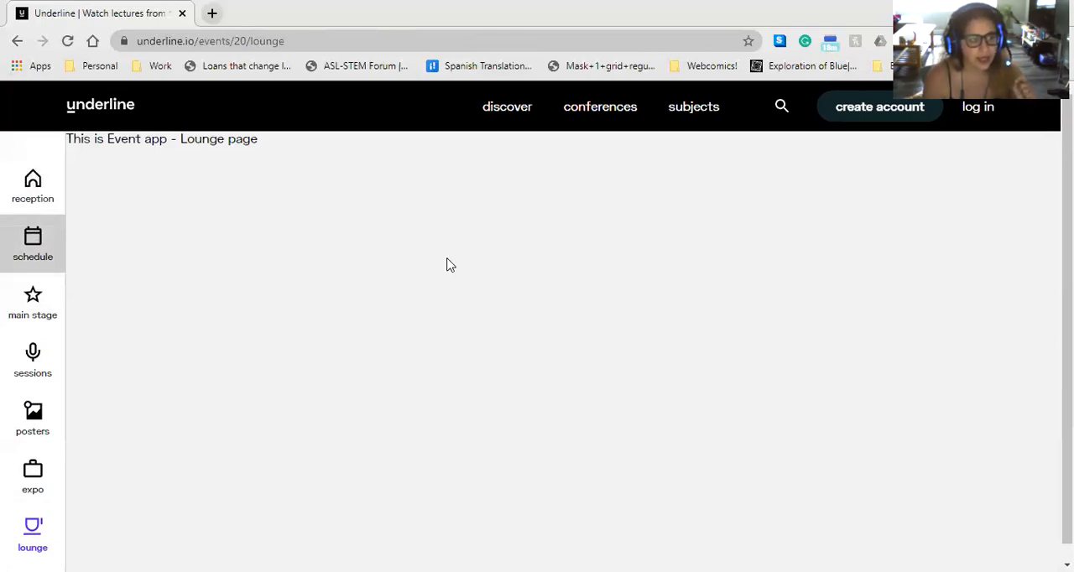
{"action": "mouse_move", "coordinate": [827, 352]}
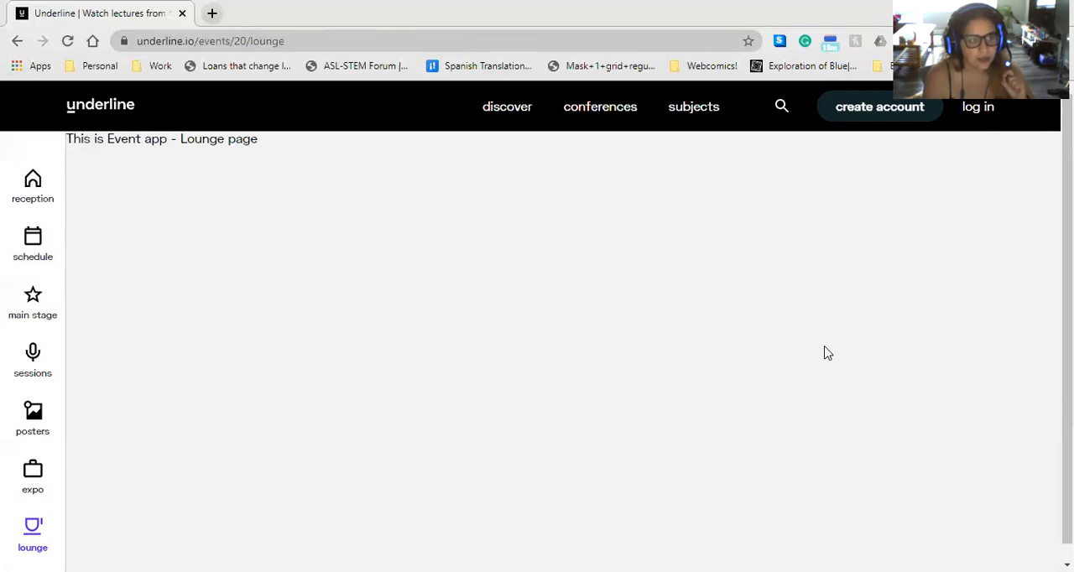
{"action": "left_click", "coordinate": [32, 243]}
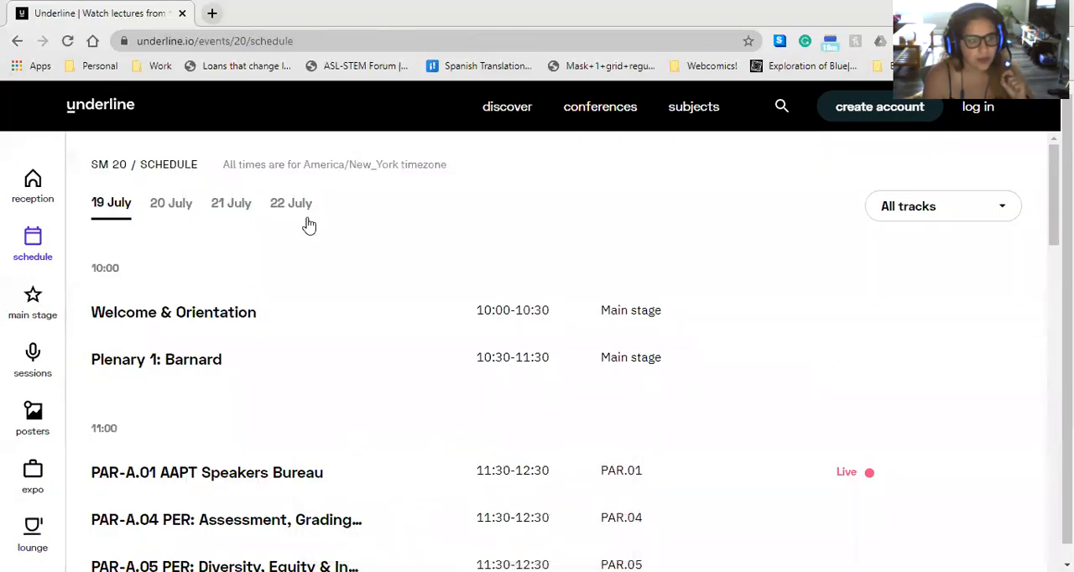
- Open the 'All tracks' filter dropdown on the schedule and scroll through the tracks
{"action": "left_click", "coordinate": [942, 205]}
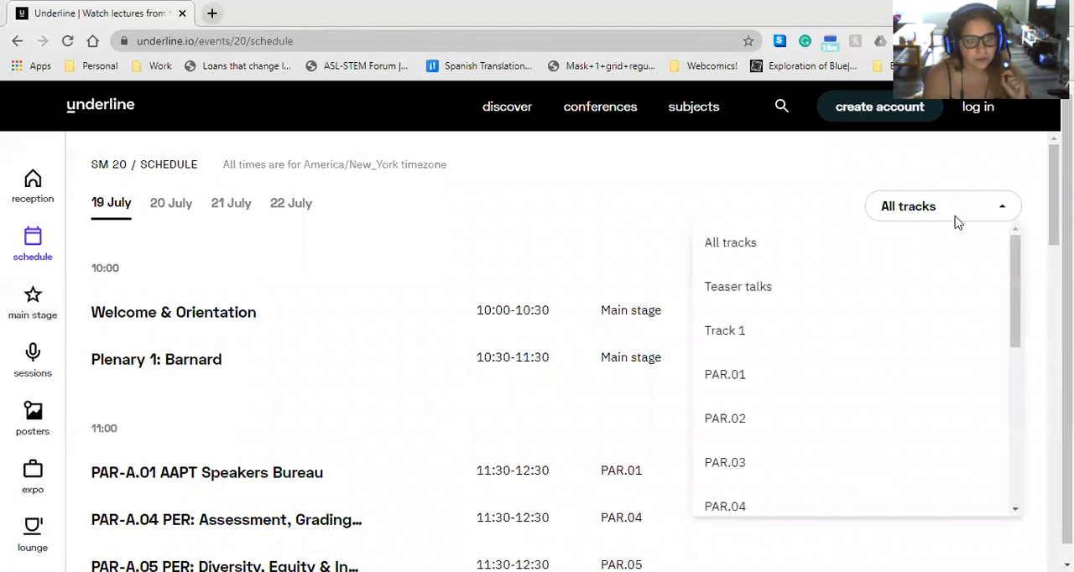
{"action": "scroll", "scroll_direction": "down", "scroll_amount": 3}
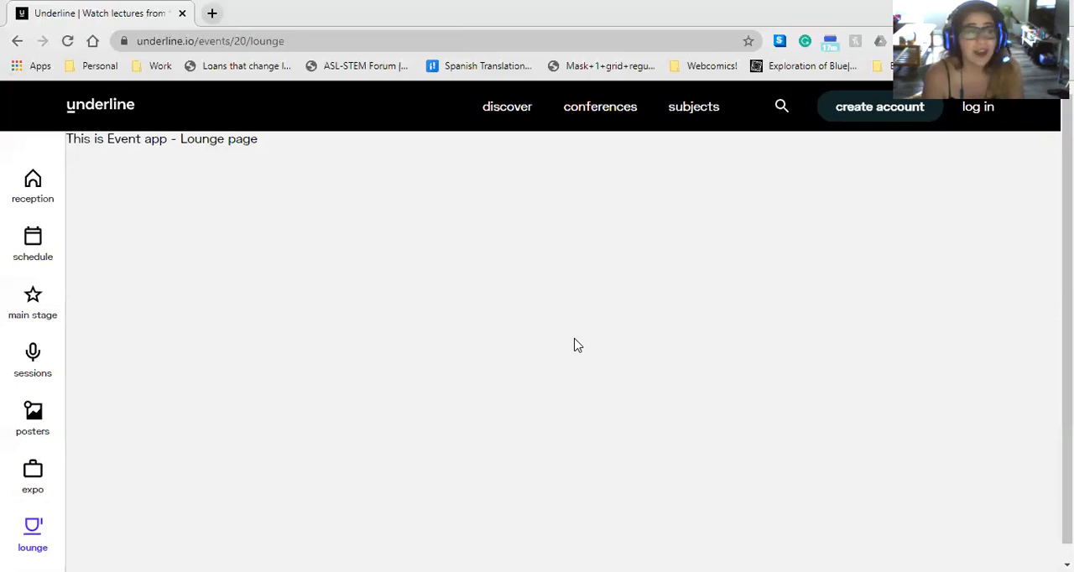
{"action": "mouse_move", "coordinate": [33, 243]}
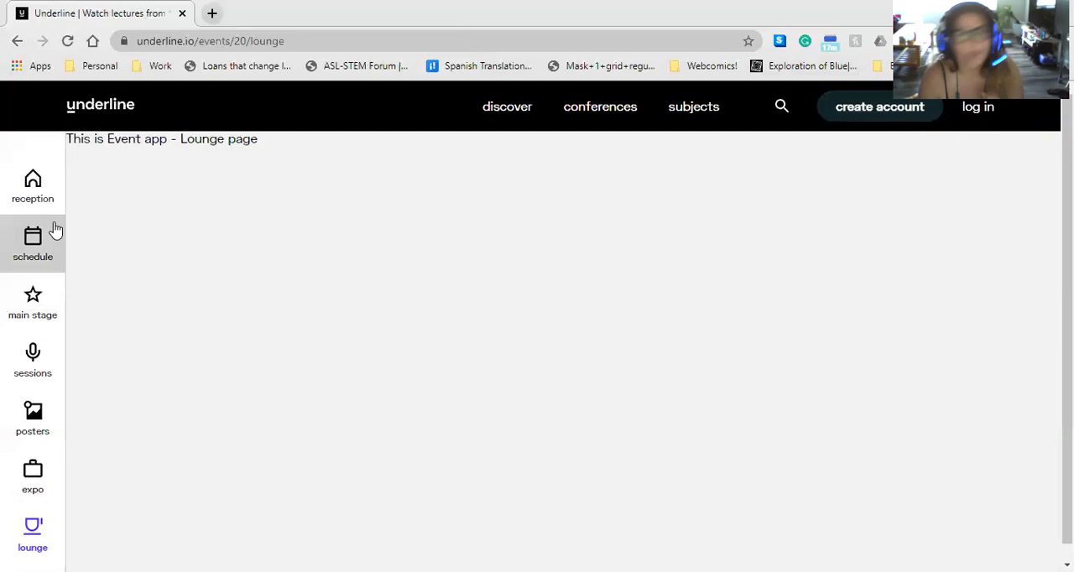
- Return to the SM 20 reception page with banner, announcements and sponsors
{"action": "left_click", "coordinate": [32, 184]}
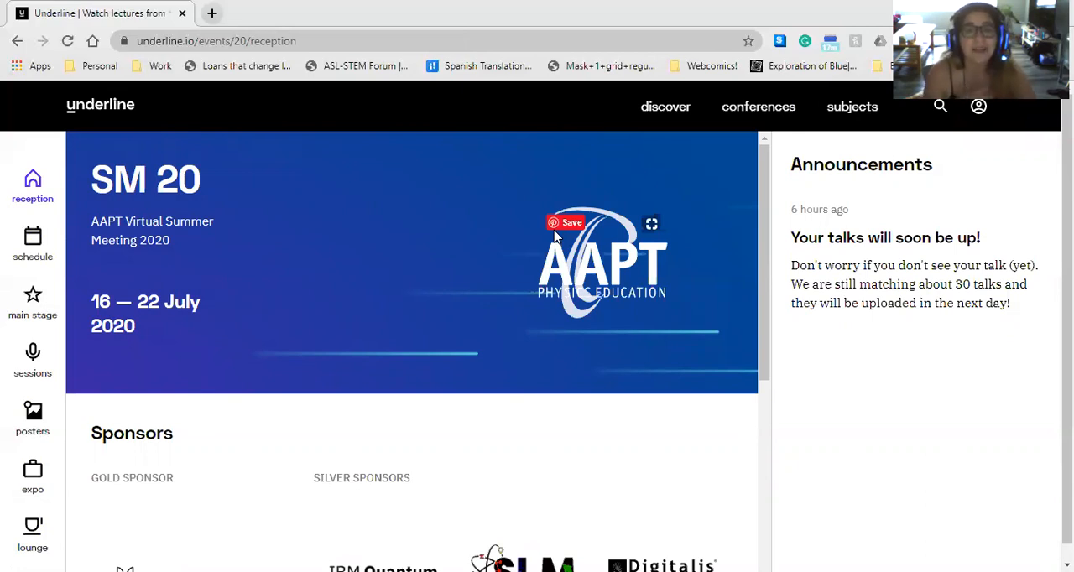
{"action": "mouse_move", "coordinate": [32, 535]}
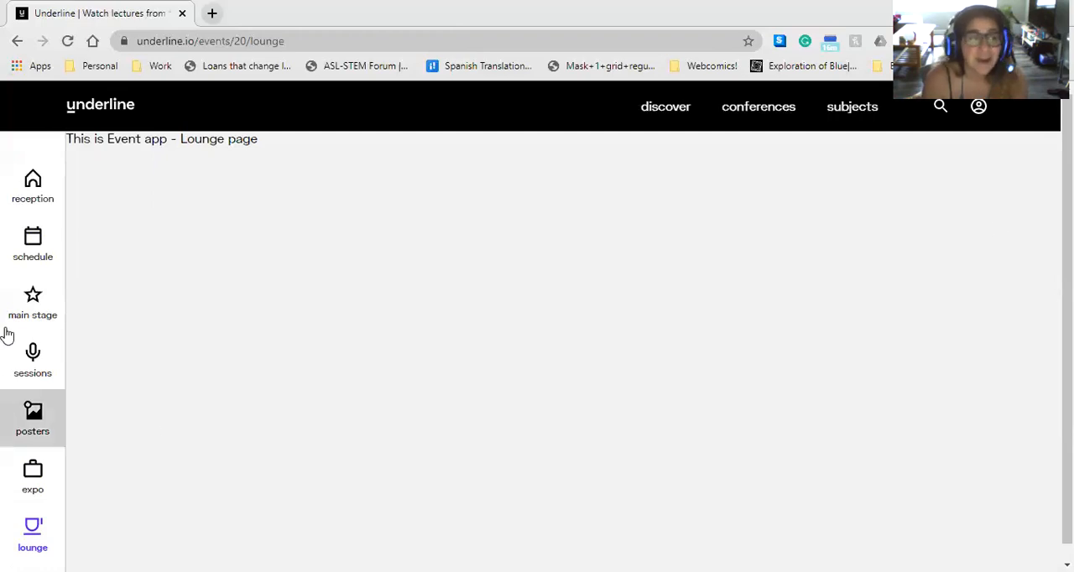
{"action": "left_click", "coordinate": [32, 185]}
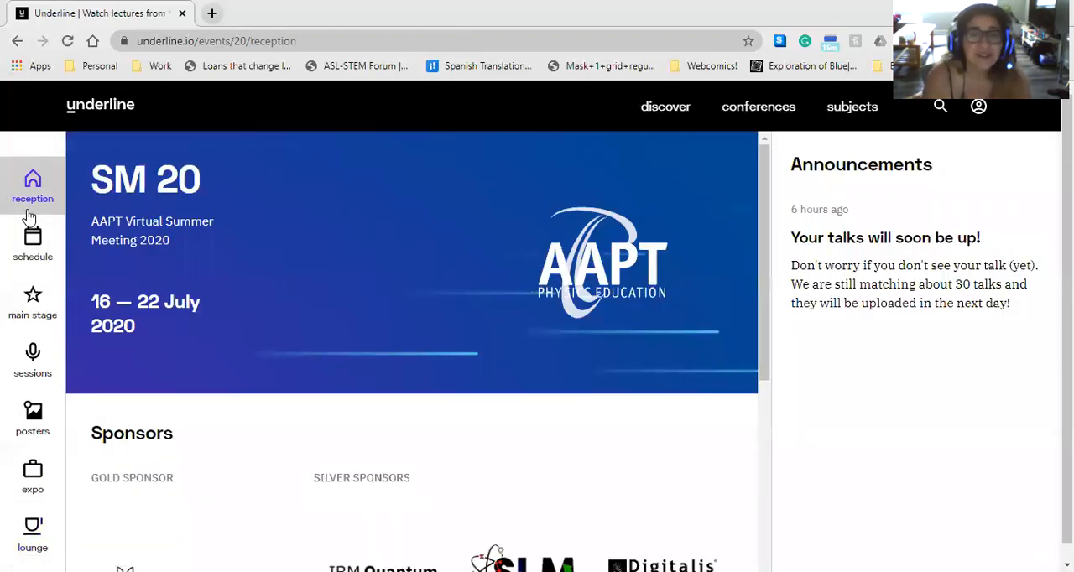
{"action": "mouse_move", "coordinate": [529, 404]}
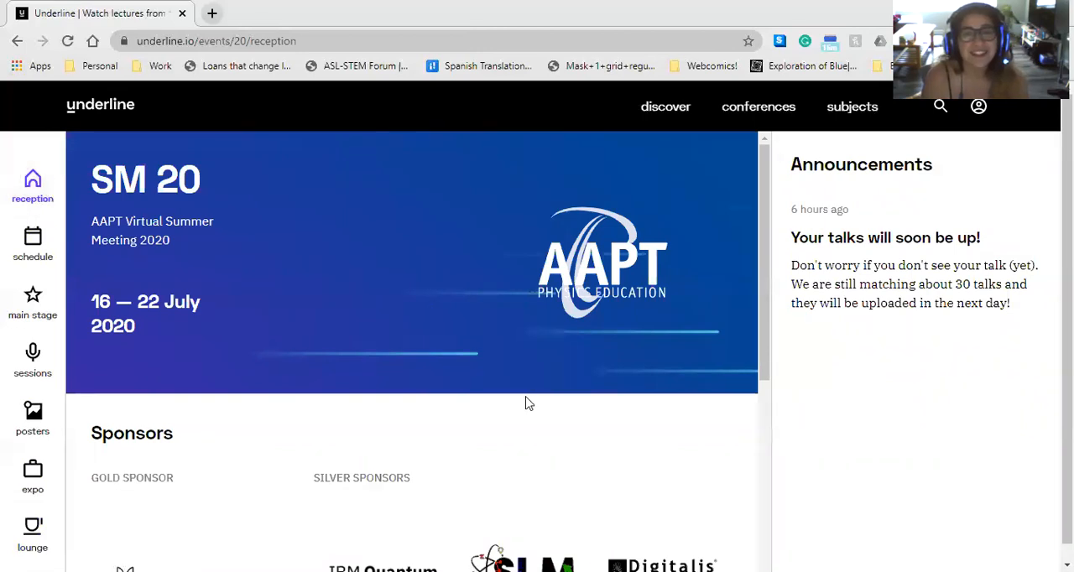